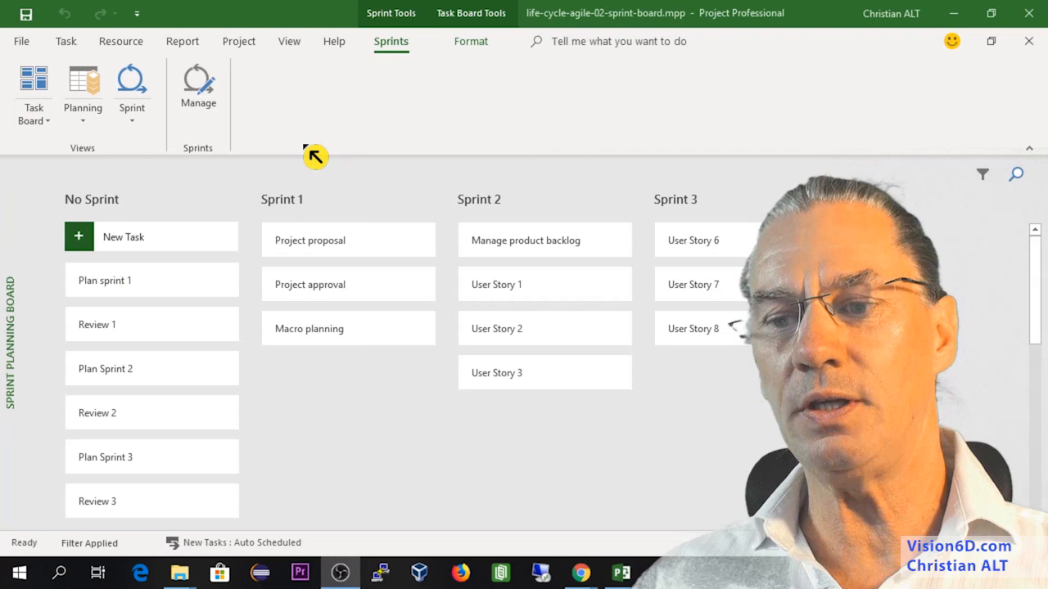
pyautogui.moveTo(91, 214)
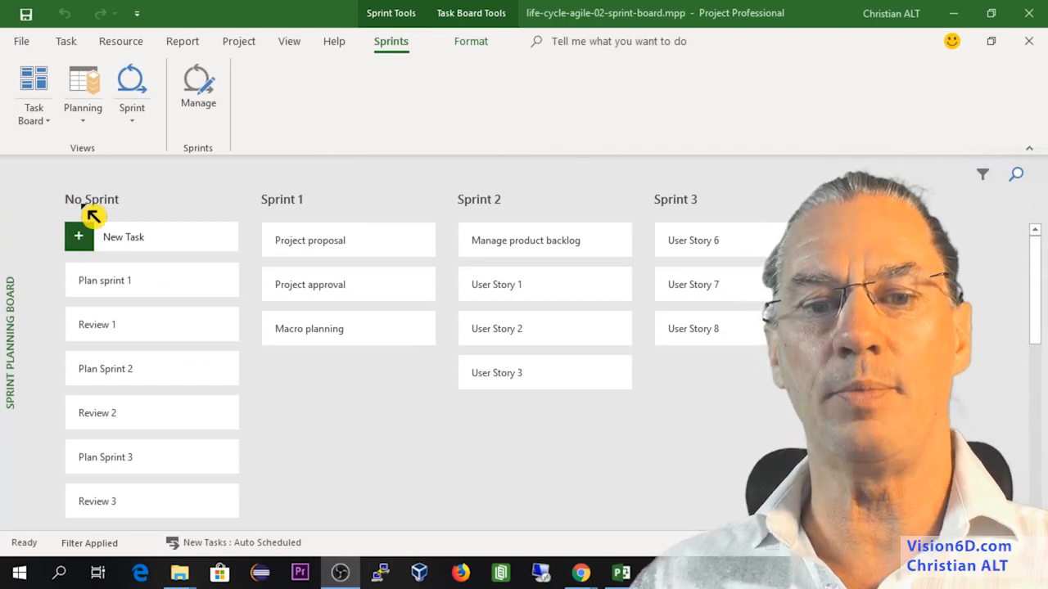
pyautogui.moveTo(62, 133)
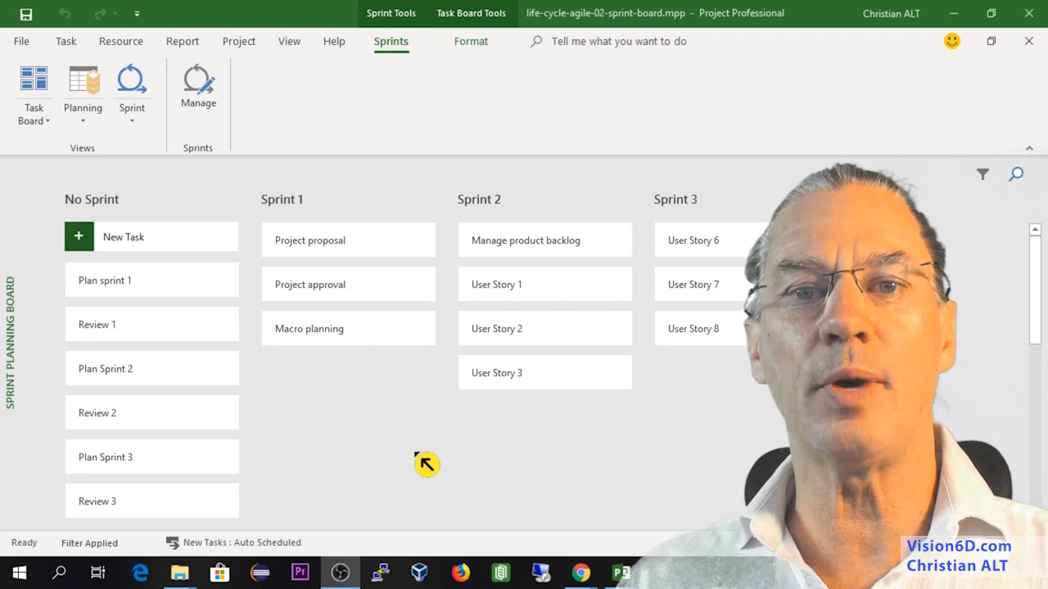
pyautogui.moveTo(30, 46)
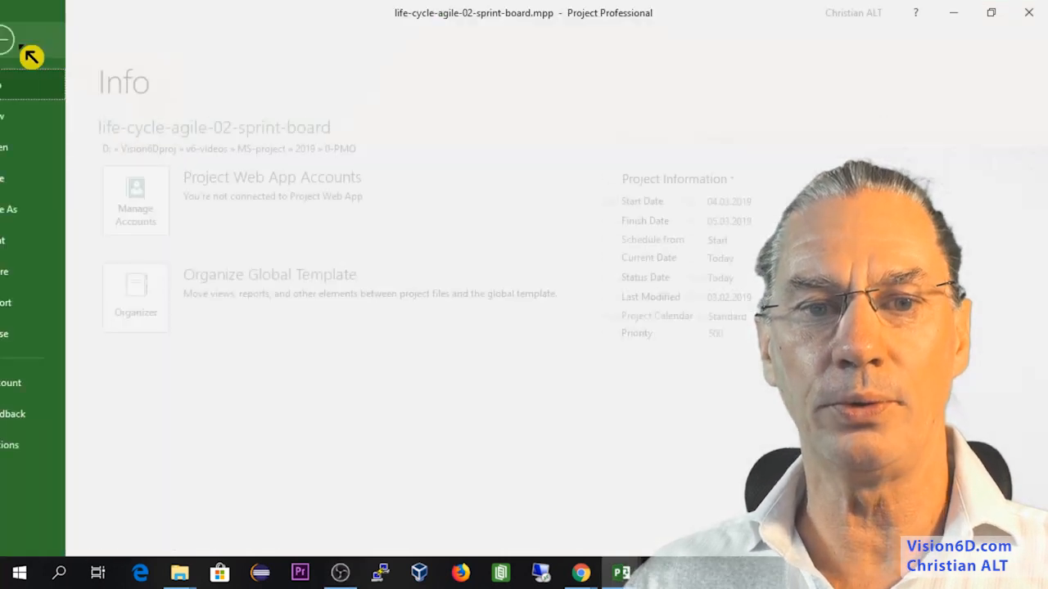
# - Create a new project from the Sprints Project template
pyautogui.click(31, 115)
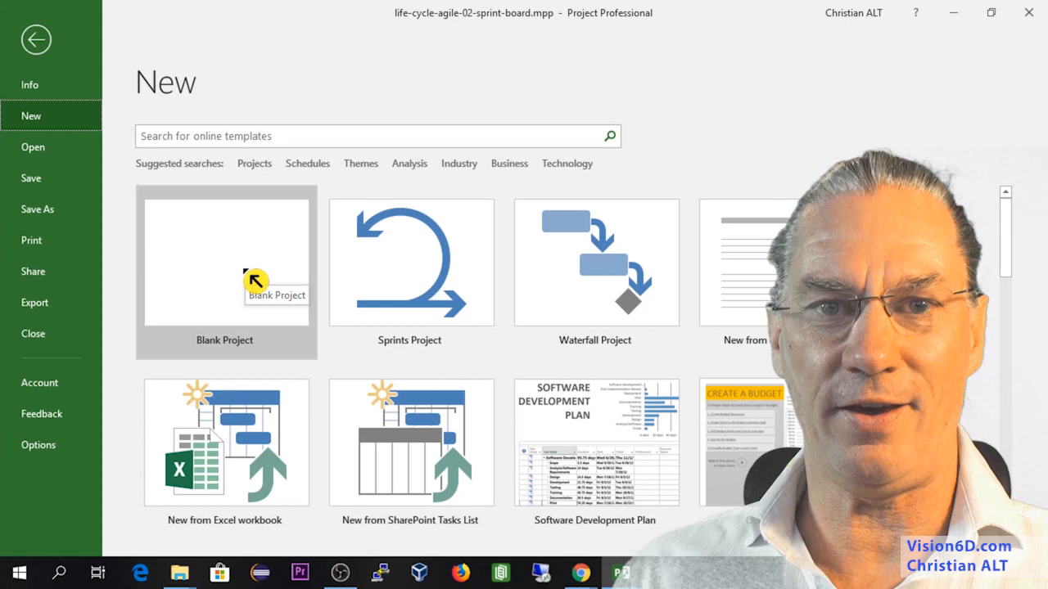
pyautogui.moveTo(429, 321)
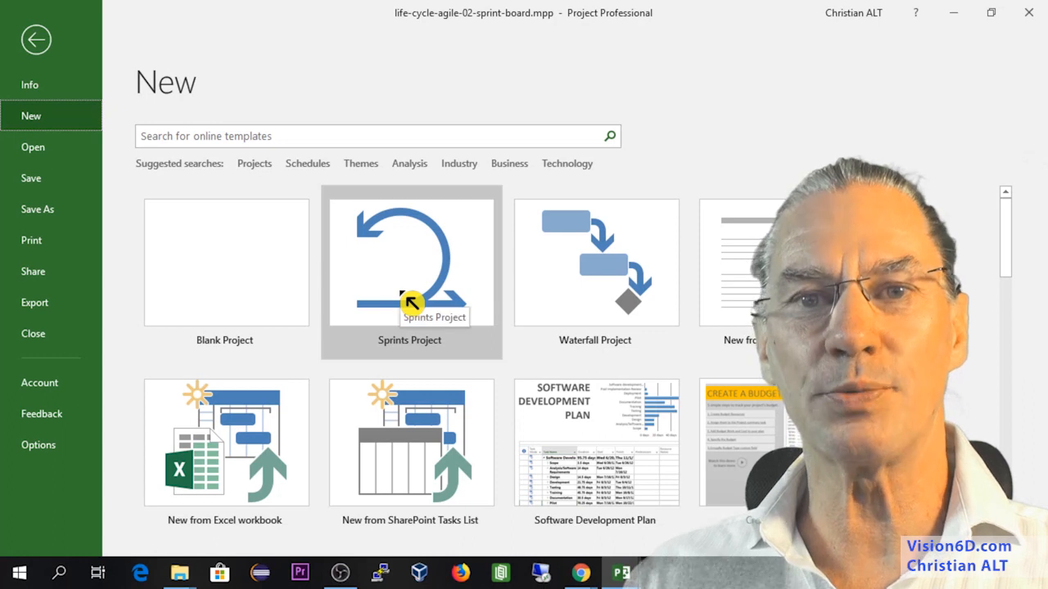
pyautogui.click(409, 275)
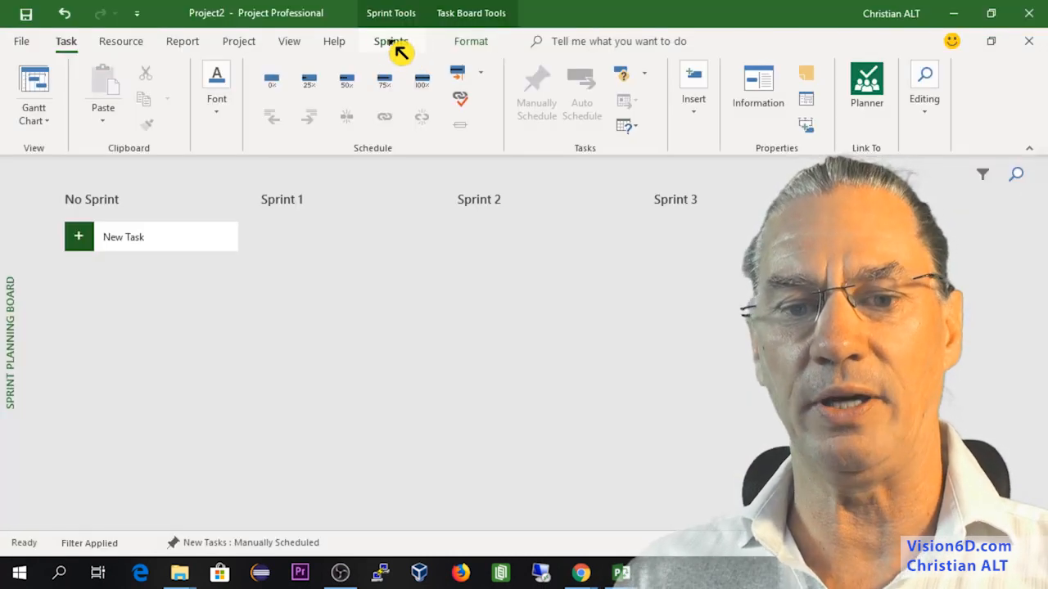
# - Review the three two-week sprints in Manage Sprints, keep them, and go to the Task Board
pyautogui.click(389, 41)
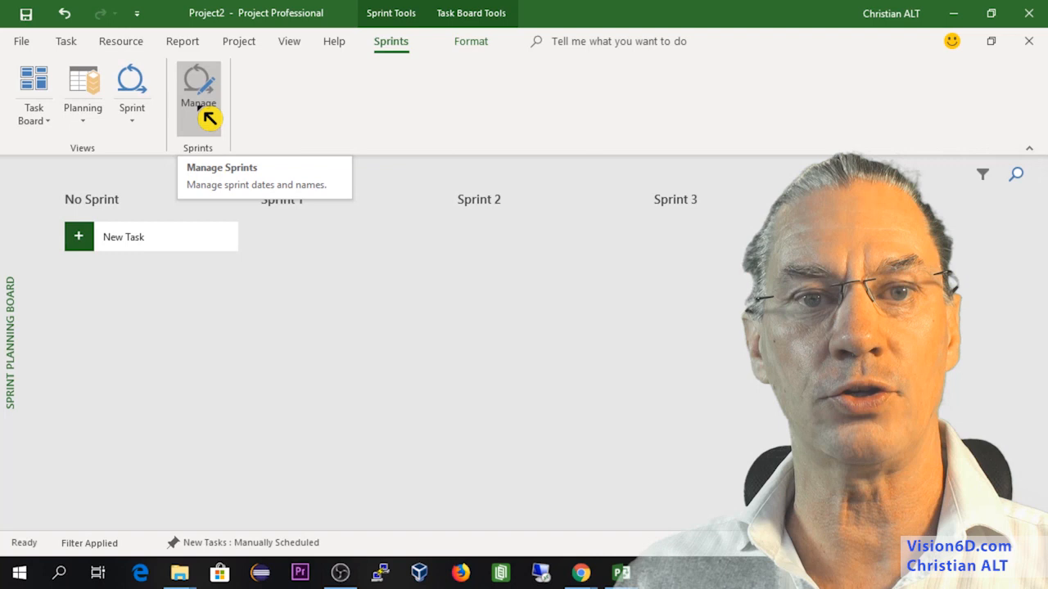
pyautogui.click(198, 85)
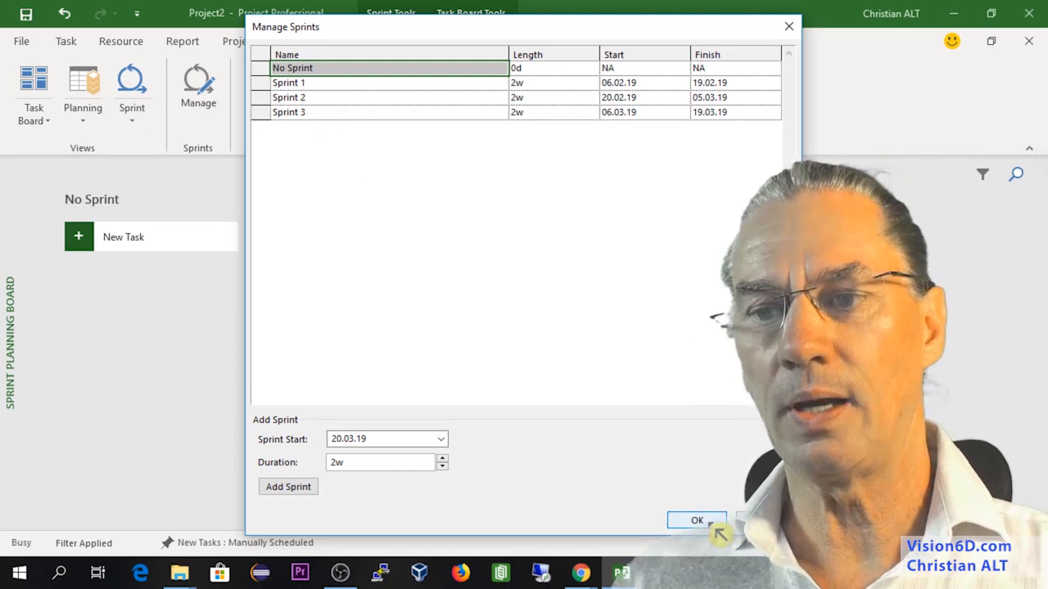
pyautogui.click(698, 520)
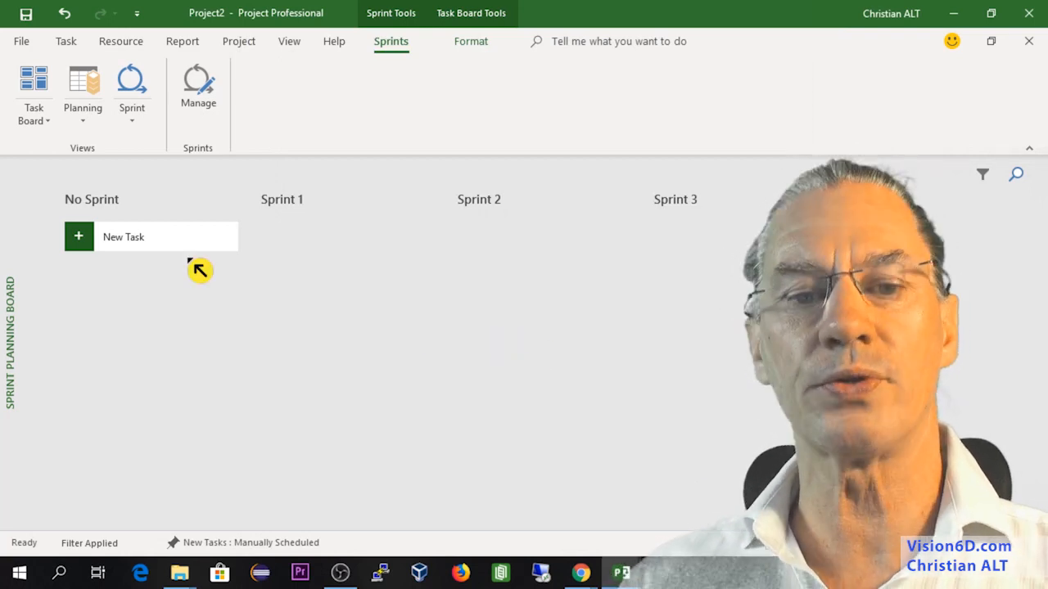
pyautogui.click(32, 93)
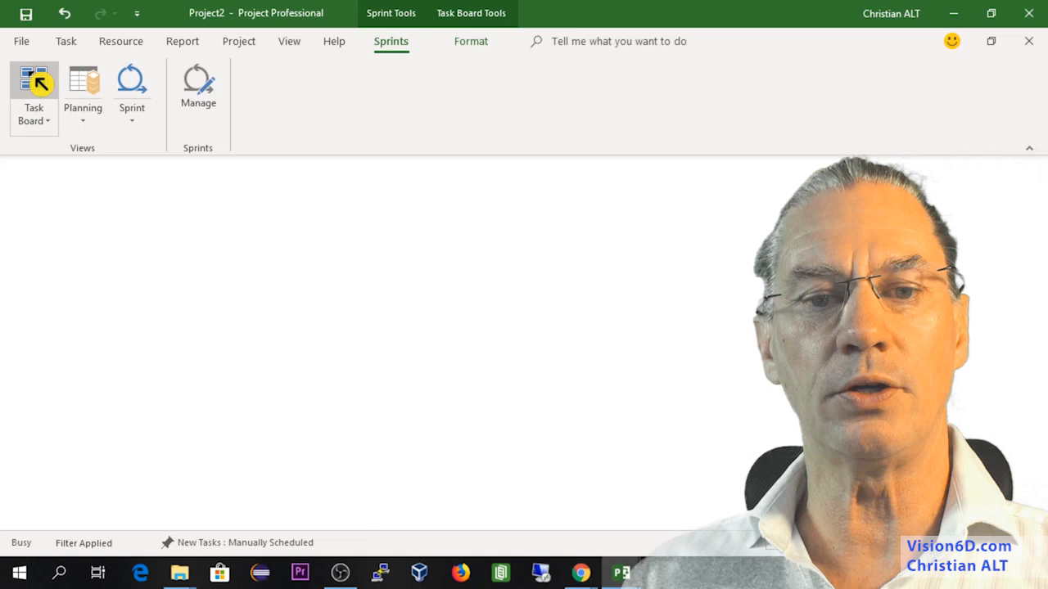
# - Add a new task card named Initiation to the Not Started column and look through the column
pyautogui.click(33, 98)
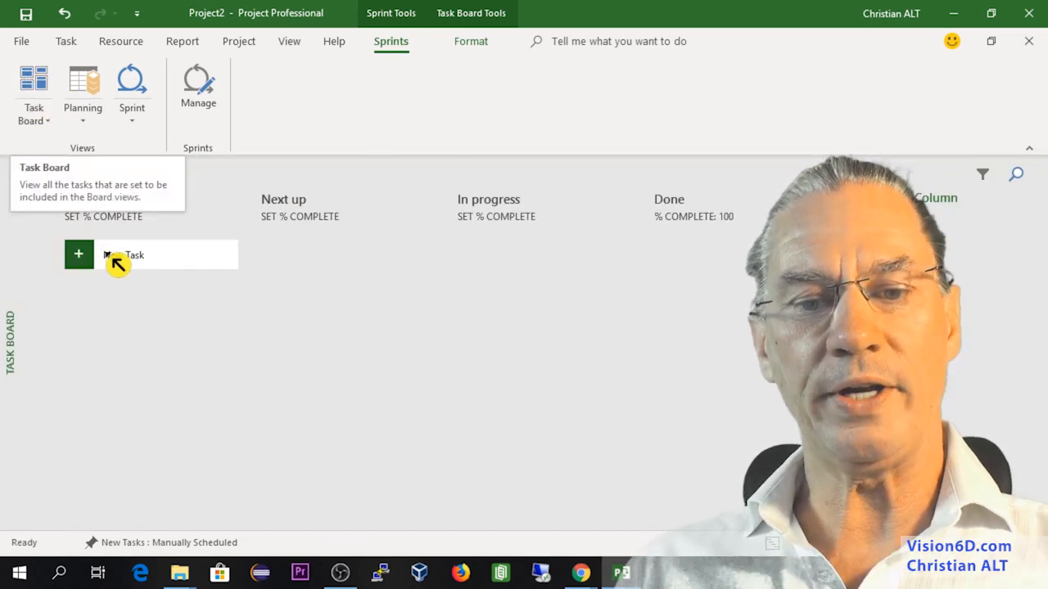
pyautogui.click(123, 255)
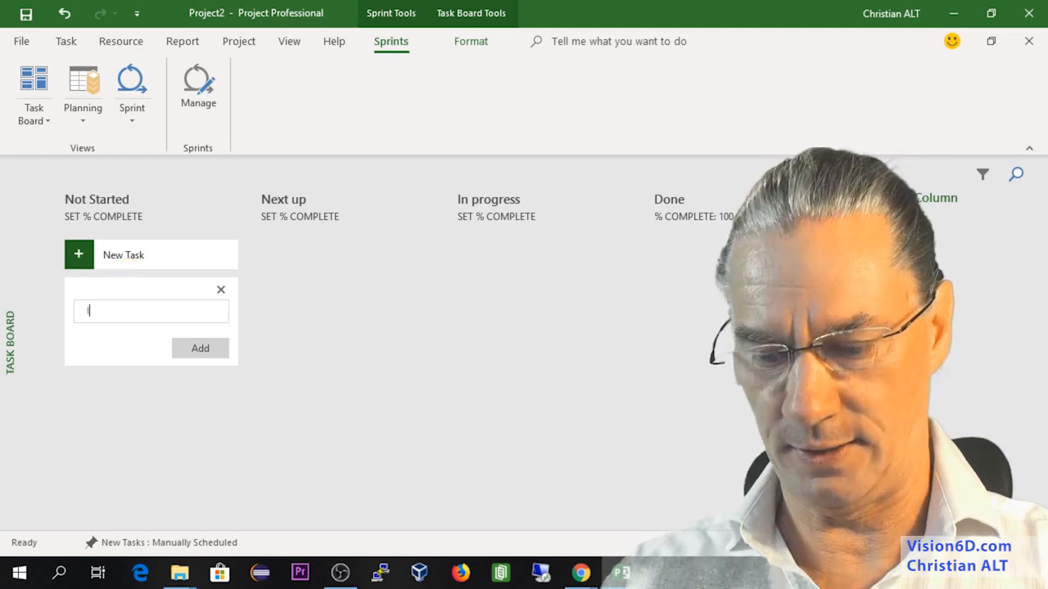
pyautogui.write('Initiation')
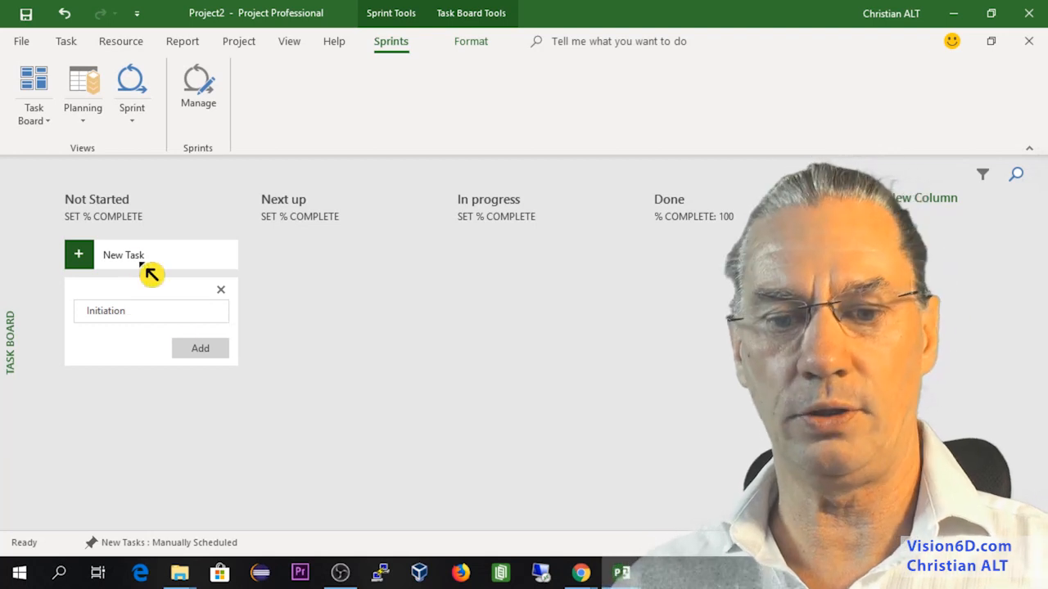
pyautogui.click(200, 347)
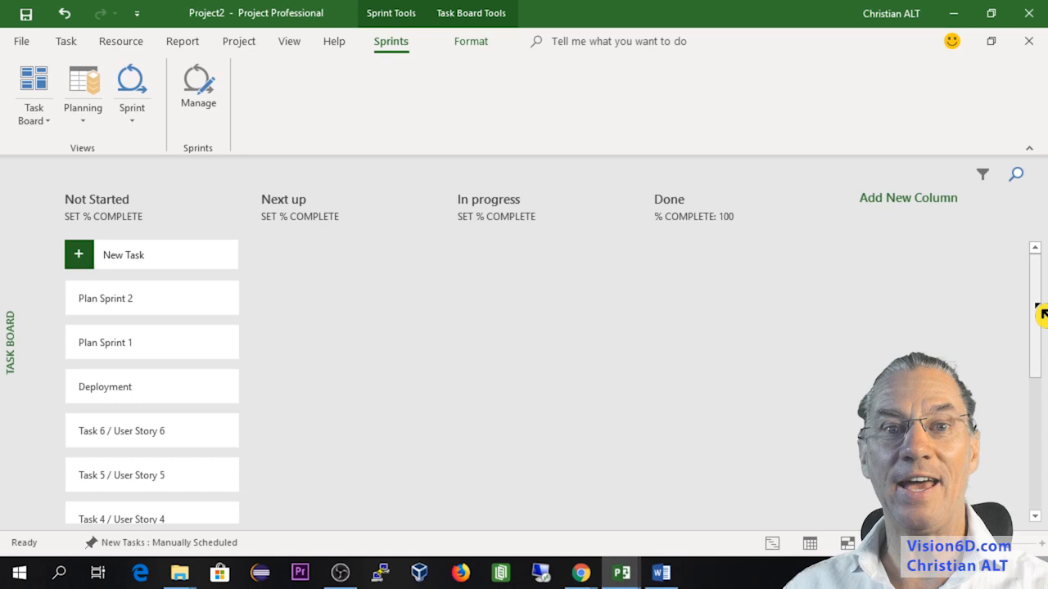
pyautogui.scroll(-3)
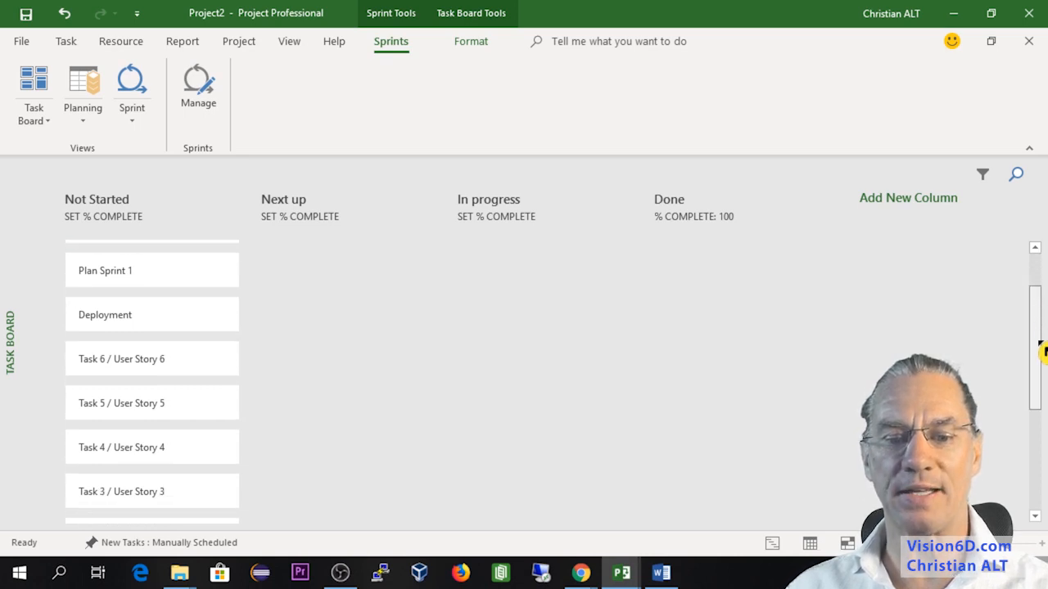
pyautogui.scroll(-3)
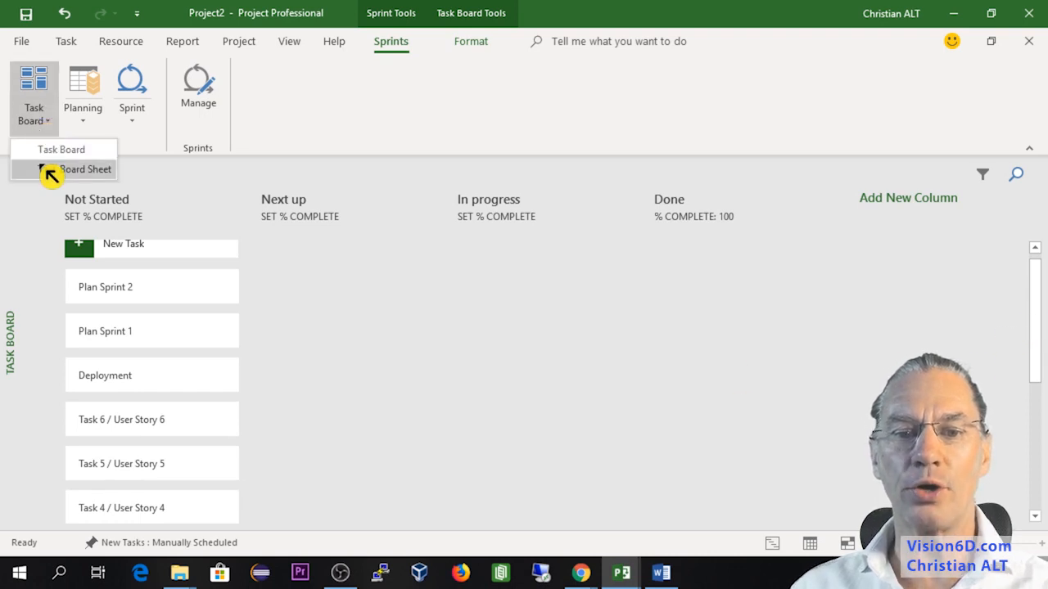
pyautogui.click(85, 169)
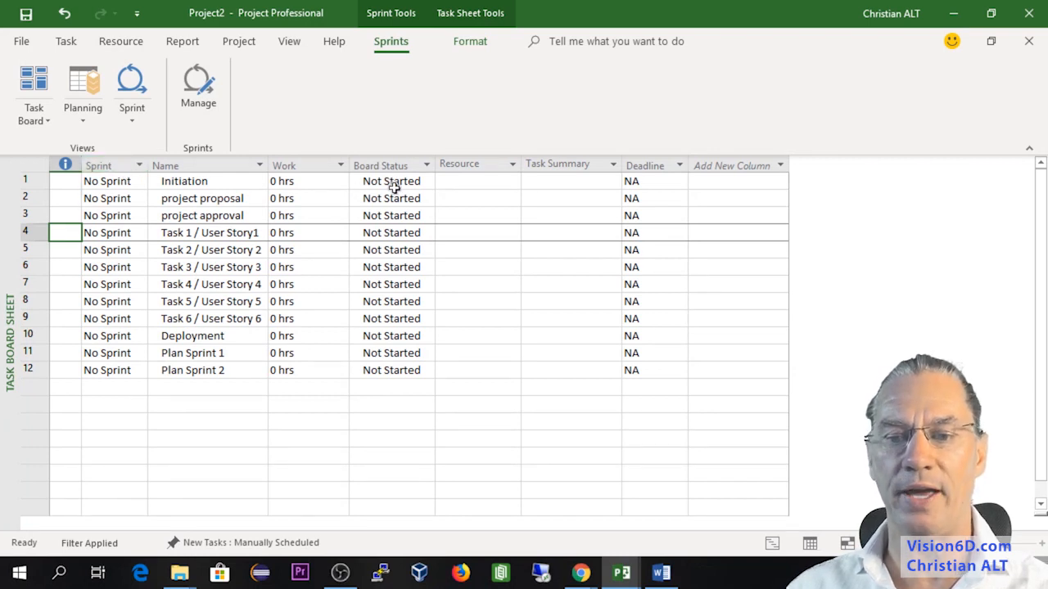
pyautogui.click(471, 164)
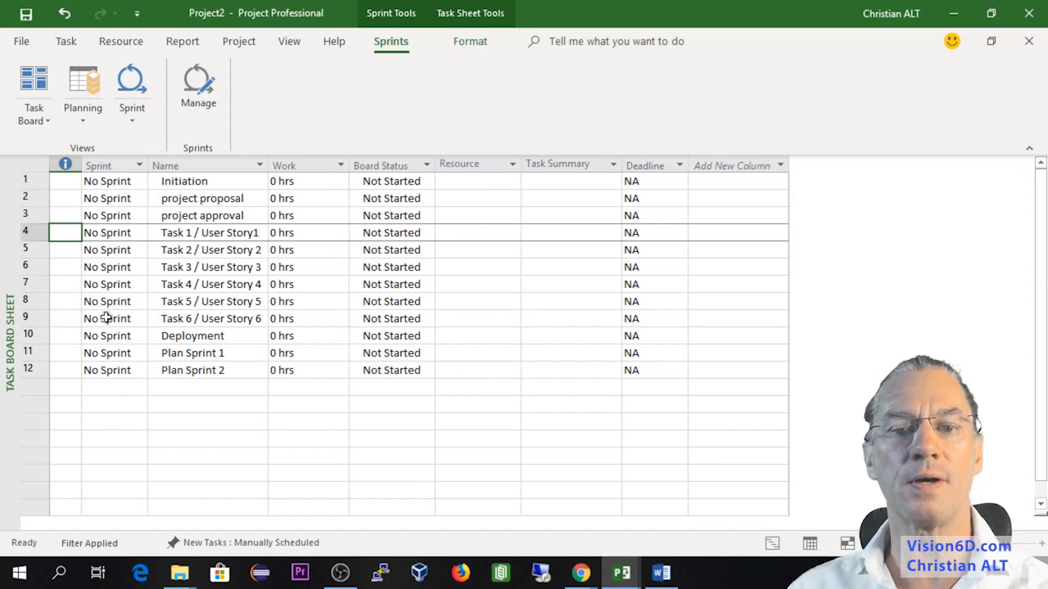
pyautogui.click(32, 94)
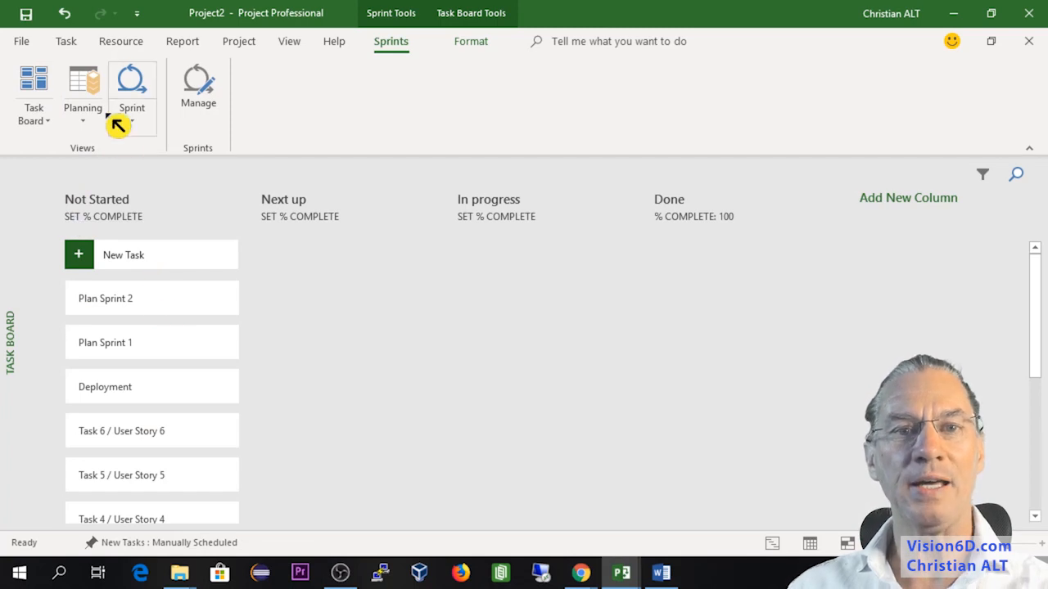
pyautogui.moveTo(82, 81)
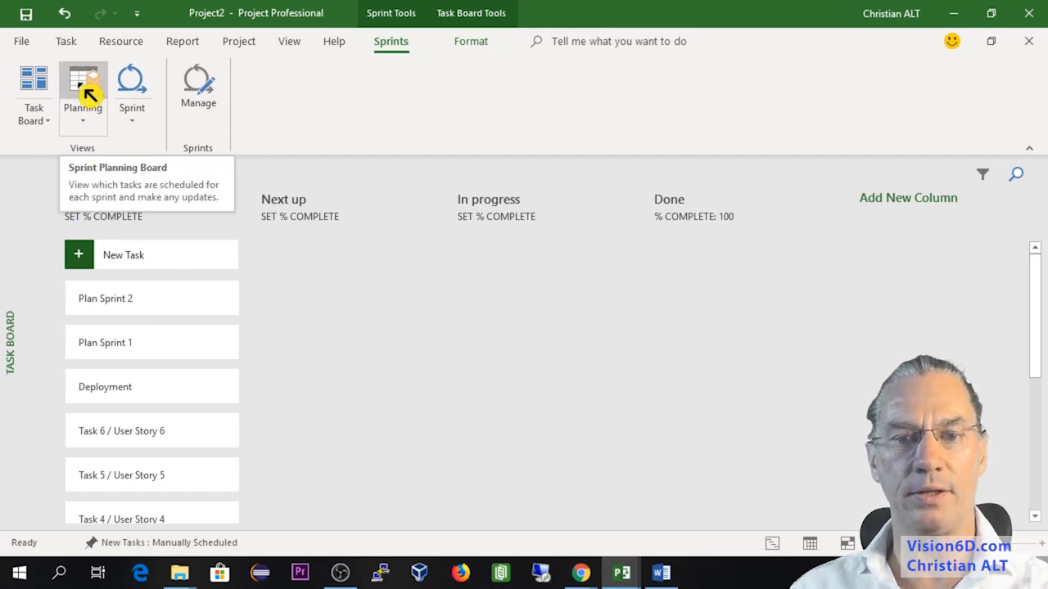
# - On the Sprint Planning Board, put Initiation in Sprint 1 and User Stories 1–2 in Sprint 2
pyautogui.click(82, 94)
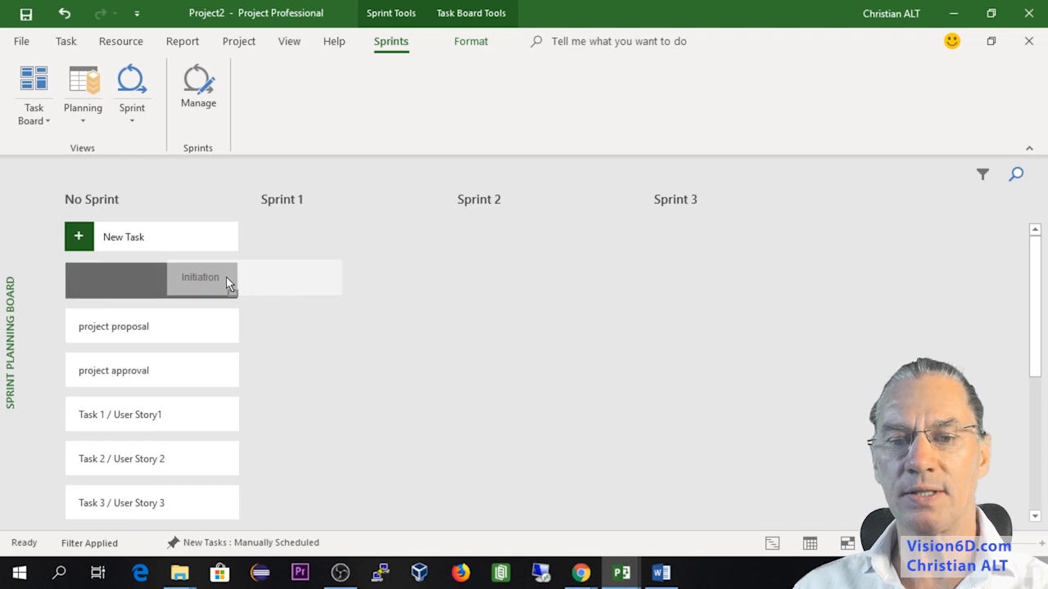
pyautogui.moveTo(200, 277); pyautogui.dragTo(347, 239)
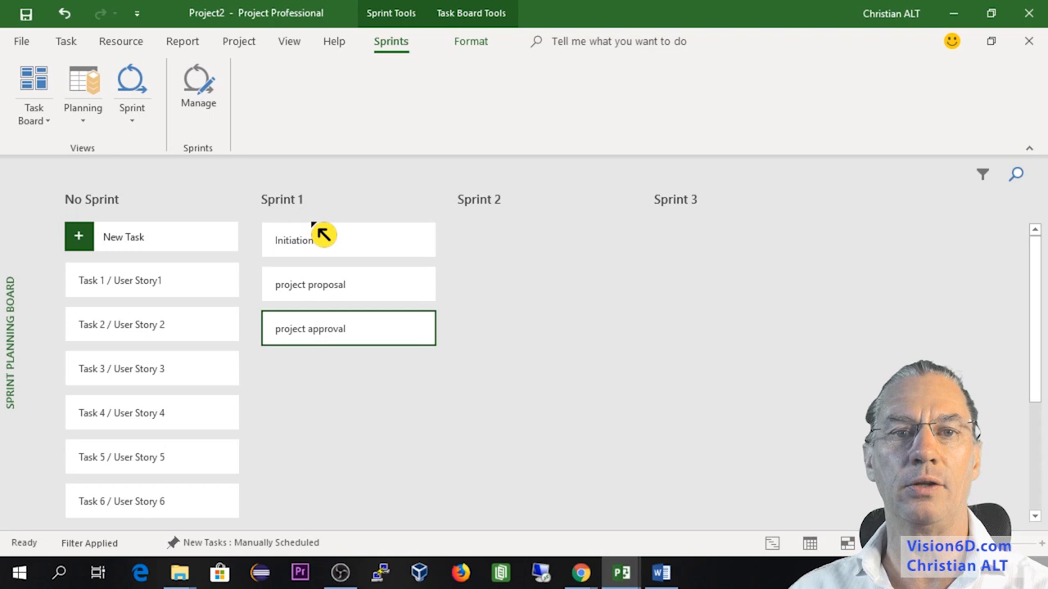
pyautogui.moveTo(319, 247)
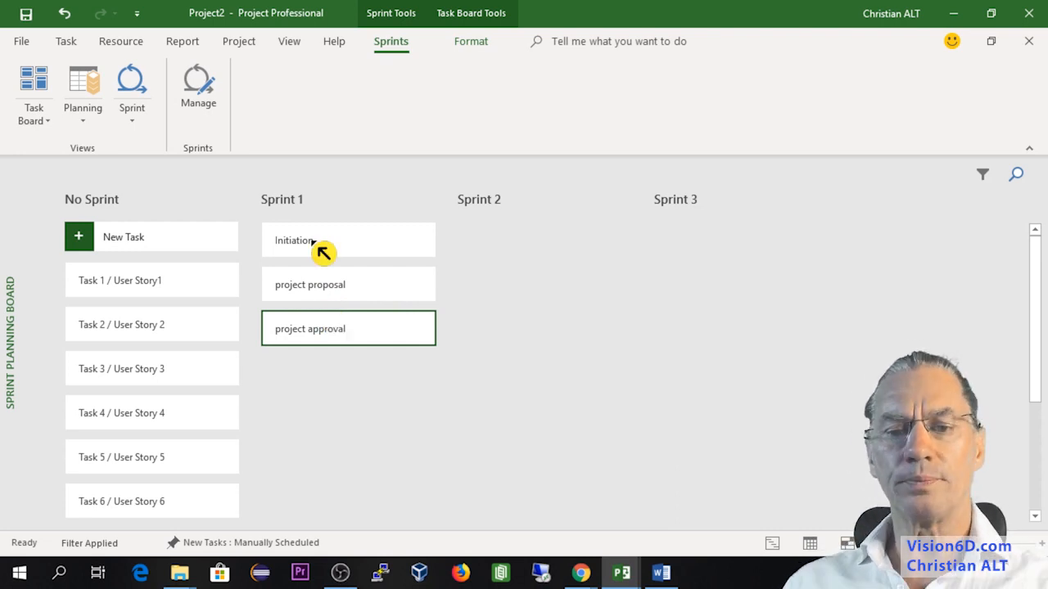
pyautogui.moveTo(97, 286)
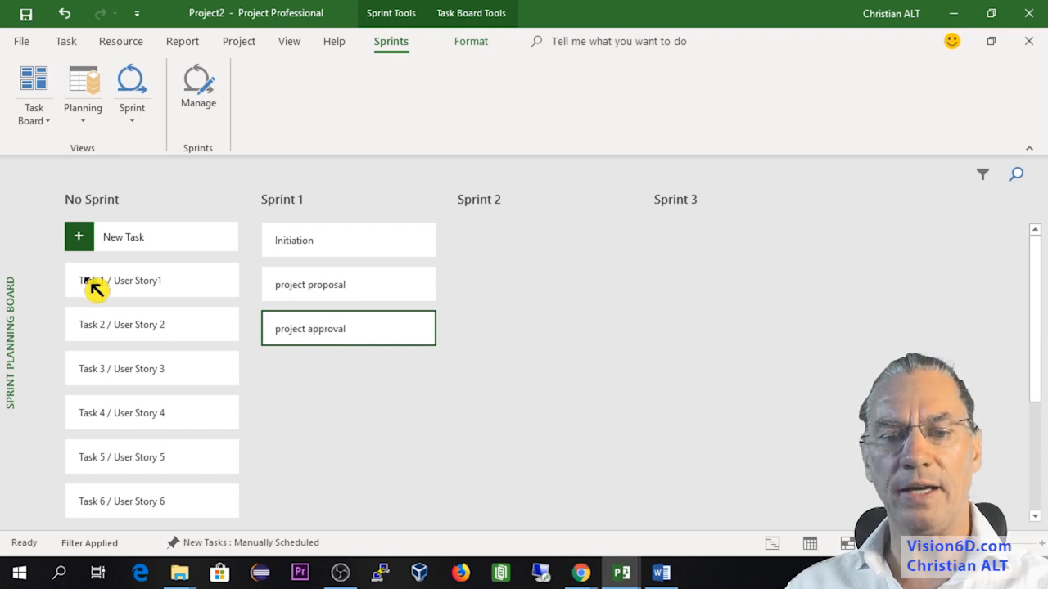
pyautogui.moveTo(96, 280); pyautogui.dragTo(573, 281)
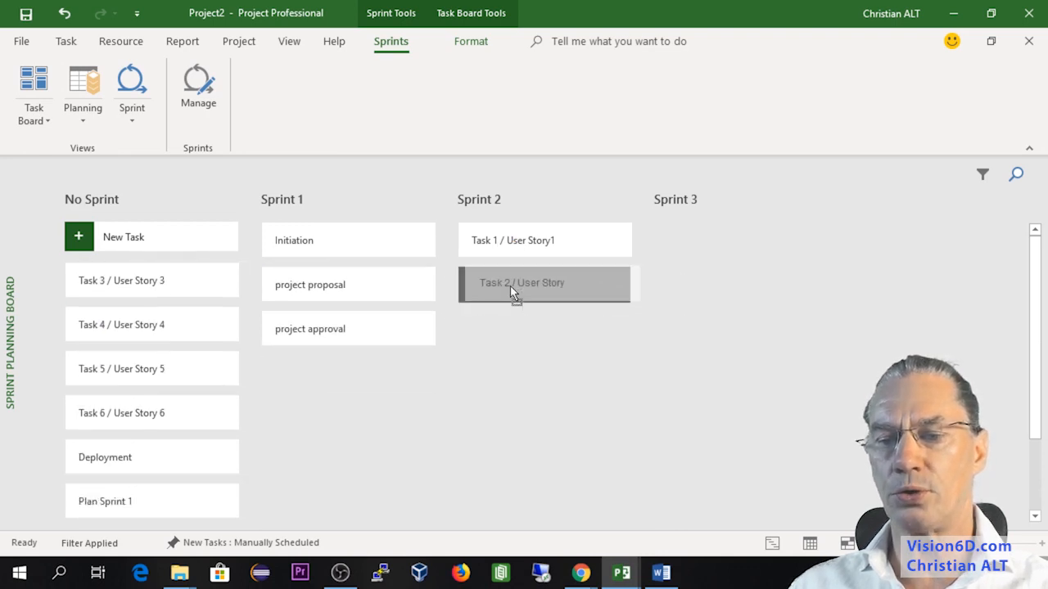
pyautogui.moveTo(150, 280); pyautogui.dragTo(521, 324)
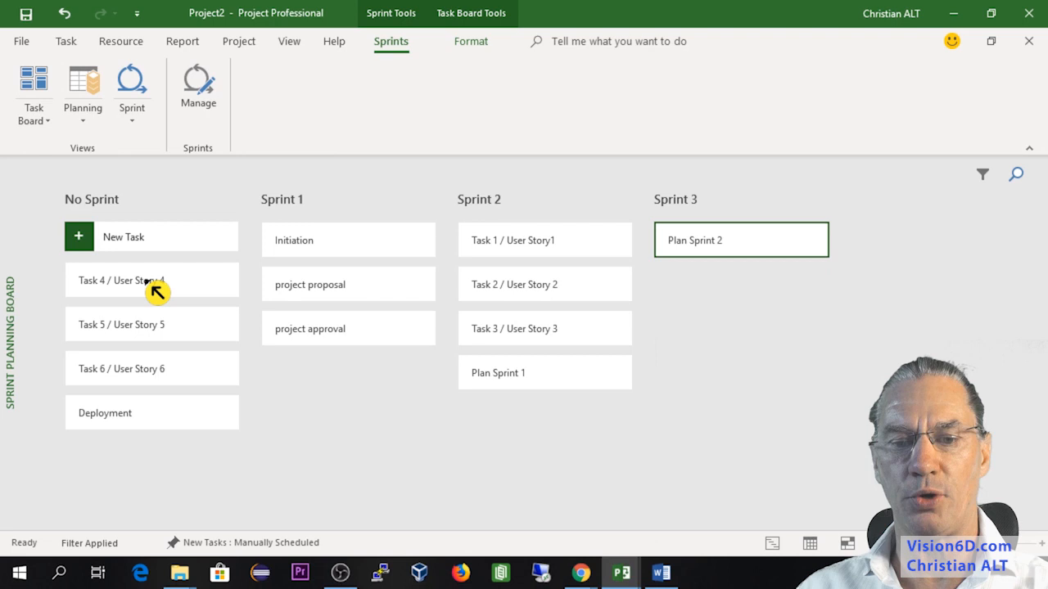
# - Put User Stories 4–5 and Deployment into Sprint 3
pyautogui.moveTo(151, 280); pyautogui.dragTo(740, 285)
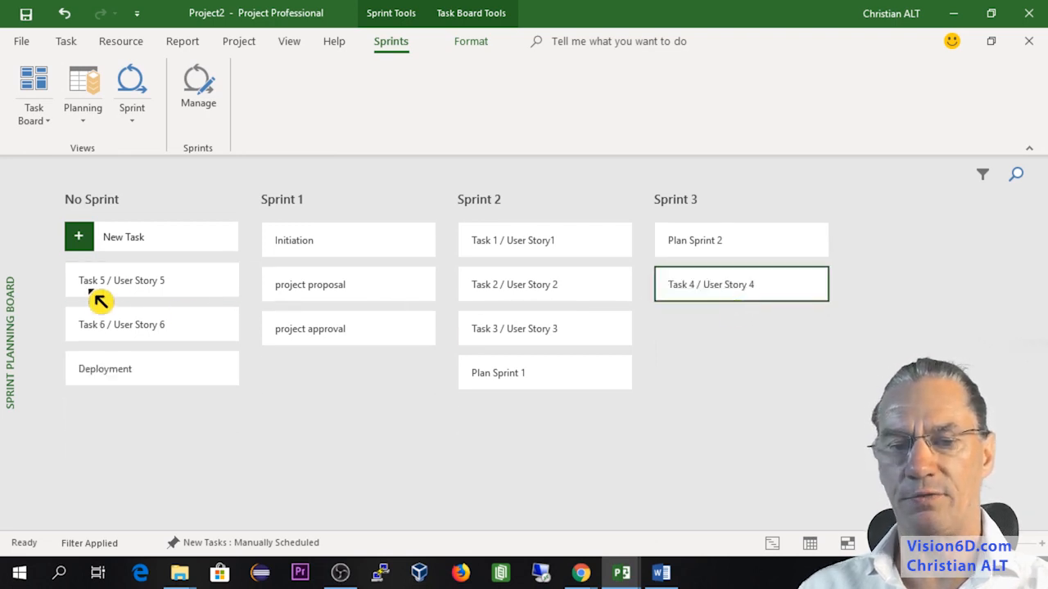
pyautogui.moveTo(121, 280); pyautogui.dragTo(710, 327)
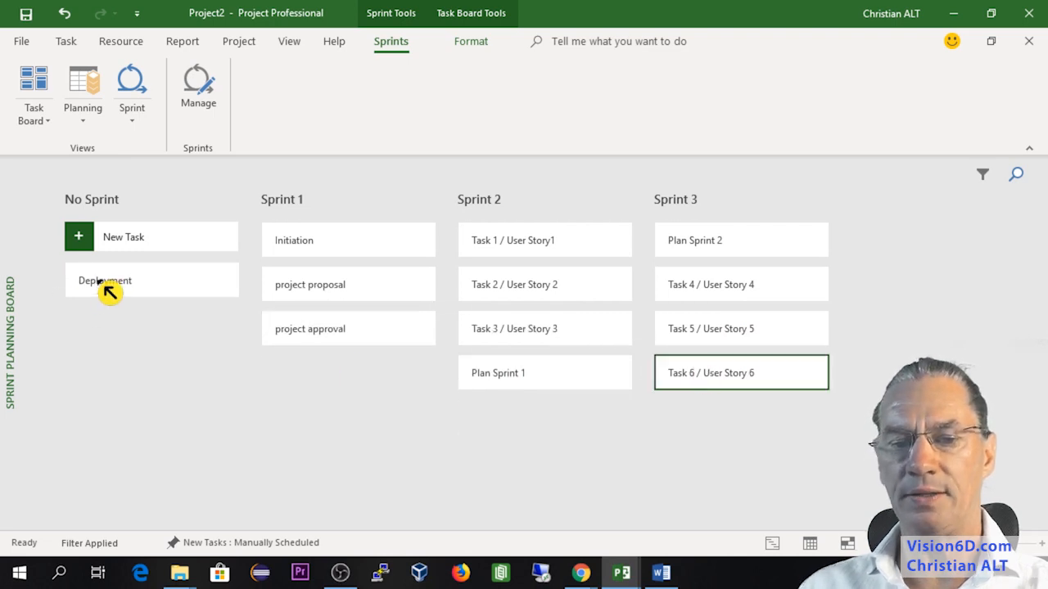
pyautogui.moveTo(105, 280); pyautogui.dragTo(697, 421)
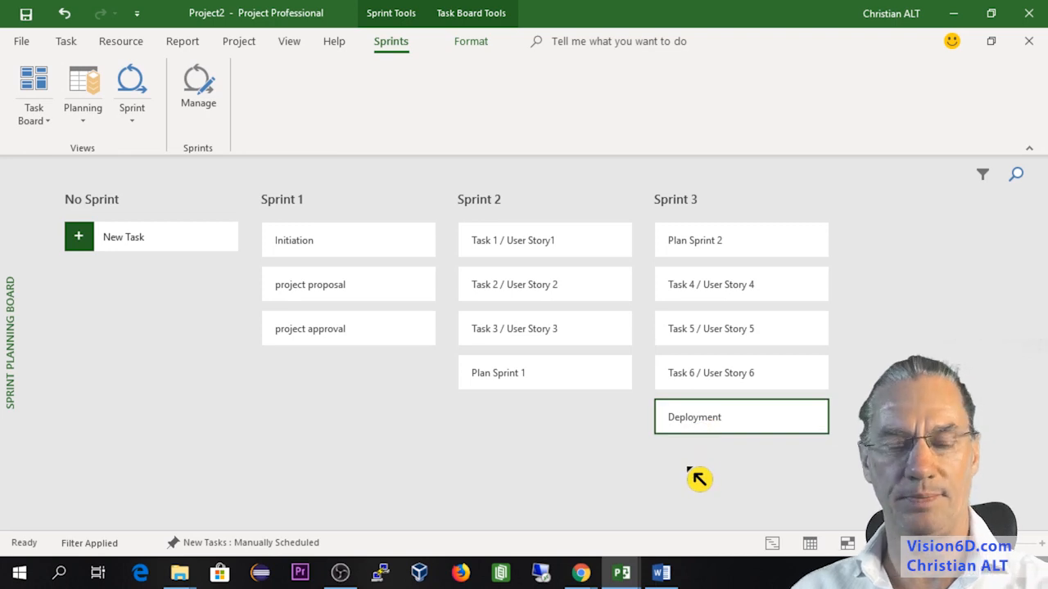
pyautogui.moveTo(330, 318)
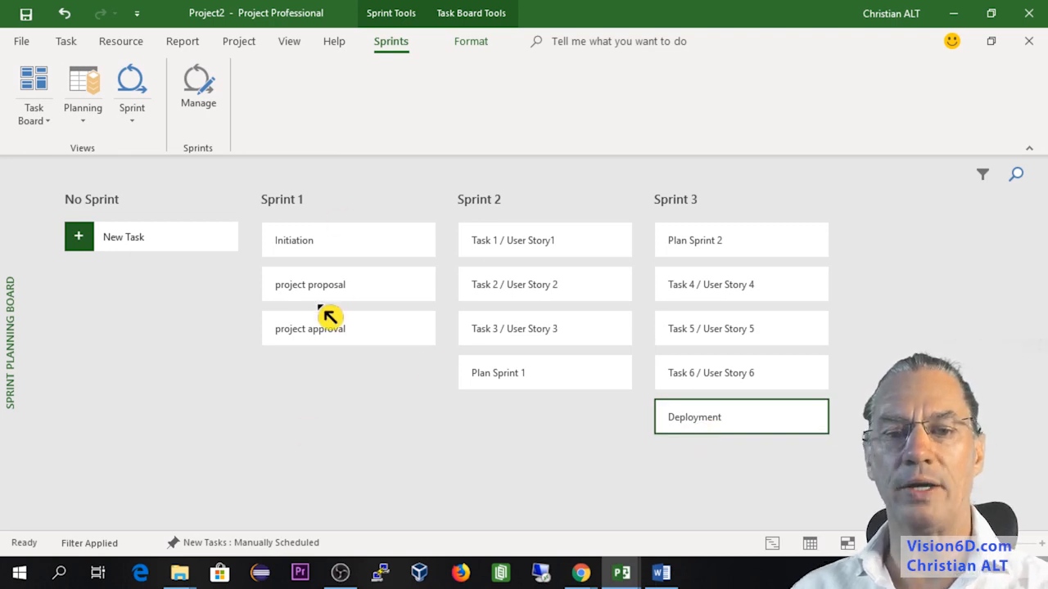
pyautogui.click(82, 93)
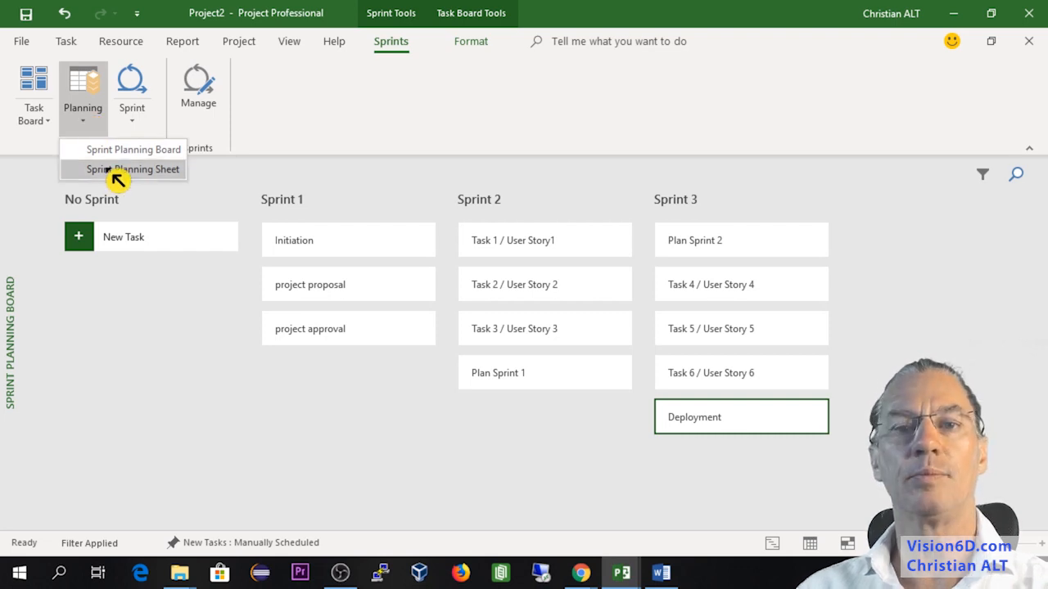
pyautogui.click(134, 168)
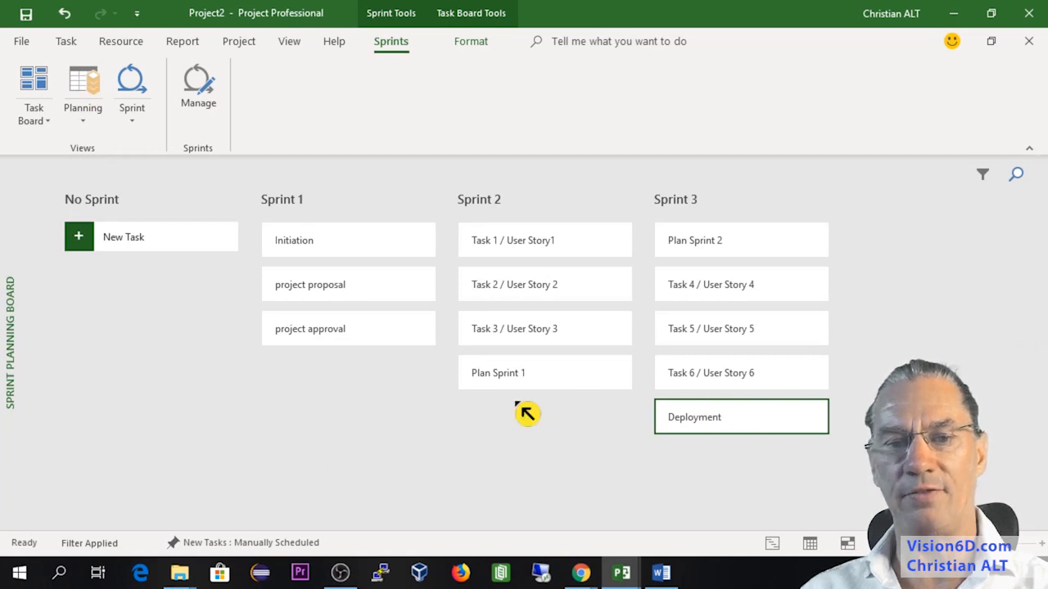
pyautogui.moveTo(182, 279)
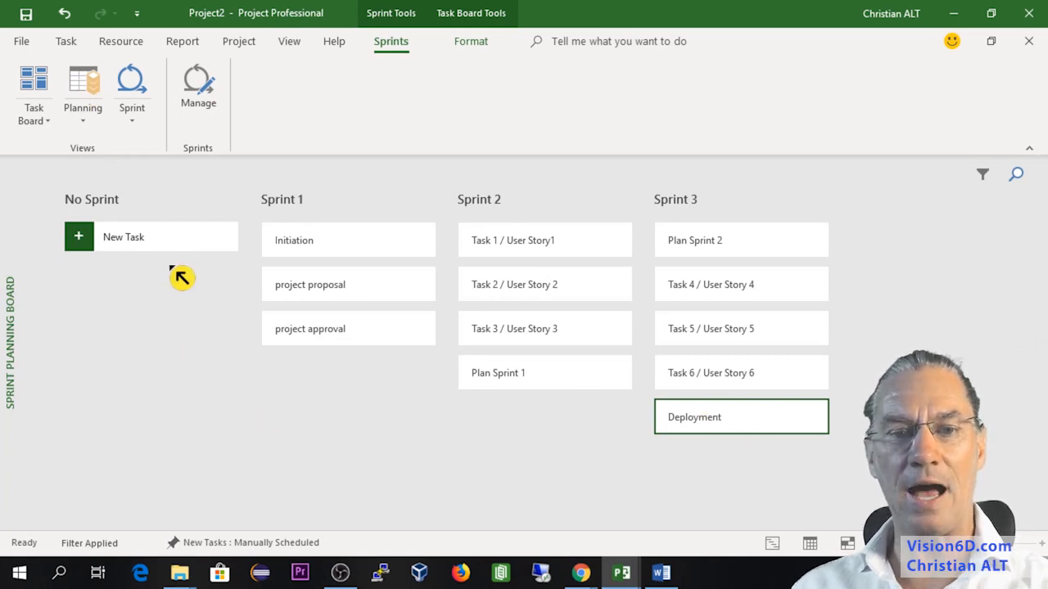
pyautogui.moveTo(131, 90)
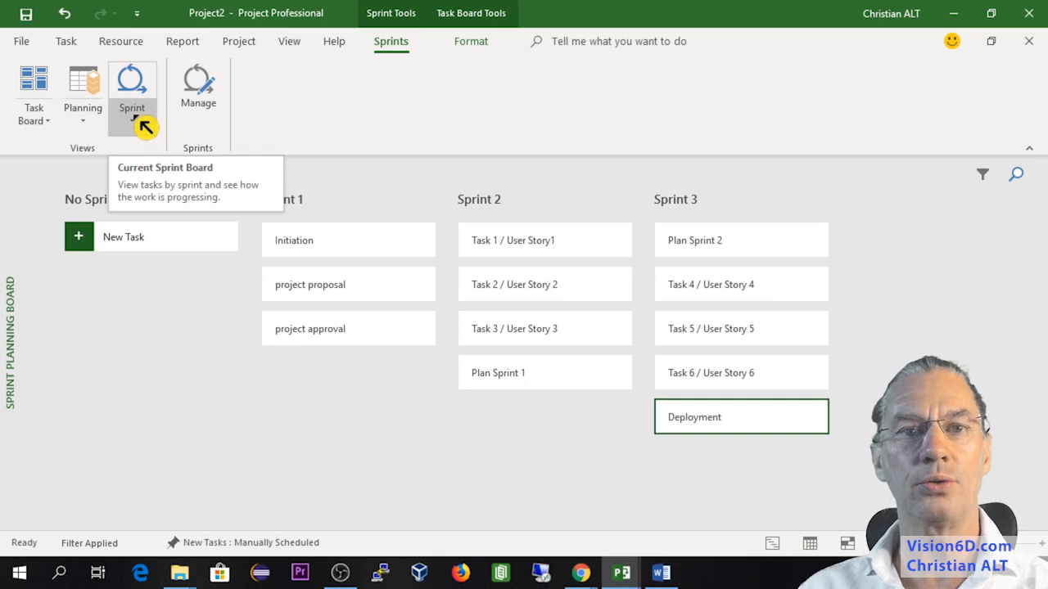
# - On the Current Sprint Board, move Initiation to Next up and the started tasks into In progress
pyautogui.click(131, 82)
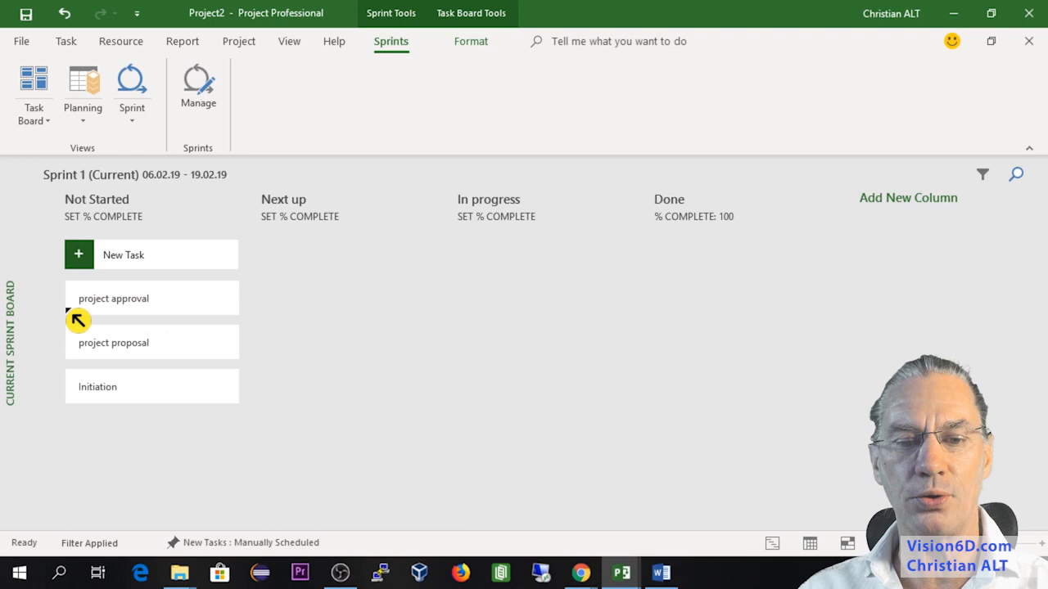
pyautogui.moveTo(107, 315)
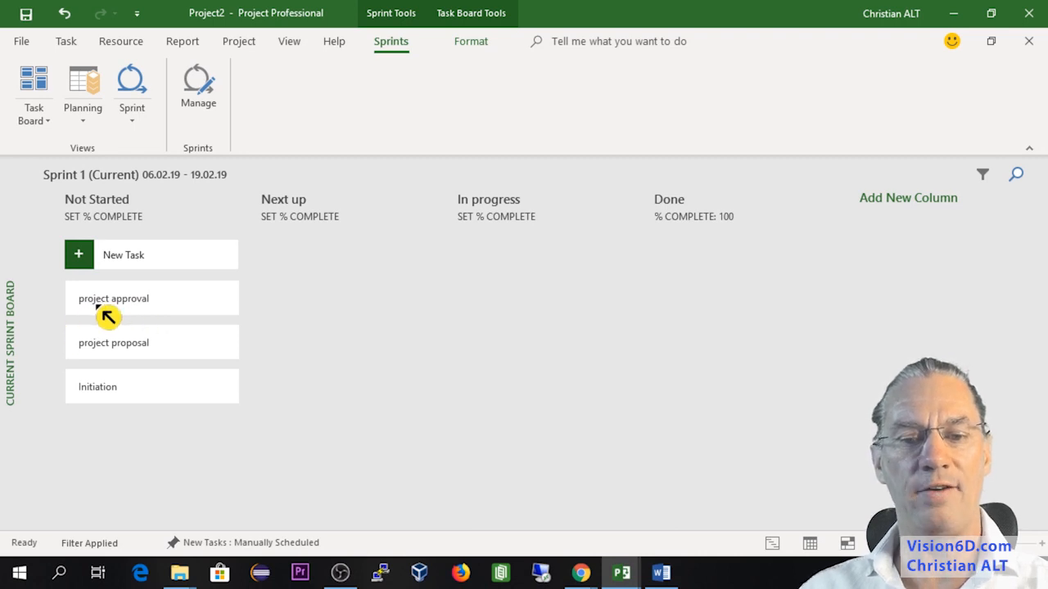
pyautogui.moveTo(97, 357)
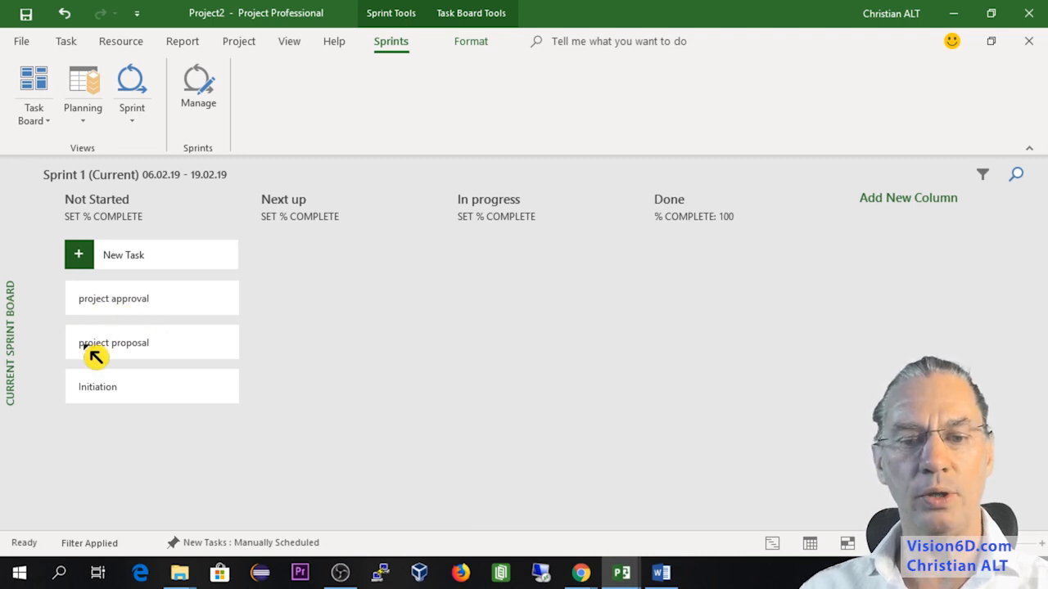
pyautogui.moveTo(137, 416)
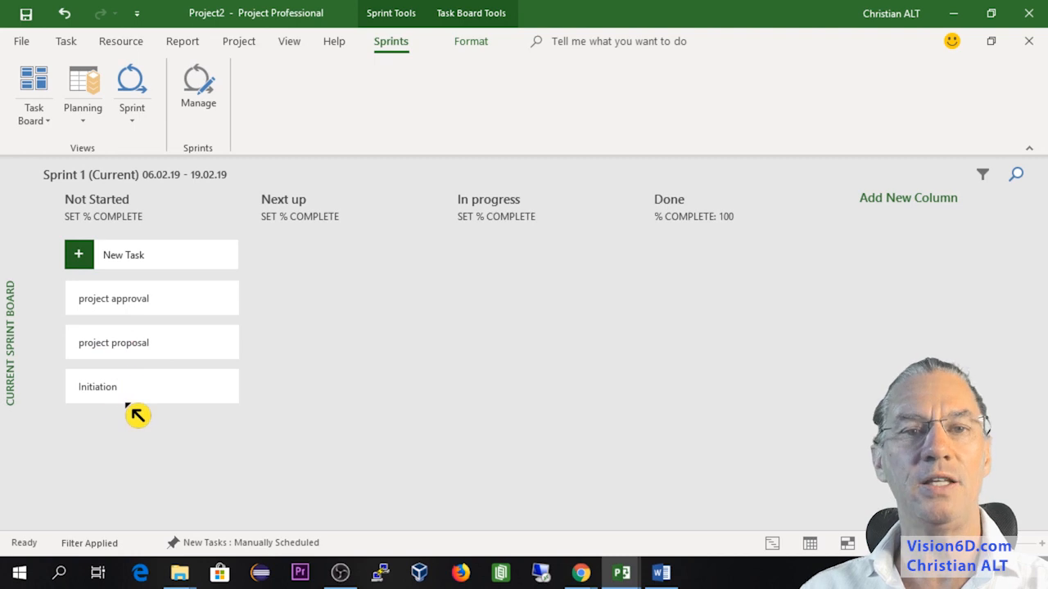
pyautogui.moveTo(144, 344)
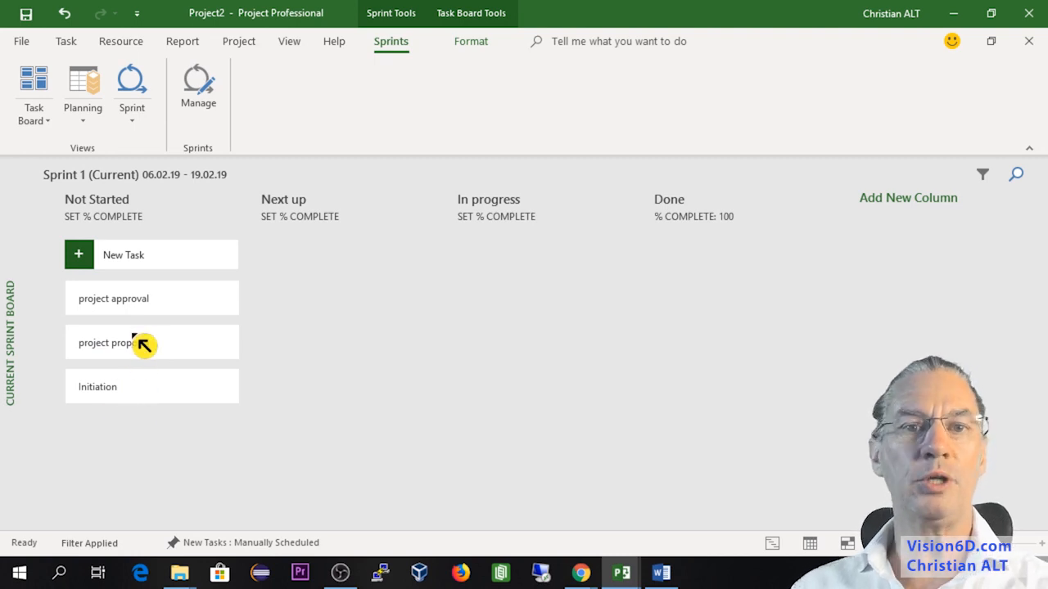
pyautogui.moveTo(123, 352)
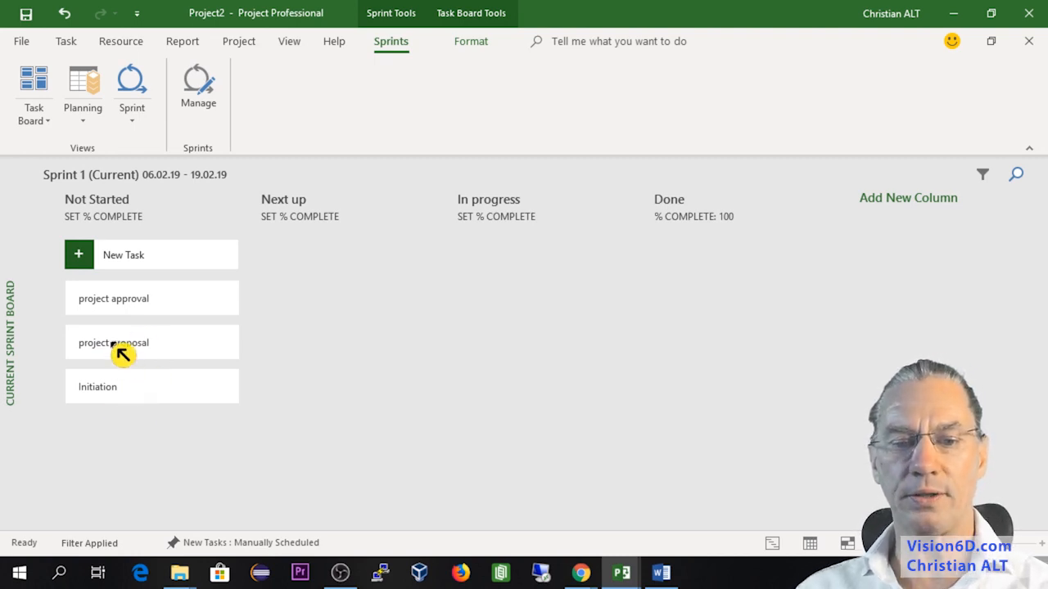
pyautogui.moveTo(98, 386); pyautogui.dragTo(295, 265)
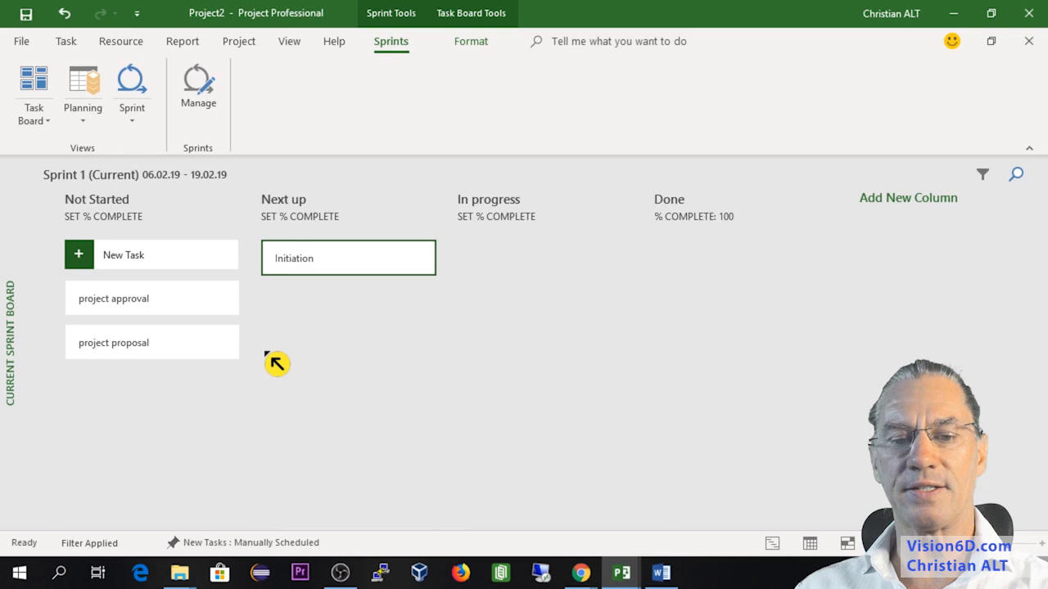
pyautogui.moveTo(122, 356)
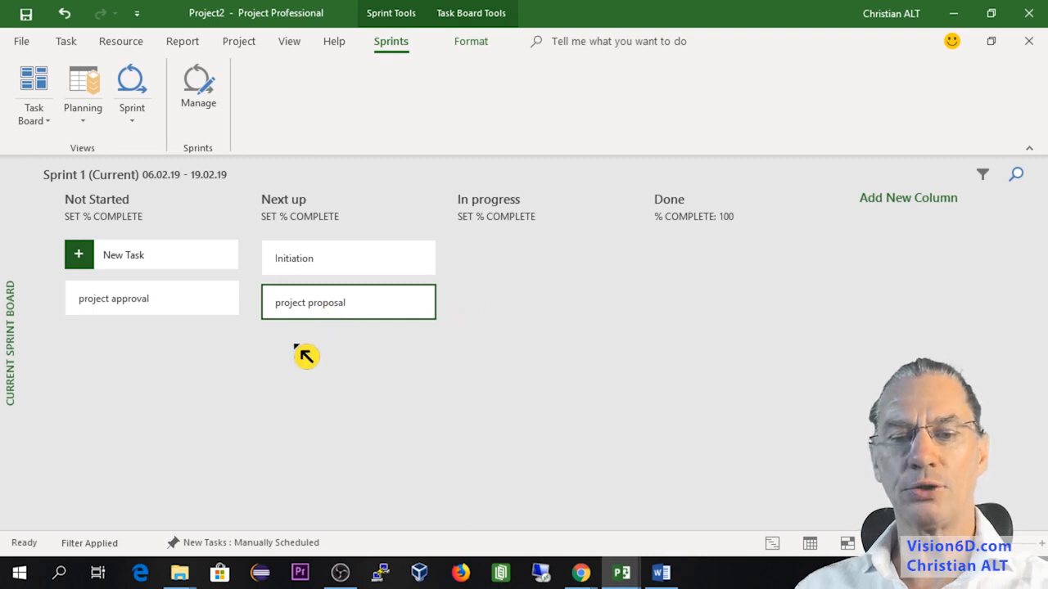
pyautogui.moveTo(295, 259); pyautogui.dragTo(544, 258)
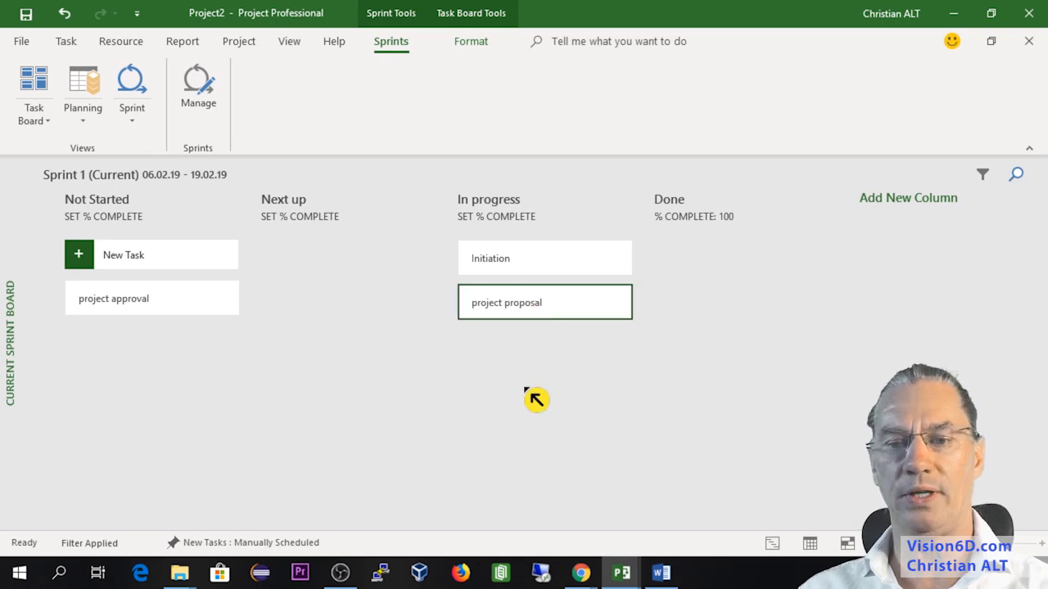
pyautogui.moveTo(161, 367)
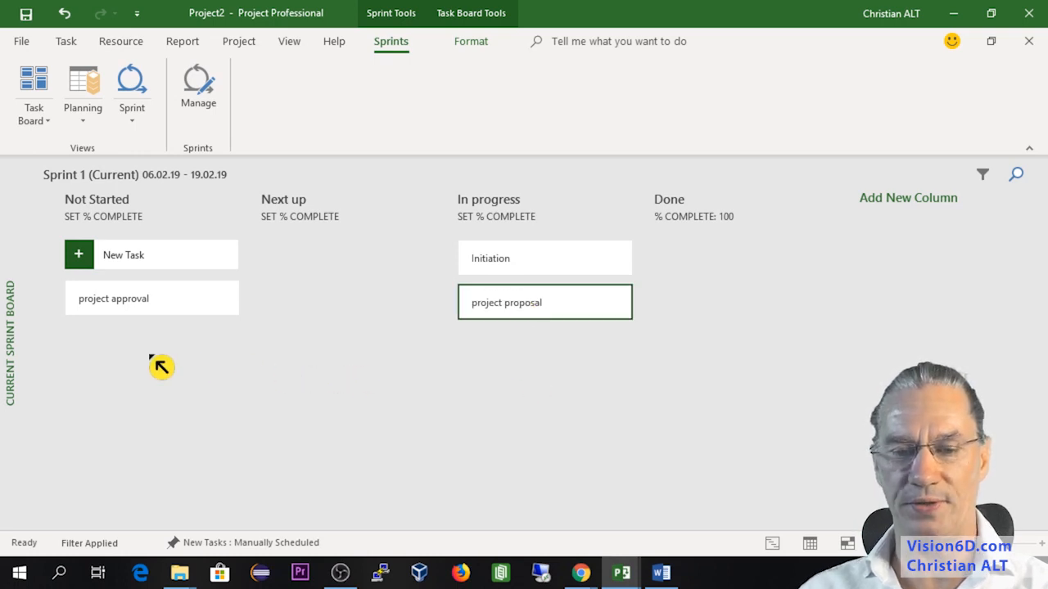
# - Move project approval into Next up and project proposal into Done
pyautogui.moveTo(150, 298); pyautogui.dragTo(344, 259)
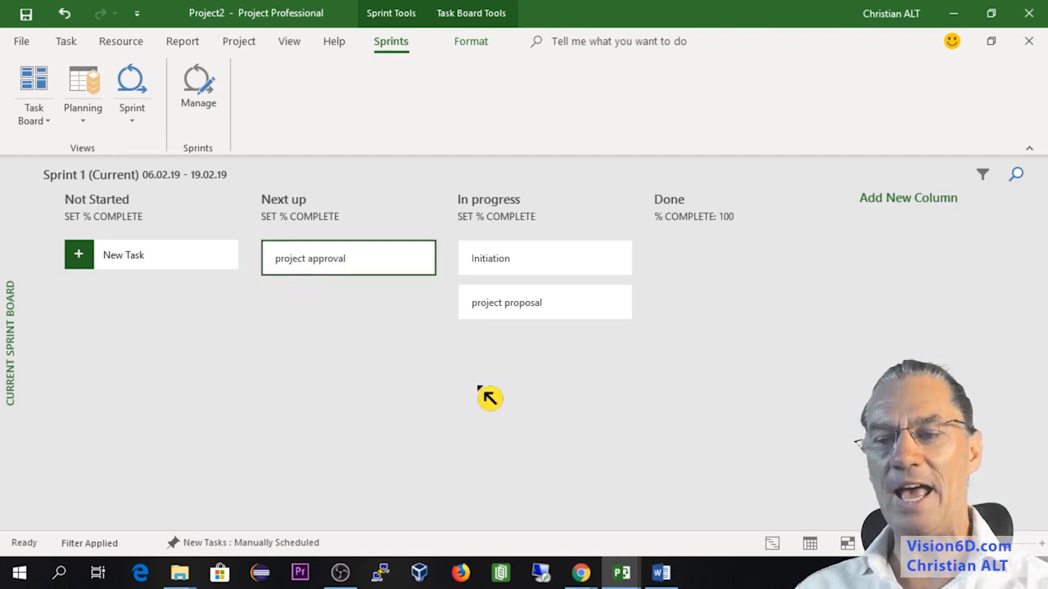
pyautogui.moveTo(534, 306)
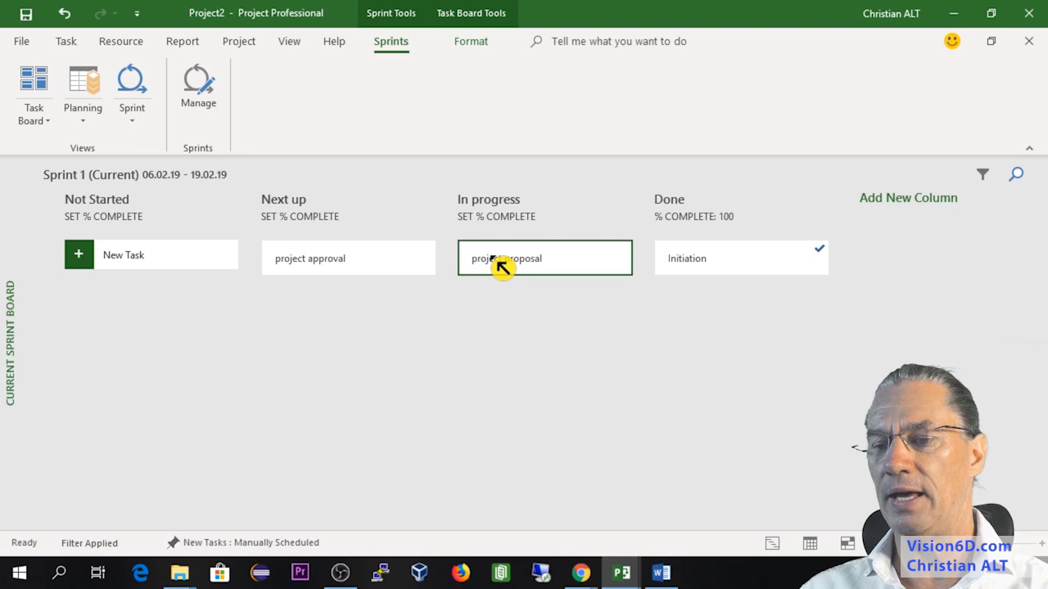
pyautogui.moveTo(543, 259); pyautogui.dragTo(740, 301)
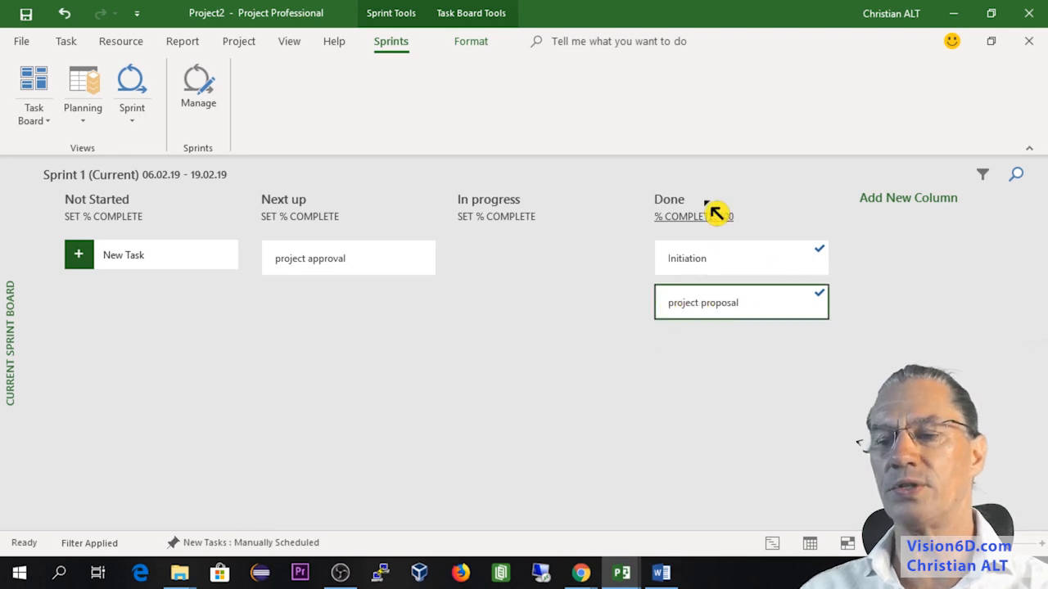
pyautogui.click(681, 216)
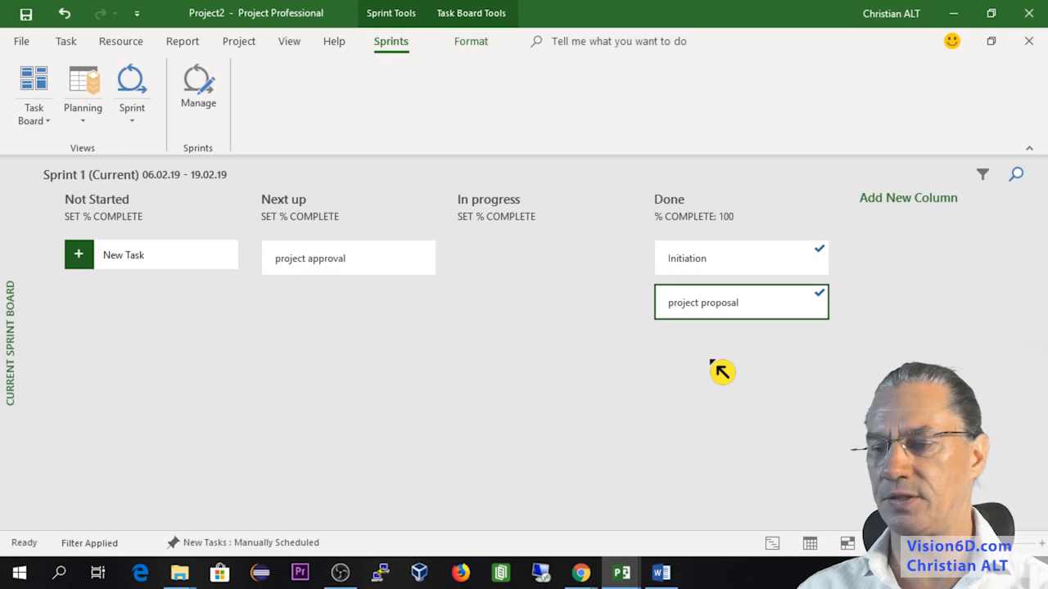
pyautogui.moveTo(835, 271)
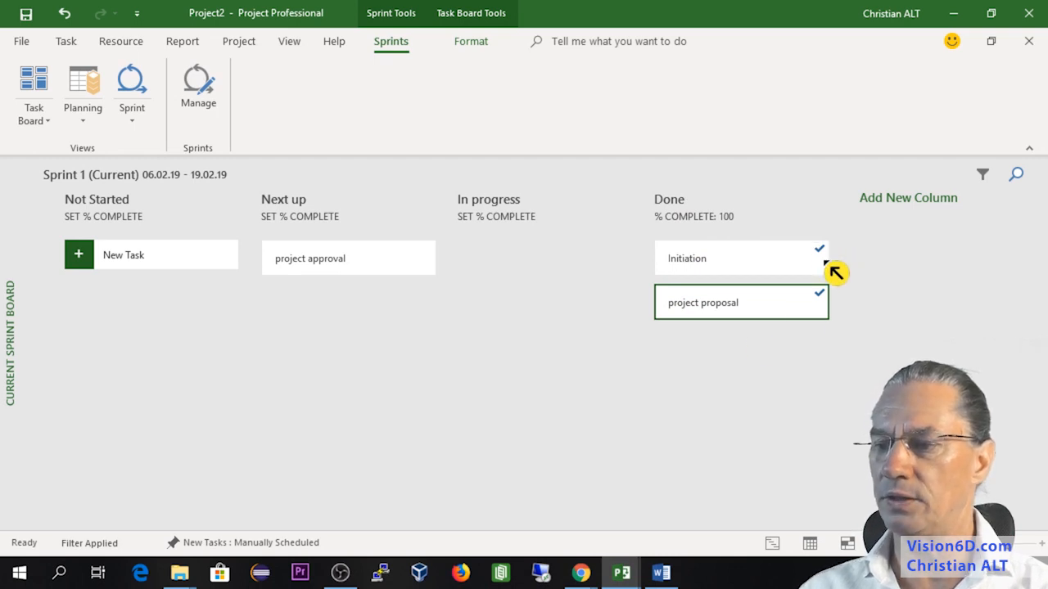
pyautogui.moveTo(832, 321)
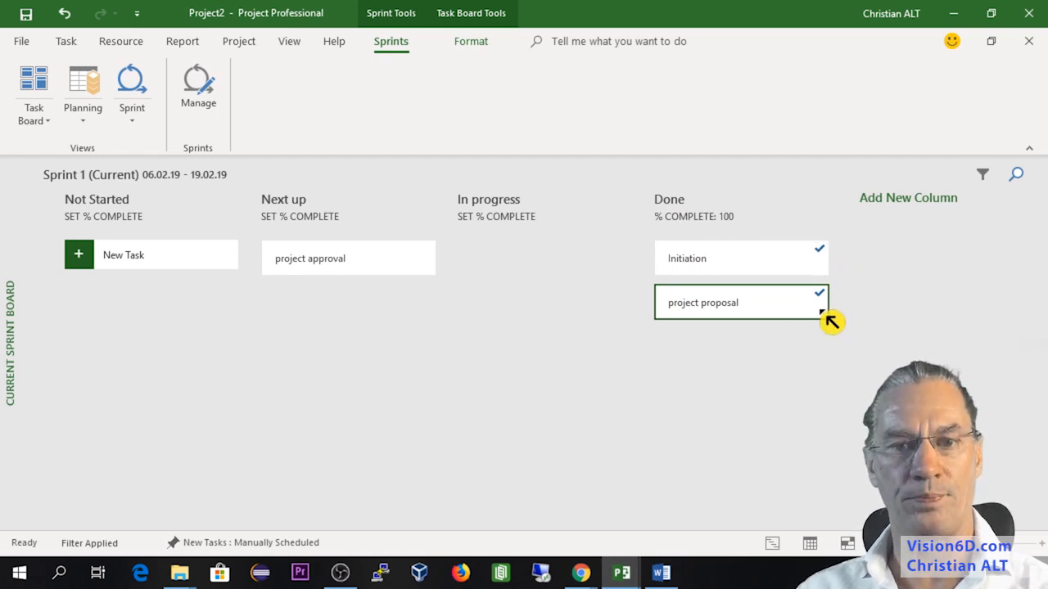
pyautogui.moveTo(334, 232)
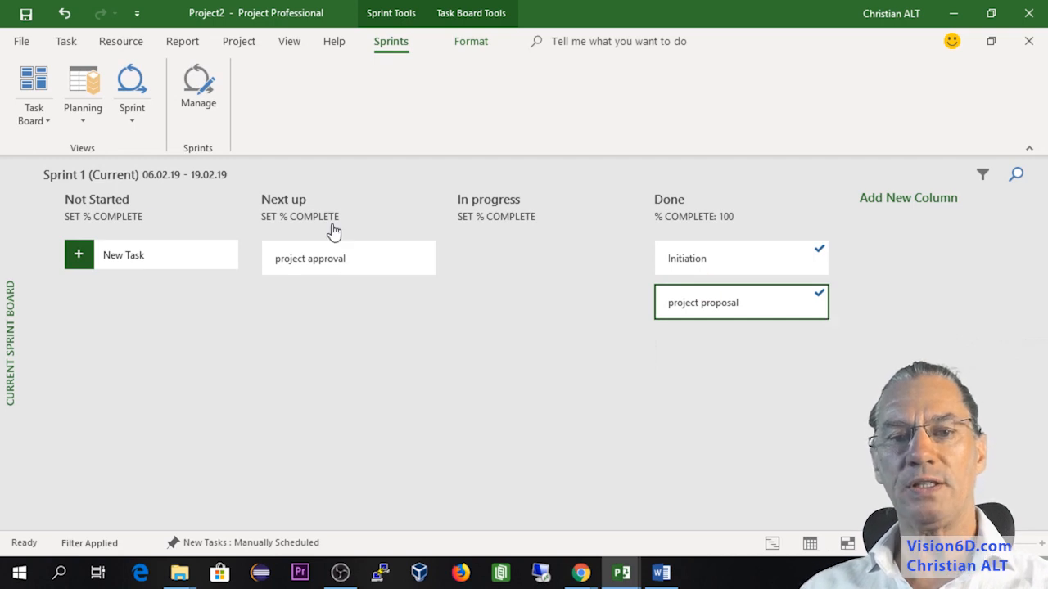
# - View the Gantt chart showing Initiation and project proposal completed, then return to the sprint commands
pyautogui.click(65, 40)
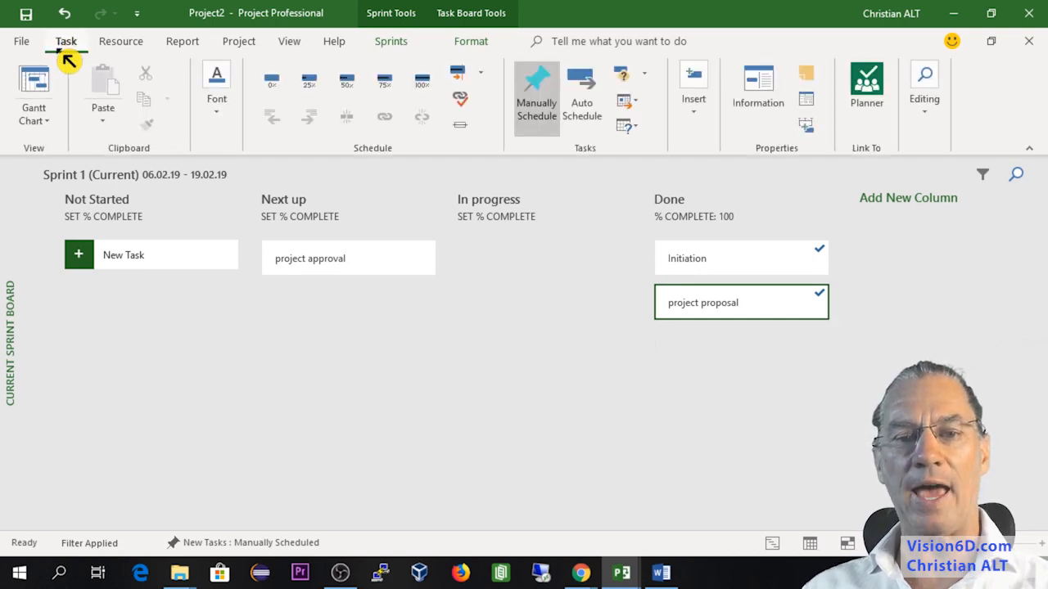
pyautogui.moveTo(33, 93)
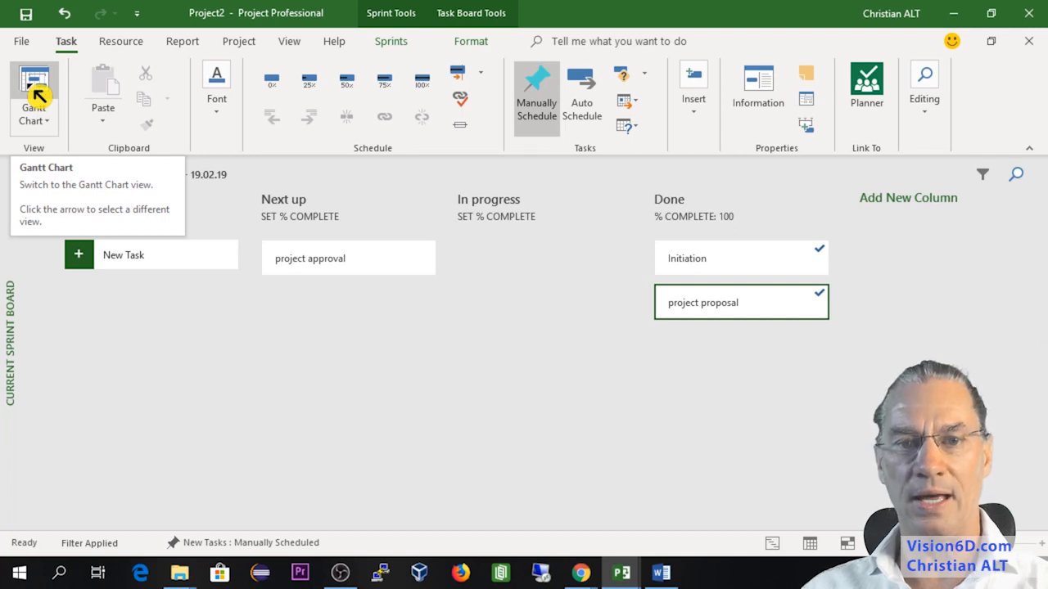
pyautogui.click(33, 94)
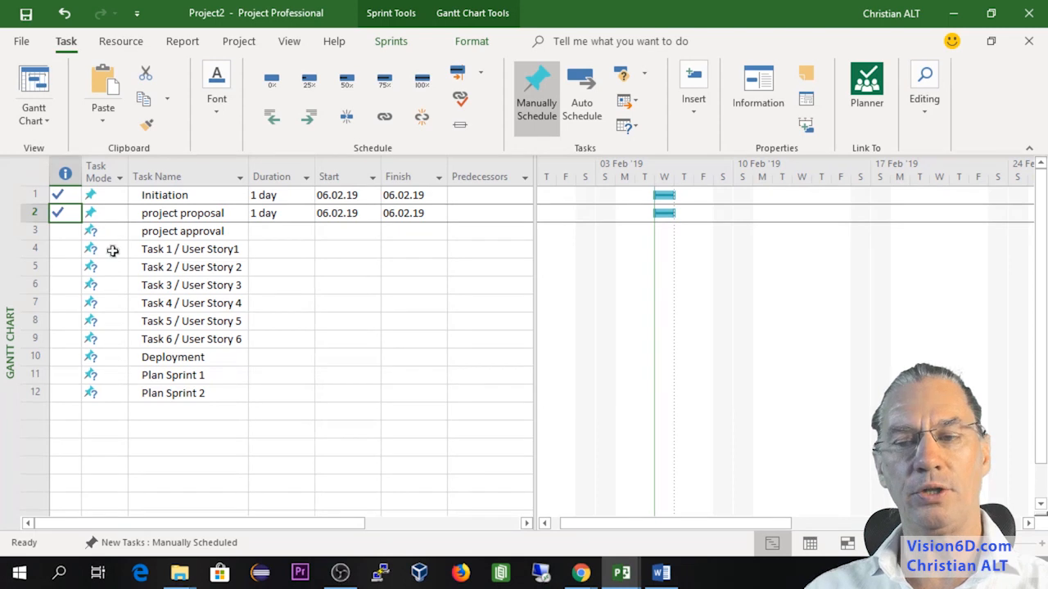
pyautogui.moveTo(128, 286)
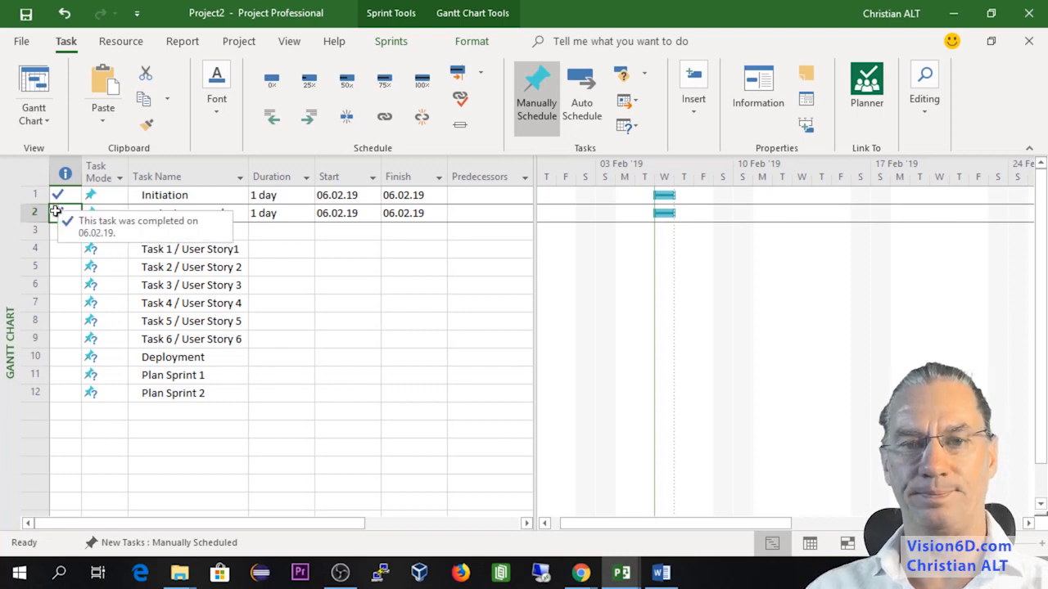
pyautogui.click(390, 41)
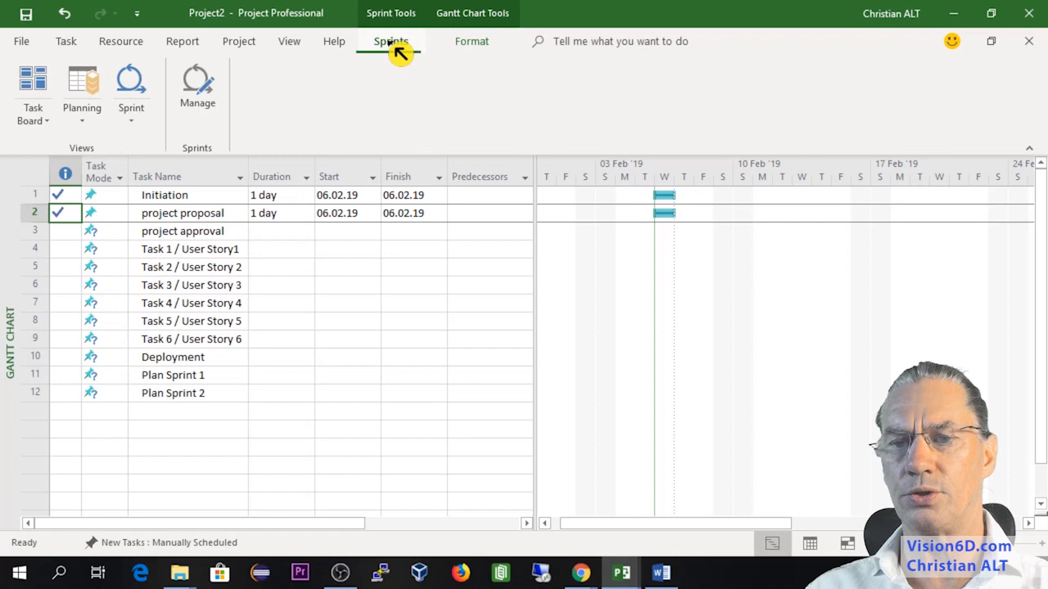
# - Reopen the Current Sprint Board and move project approval into In progress
pyautogui.click(131, 86)
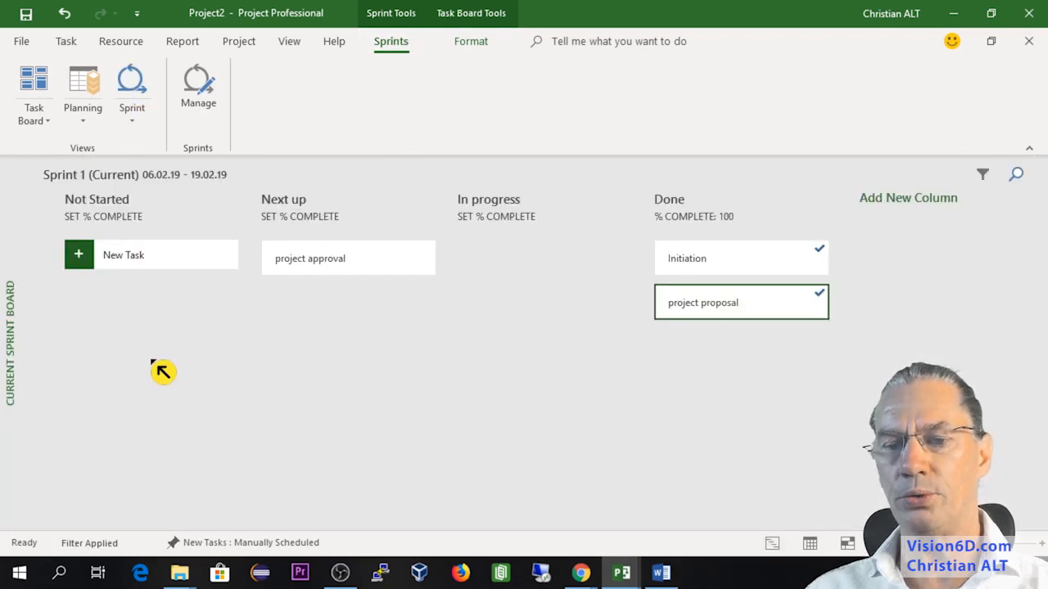
pyautogui.moveTo(144, 278)
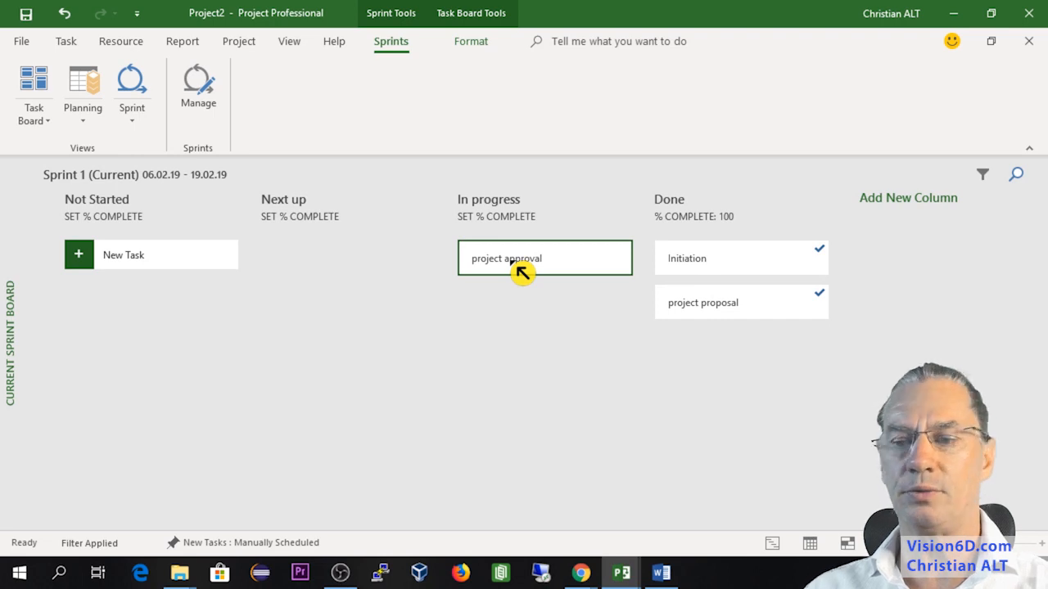
pyautogui.moveTo(522, 259); pyautogui.dragTo(722, 347)
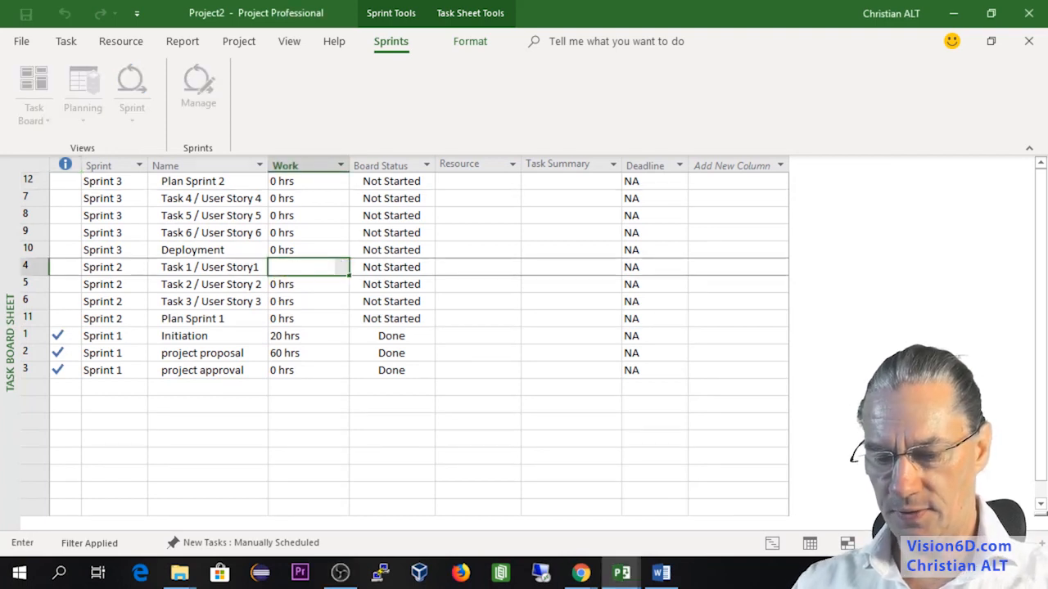
# - Enter 16 hrs as a task's work on the task board sheet
pyautogui.write('16 hrs')
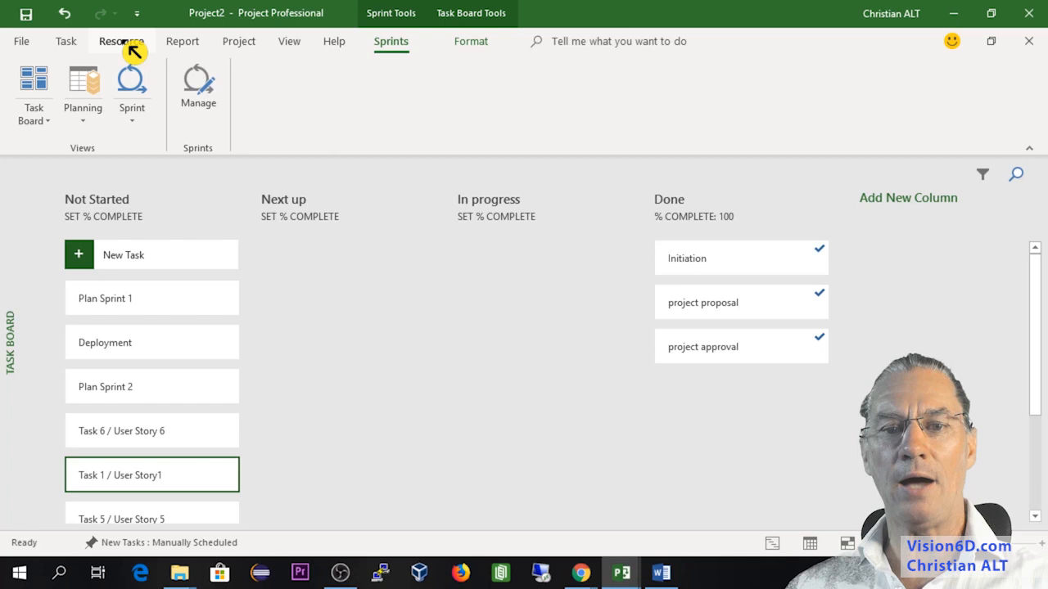
# - Look through the Add Resources list of Work, Material and Cost resources on the Resource tab
pyautogui.click(122, 41)
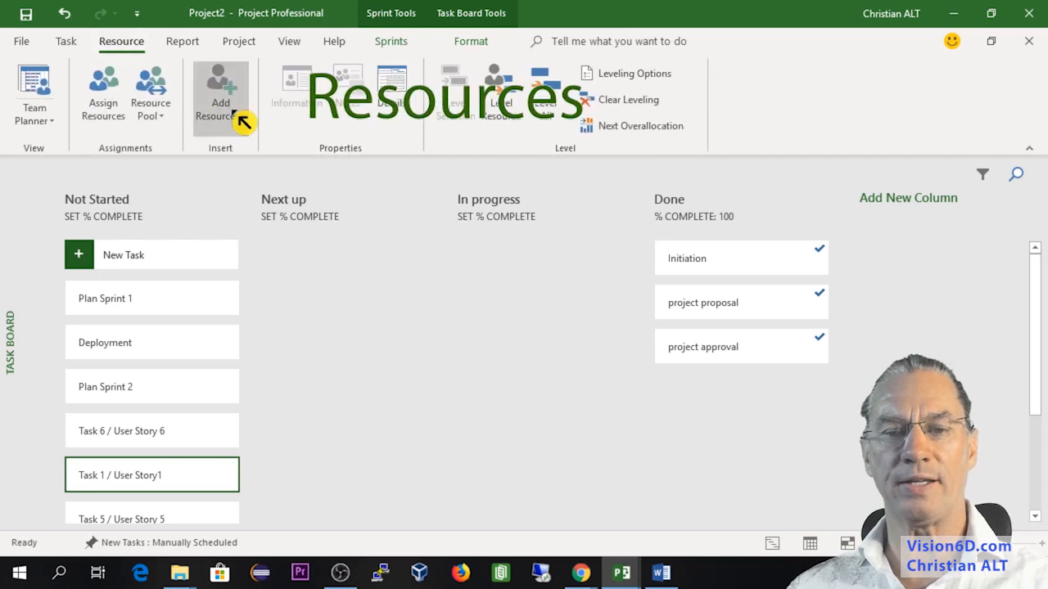
pyautogui.click(220, 93)
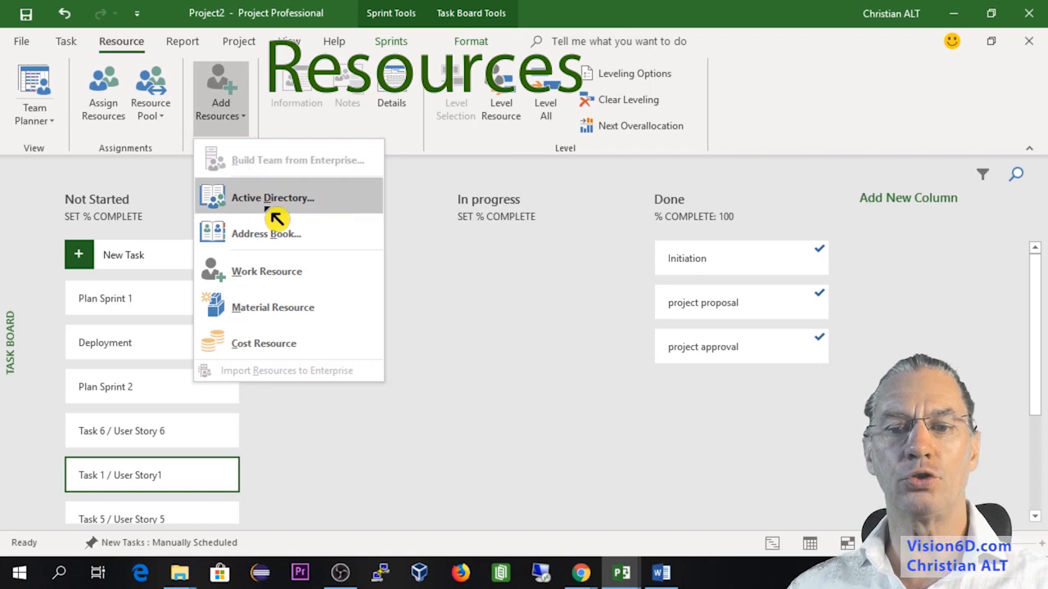
pyautogui.moveTo(272, 196)
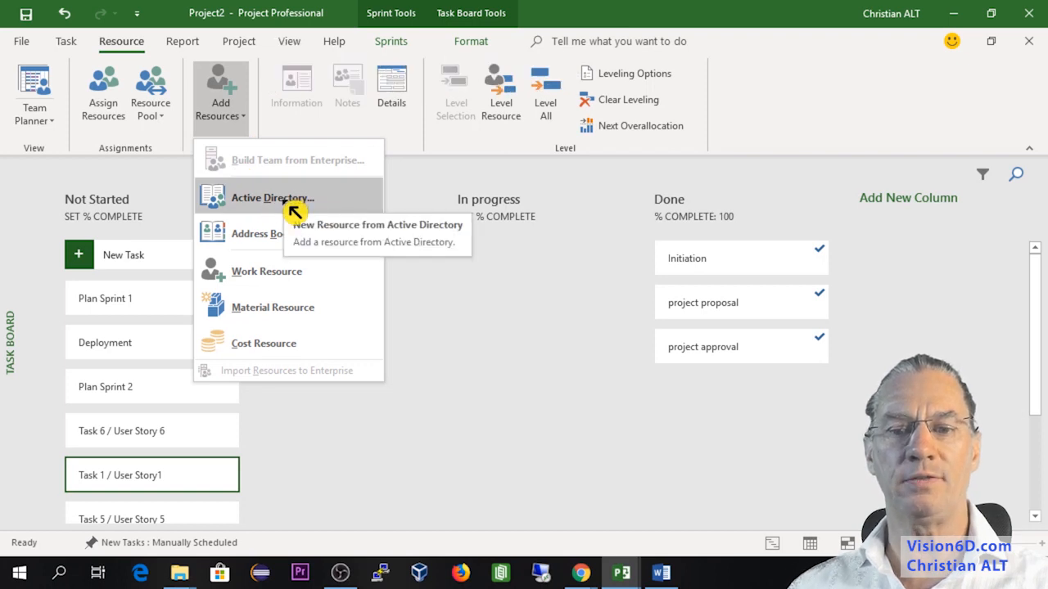
pyautogui.moveTo(285, 238)
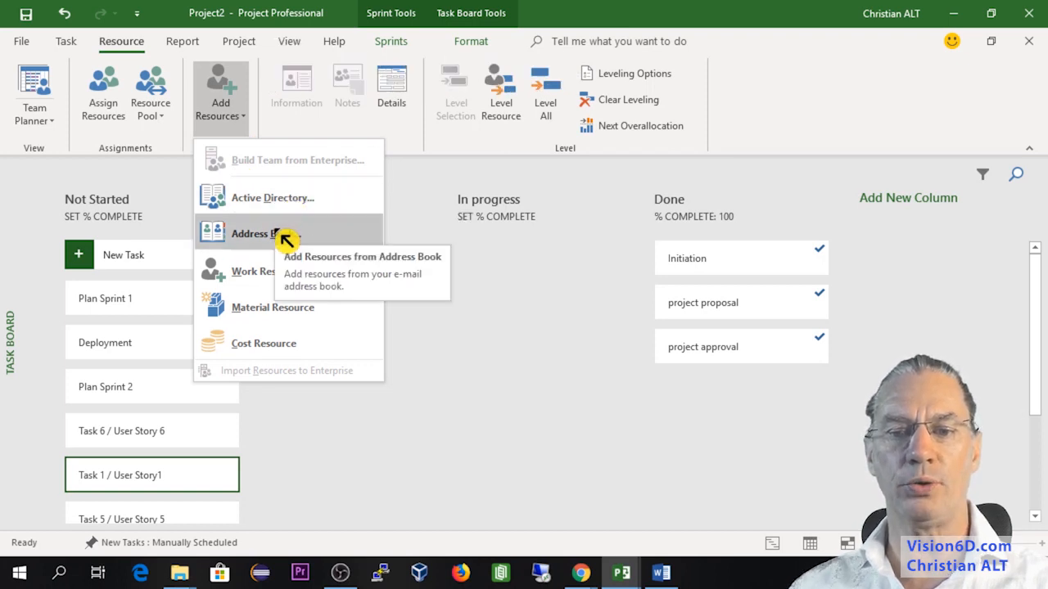
pyautogui.moveTo(286, 282)
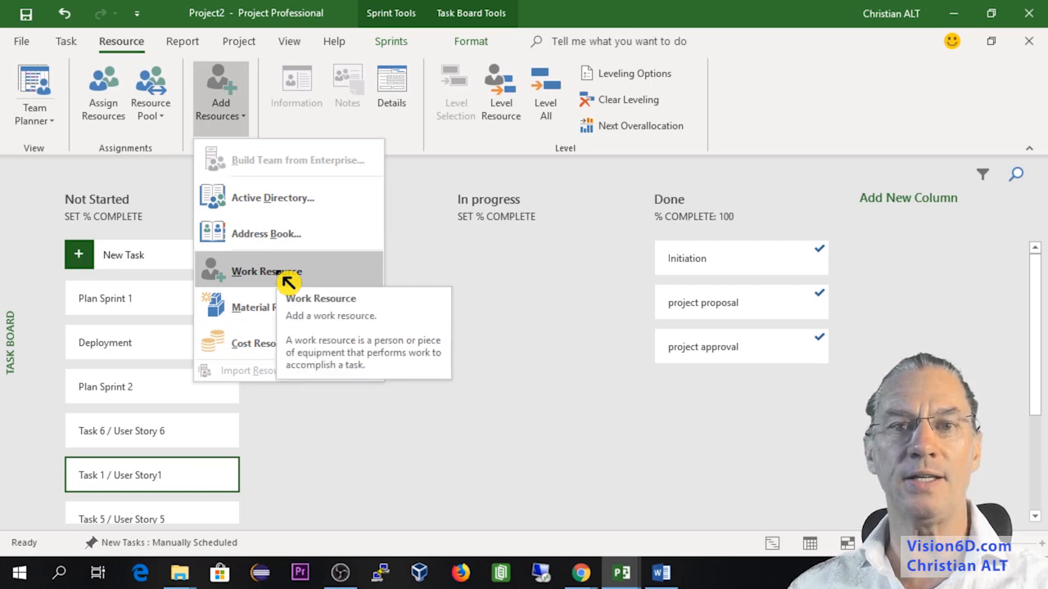
pyautogui.moveTo(258, 324)
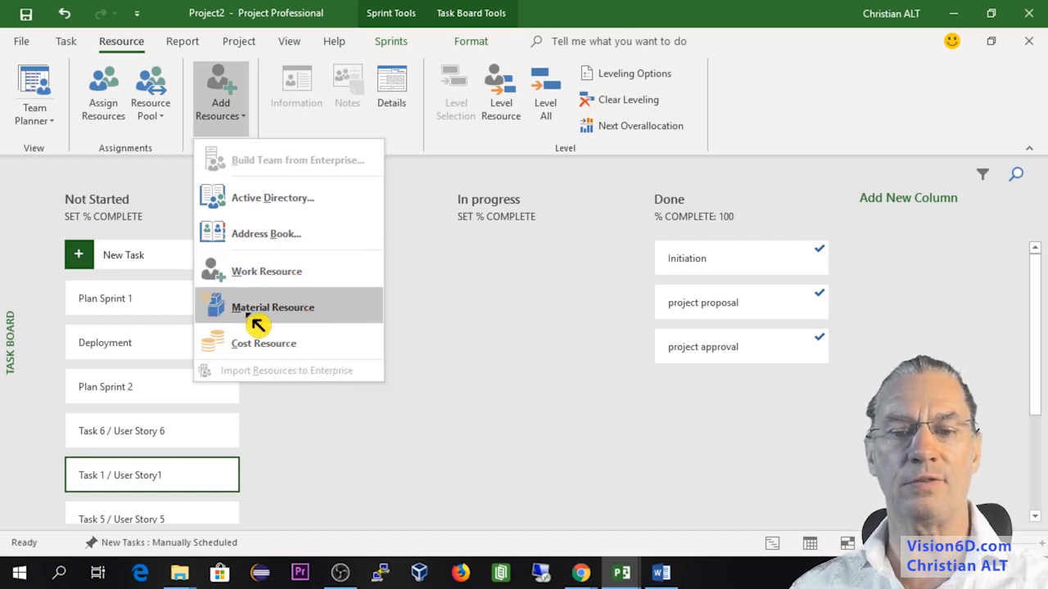
pyautogui.moveTo(282, 347)
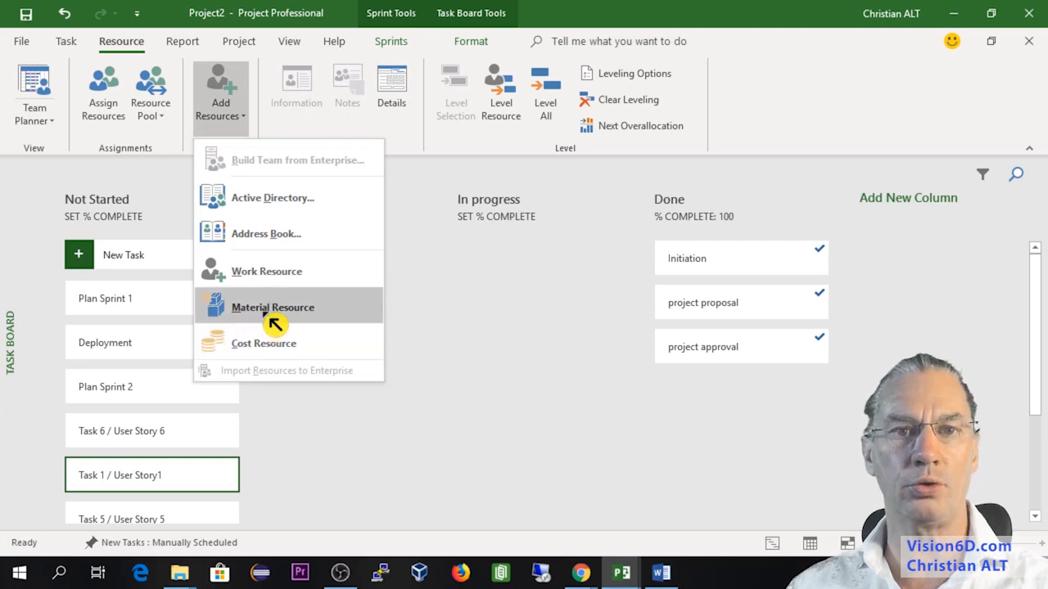
pyautogui.click(272, 308)
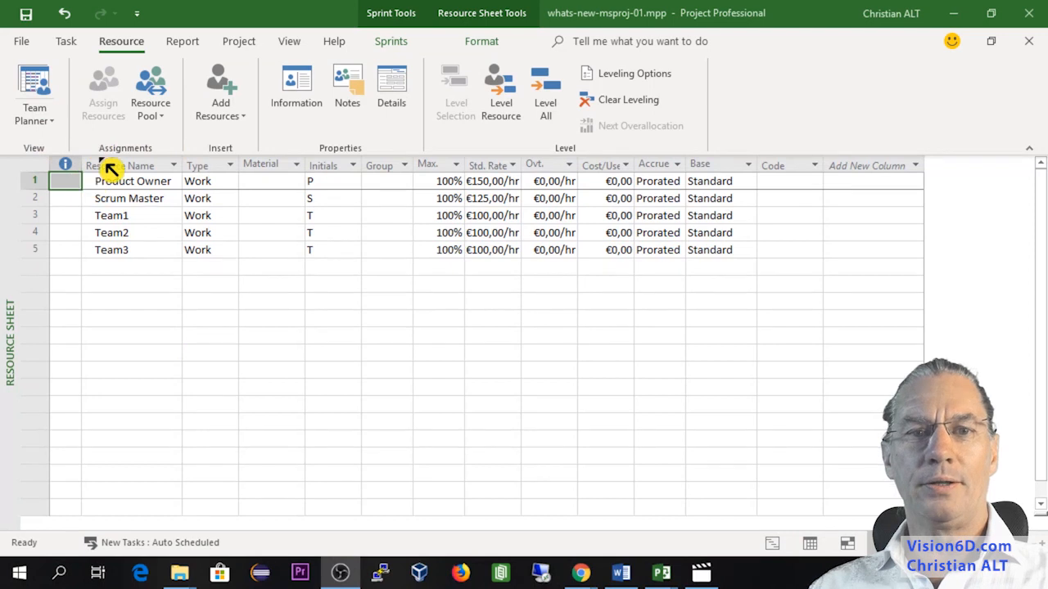
pyautogui.moveTo(167, 190)
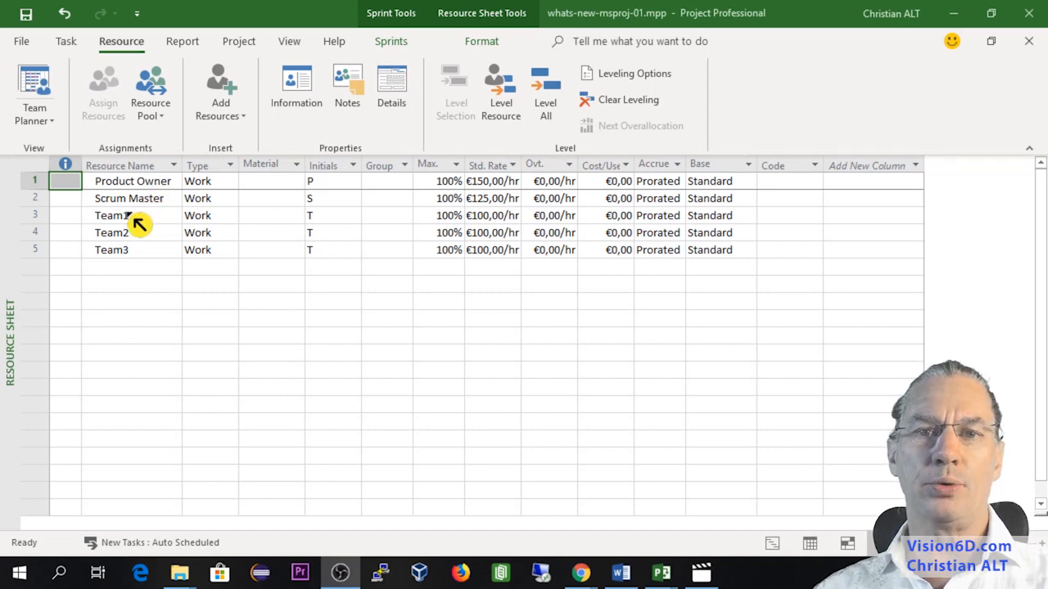
# - Return to the Sprints tools after reviewing the resource sheet
pyautogui.click(390, 41)
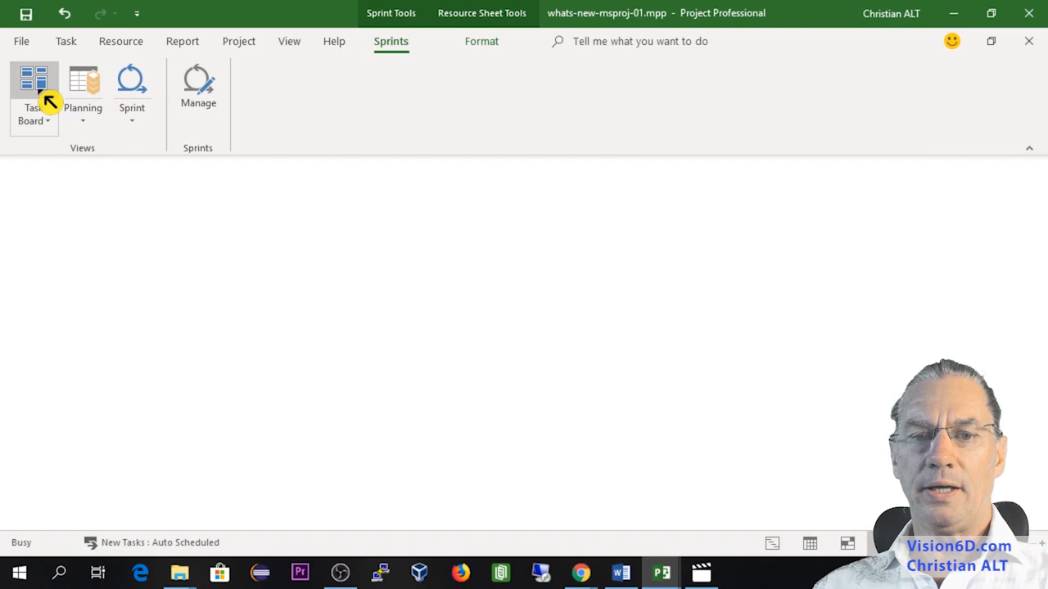
# - Review the Task Board's Done cards, then move to sprint planning
pyautogui.click(33, 94)
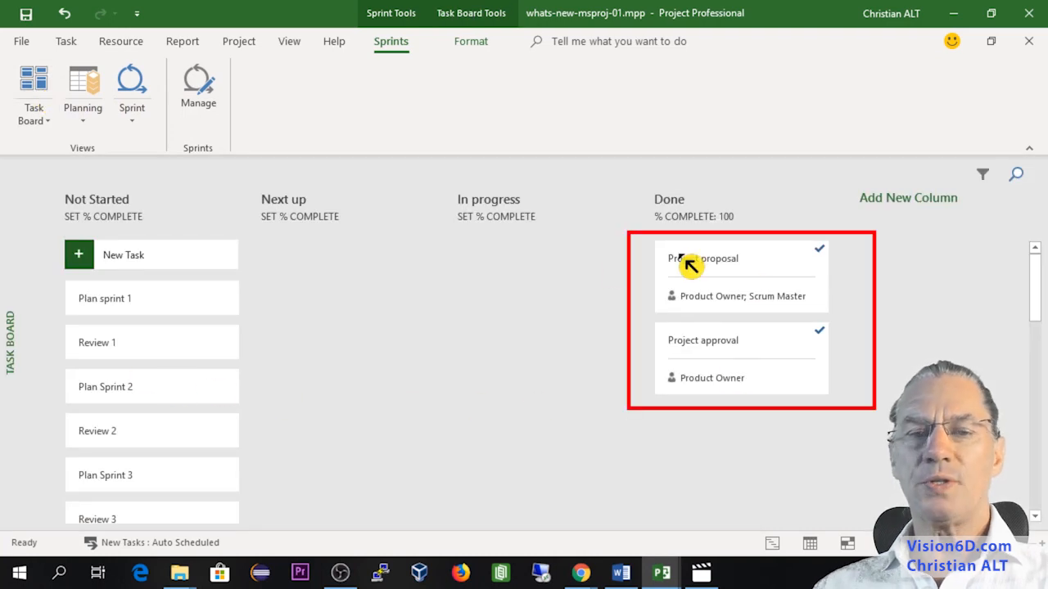
pyautogui.moveTo(643, 361)
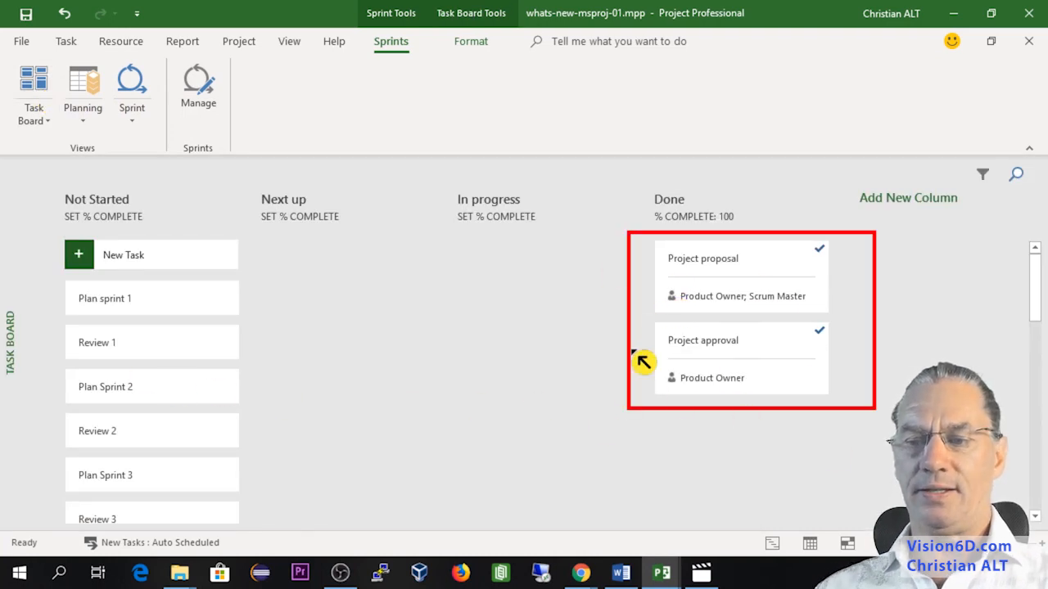
pyautogui.moveTo(760, 319)
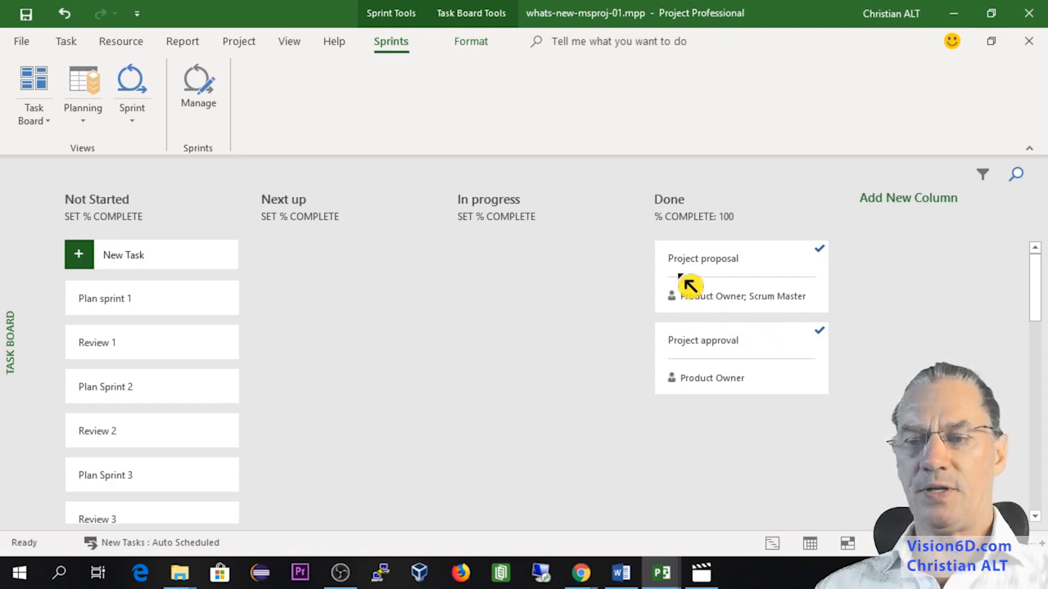
pyautogui.moveTo(696, 321)
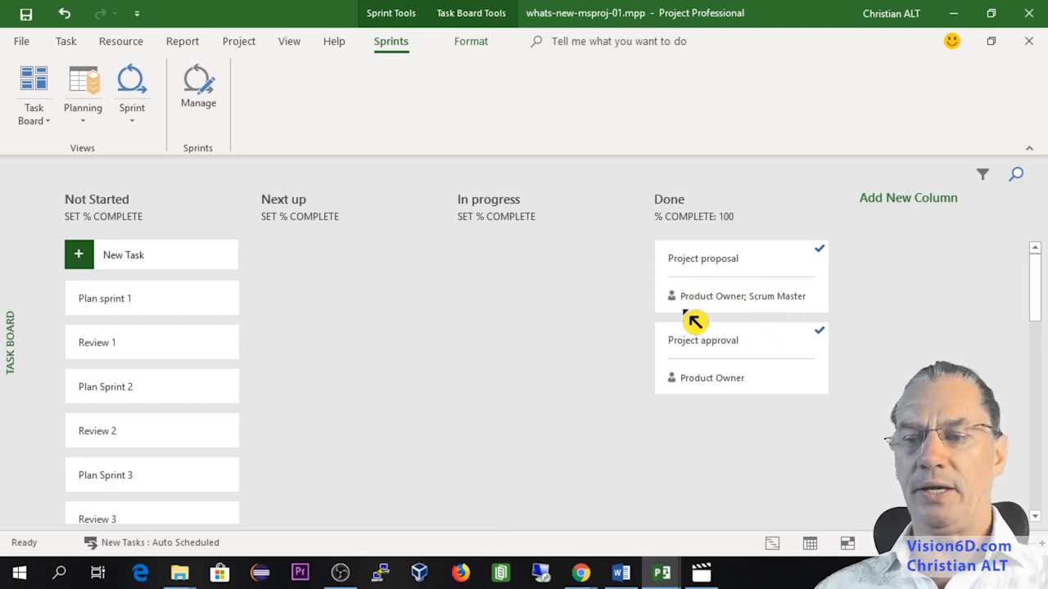
pyautogui.moveTo(820, 314)
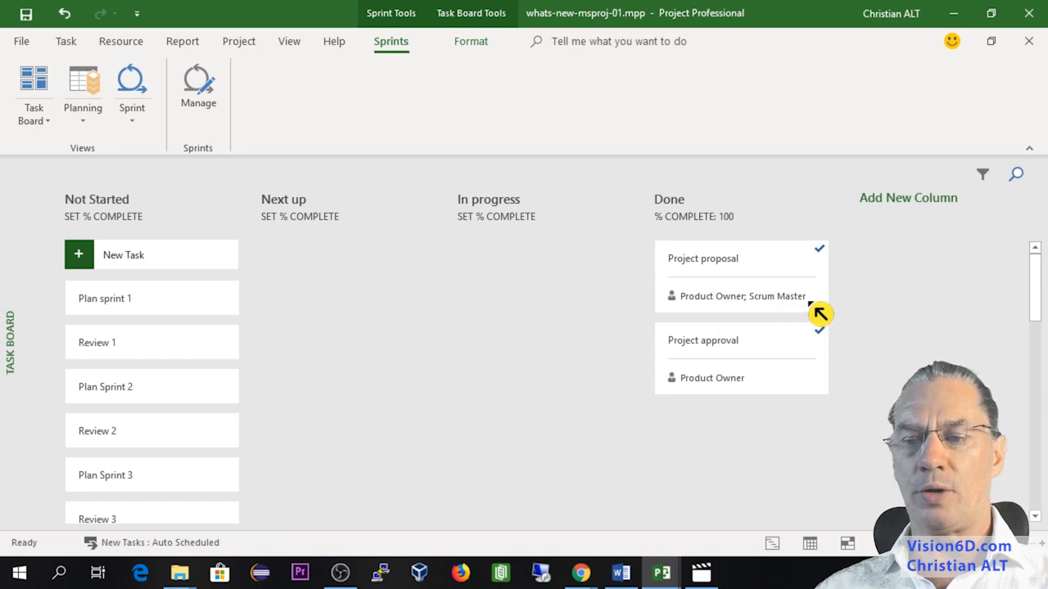
pyautogui.moveTo(760, 373)
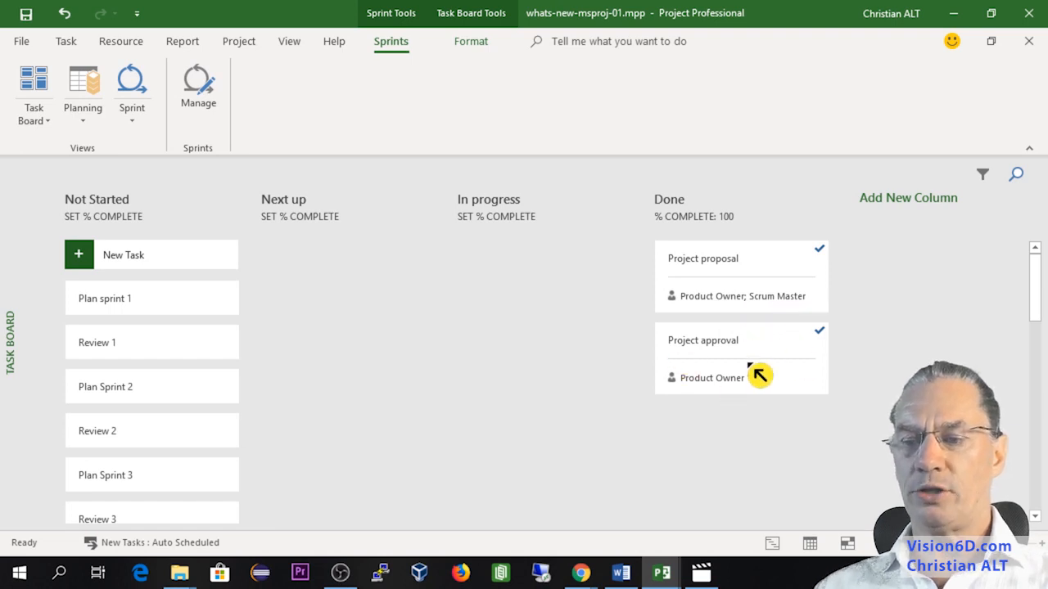
pyautogui.moveTo(787, 399)
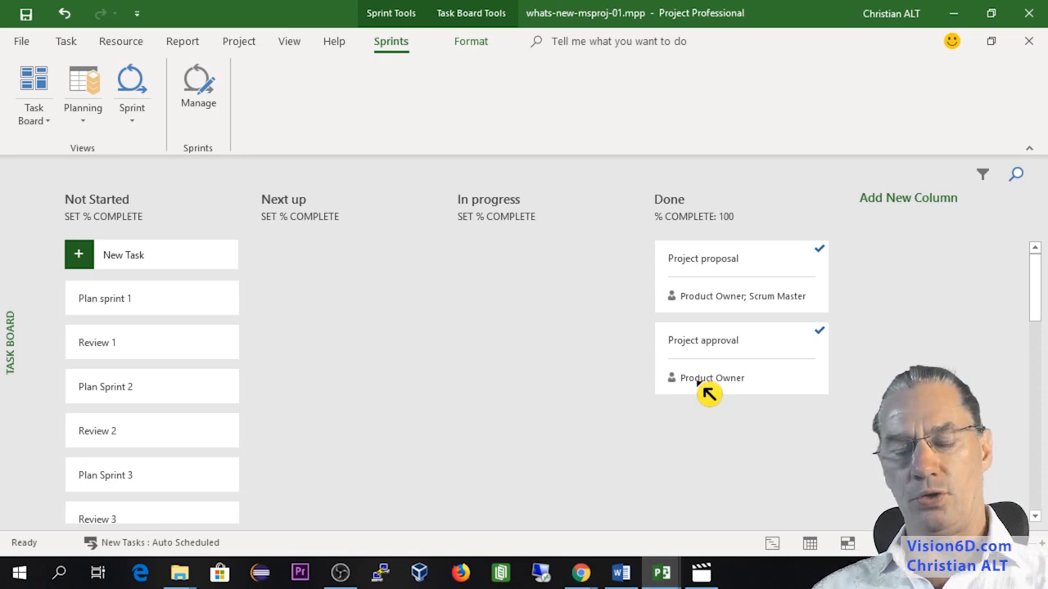
pyautogui.click(198, 85)
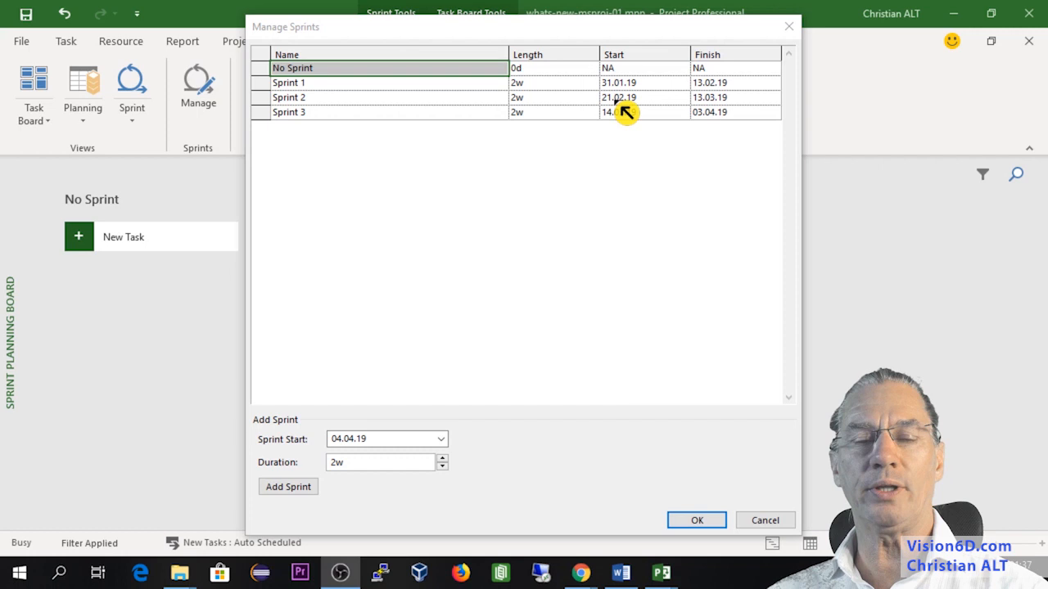
pyautogui.moveTo(720, 398)
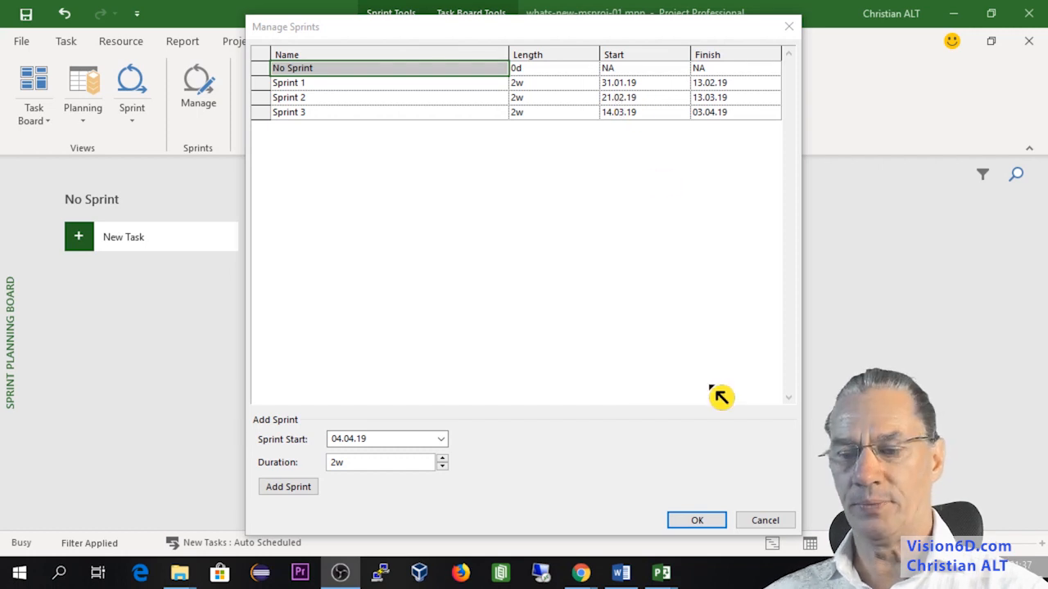
# - Confirm the Manage Sprints dialog, keeping Sprints 1–3 at two weeks each
pyautogui.click(697, 521)
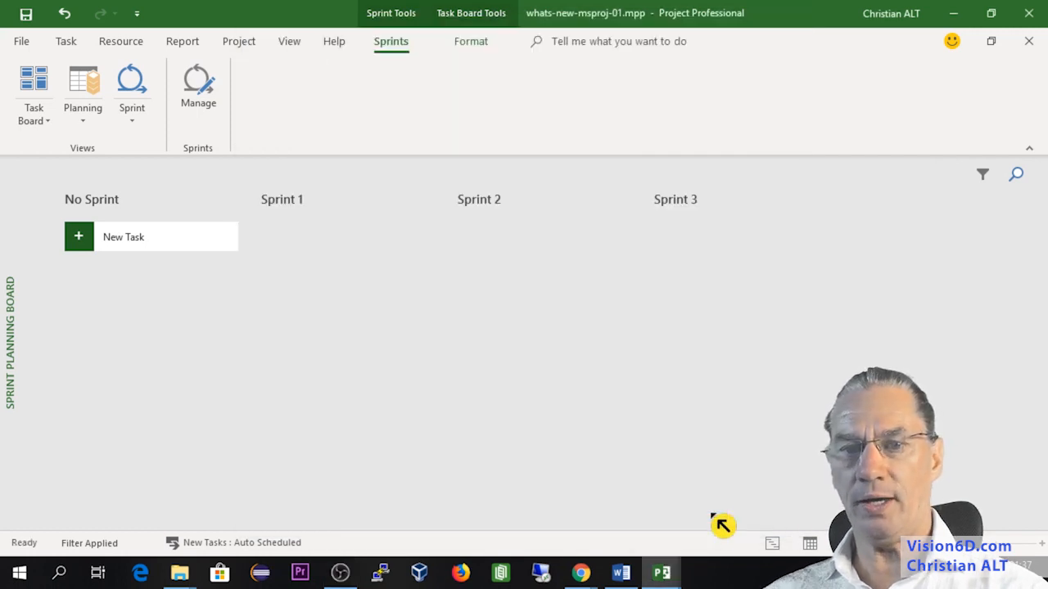
# - Set the project's current date to 27.02.19 in Project Information
pyautogui.click(239, 41)
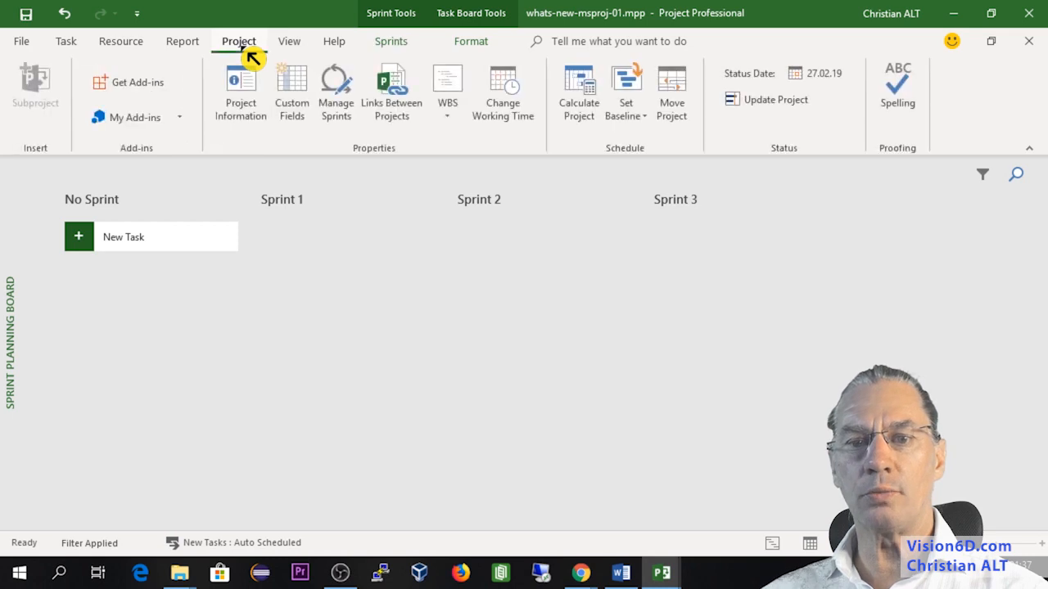
pyautogui.click(240, 85)
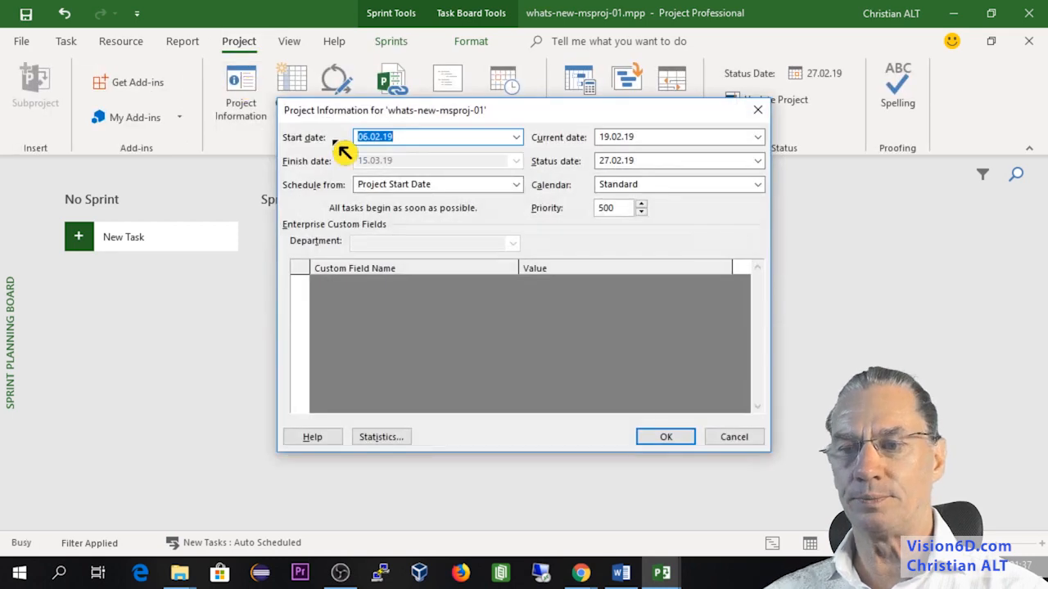
pyautogui.click(677, 137)
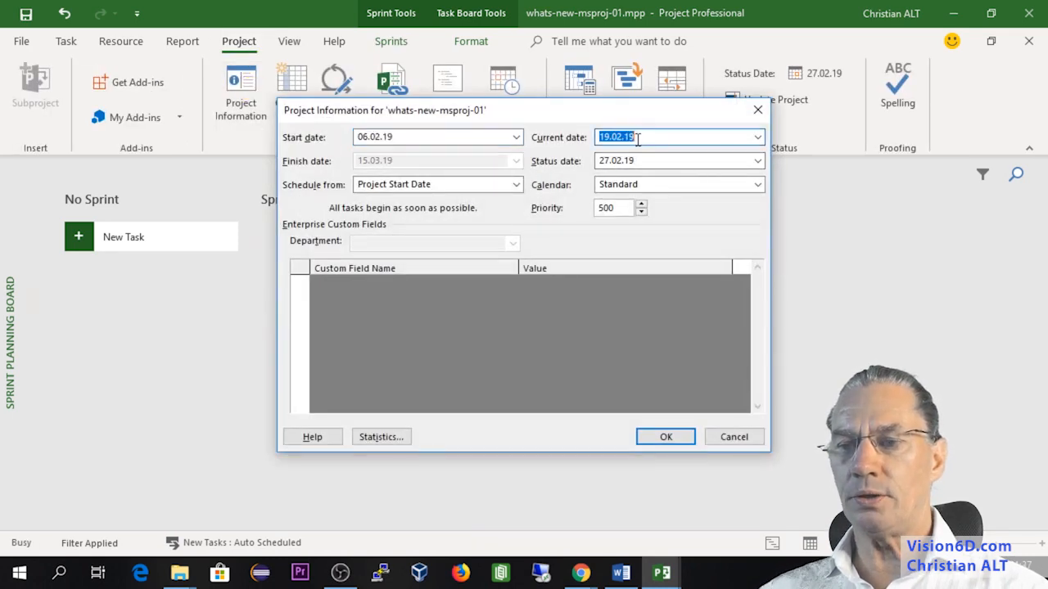
pyautogui.click(756, 137)
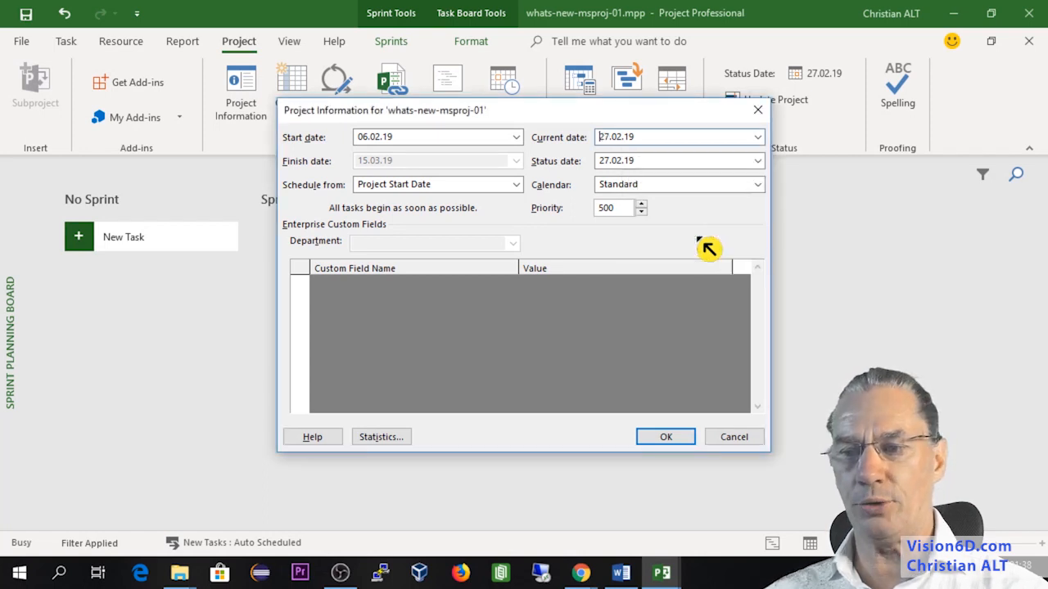
pyautogui.click(664, 436)
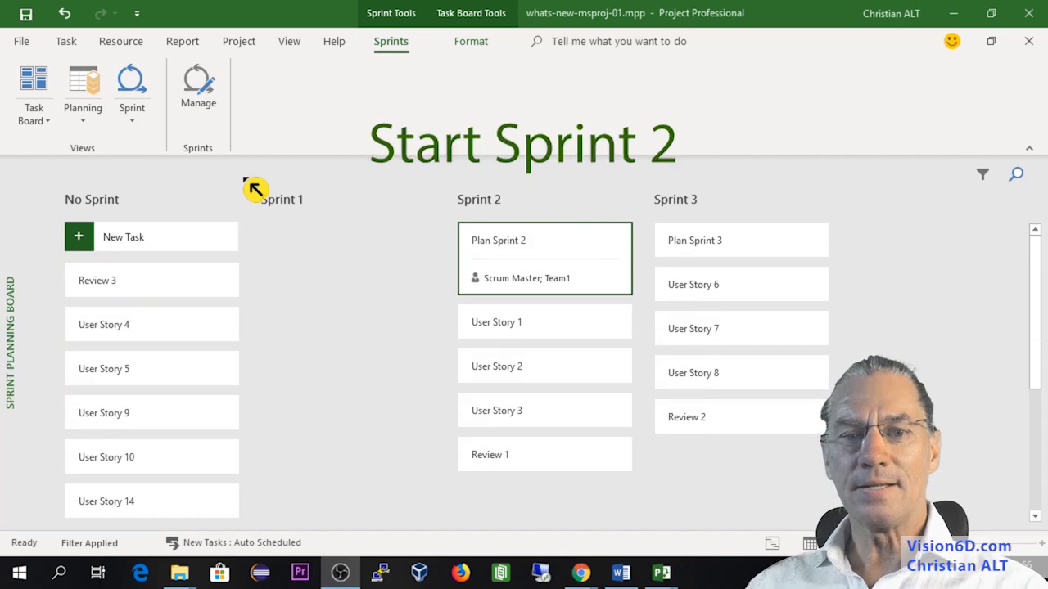
pyautogui.moveTo(177, 193)
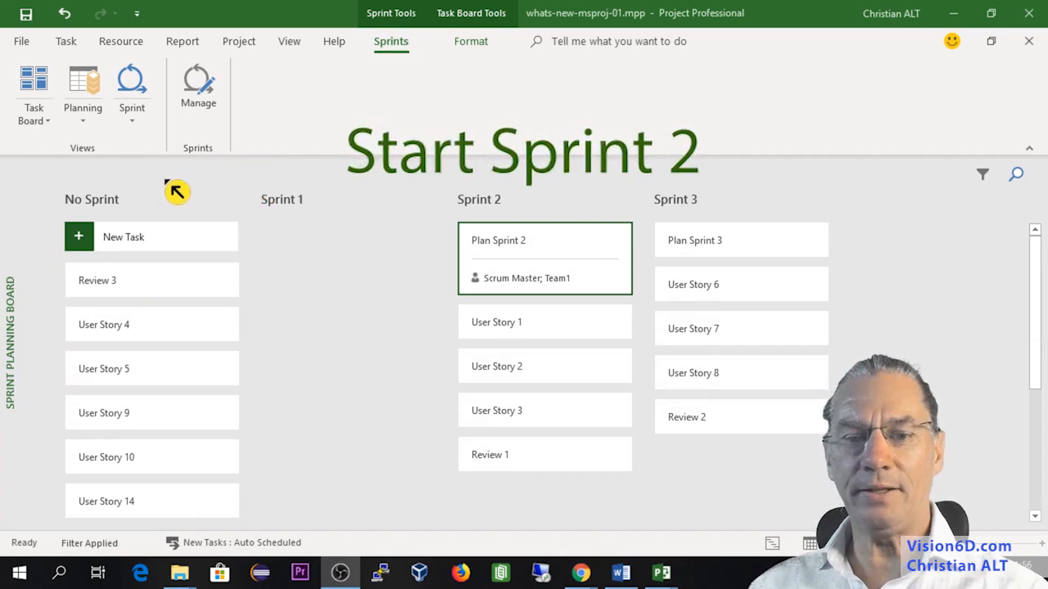
pyautogui.moveTo(494, 214)
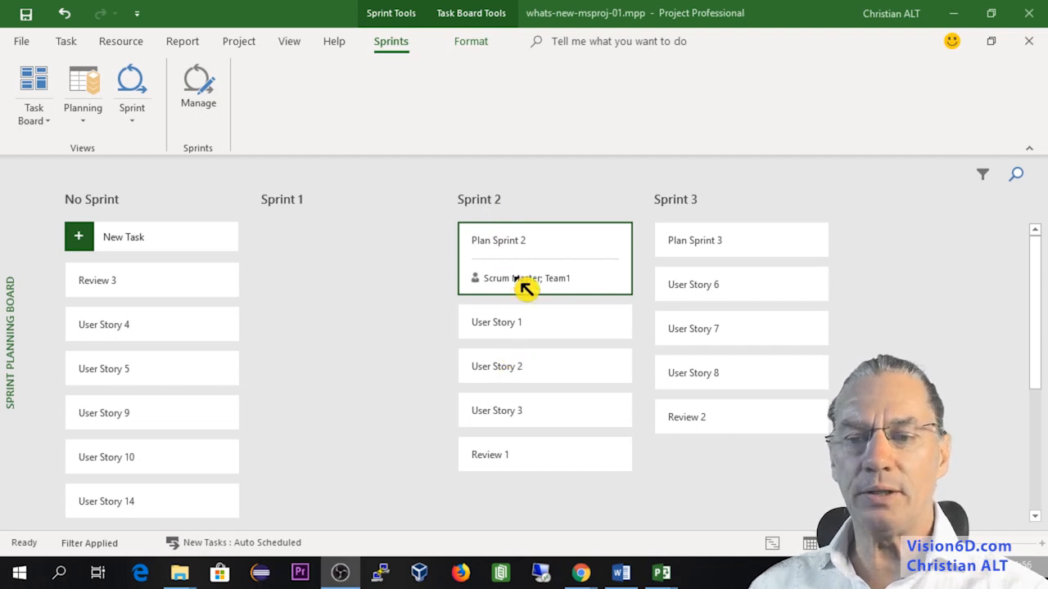
pyautogui.moveTo(570, 272)
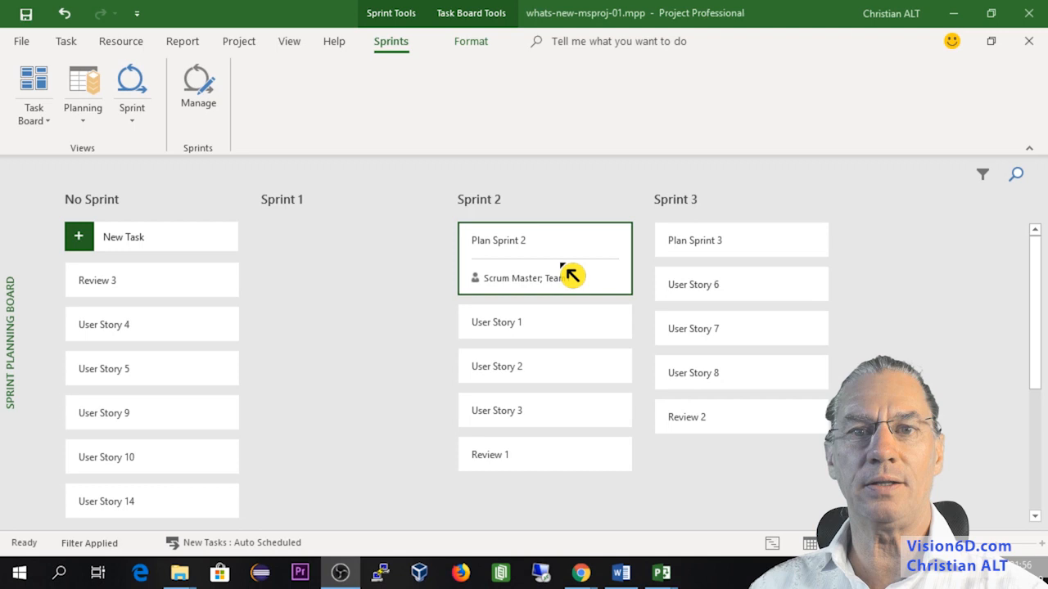
pyautogui.moveTo(517, 303)
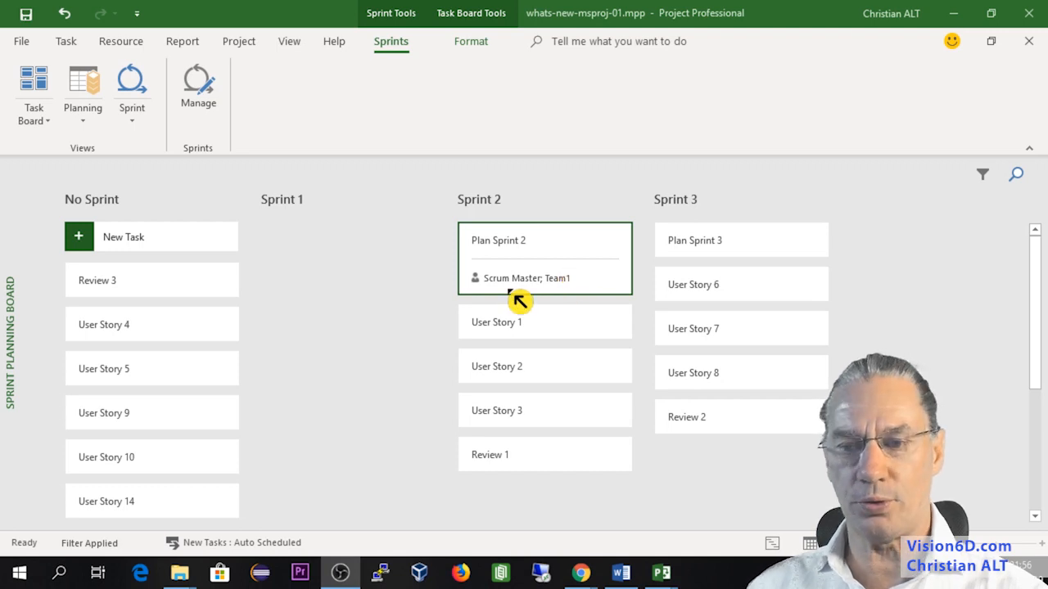
pyautogui.moveTo(548, 298)
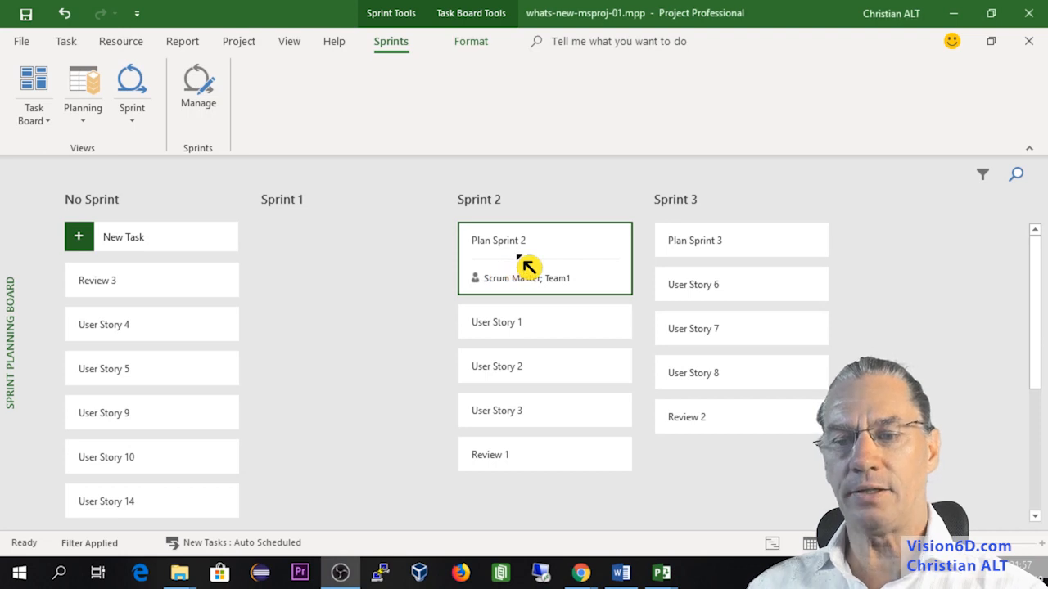
# - Assign Team2 and Team3 to Plan Sprint 2 via Assign Resources
pyautogui.rightClick(521, 267)
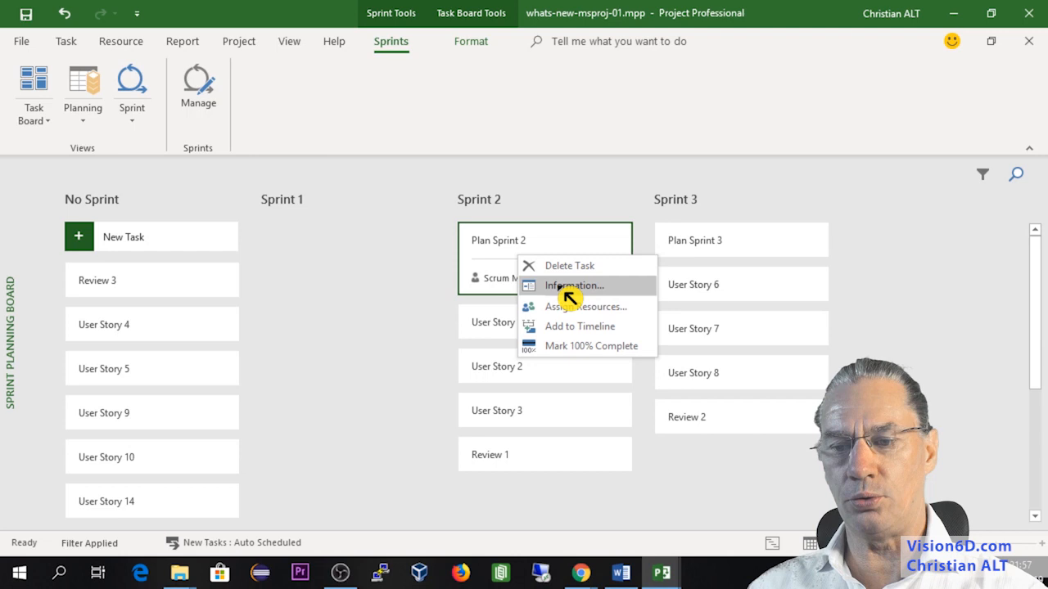
pyautogui.click(586, 306)
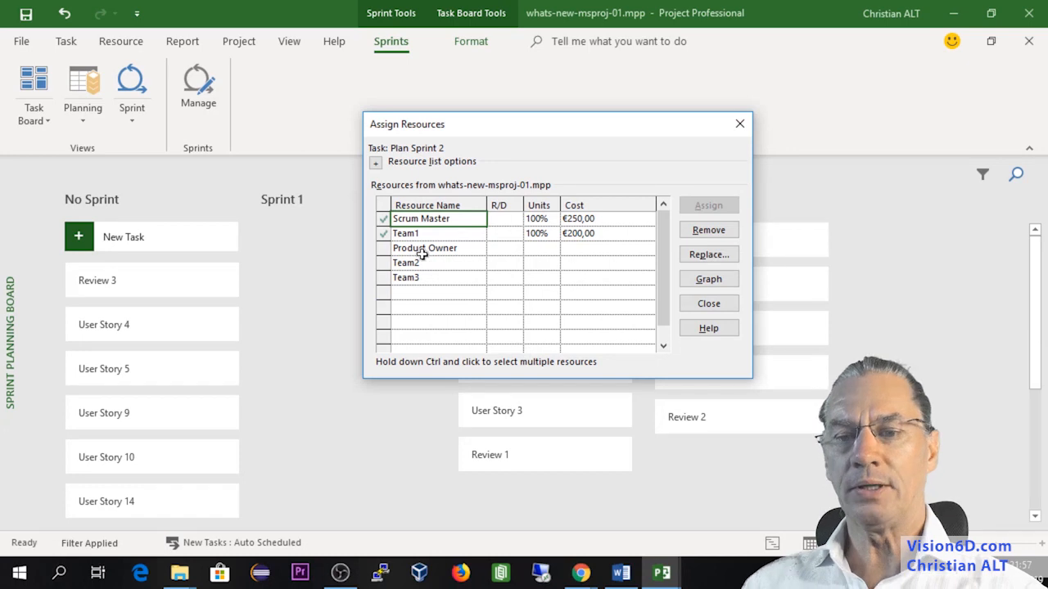
pyautogui.moveTo(491, 288)
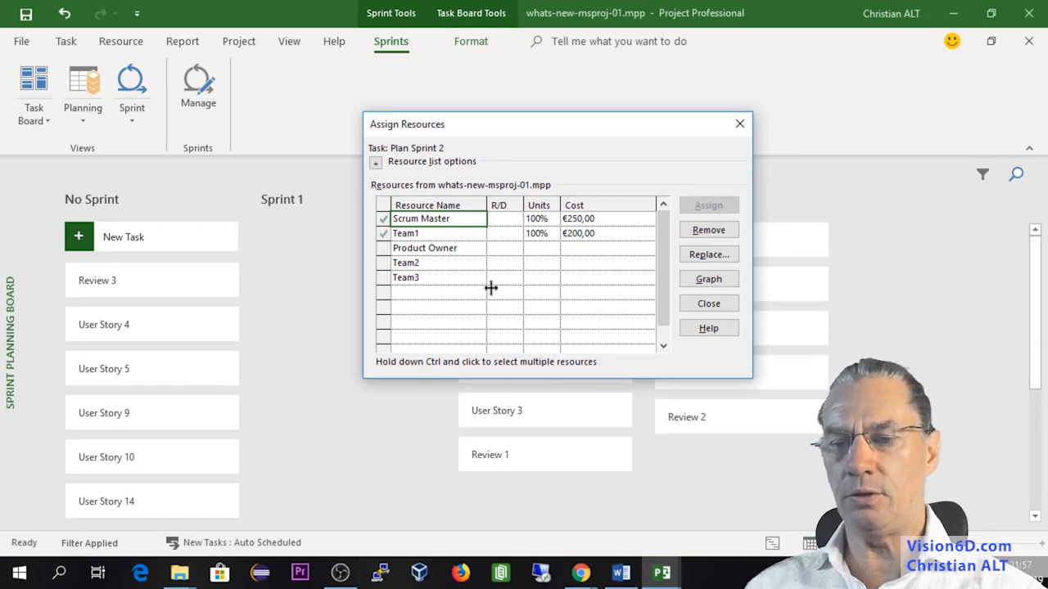
pyautogui.click(406, 261)
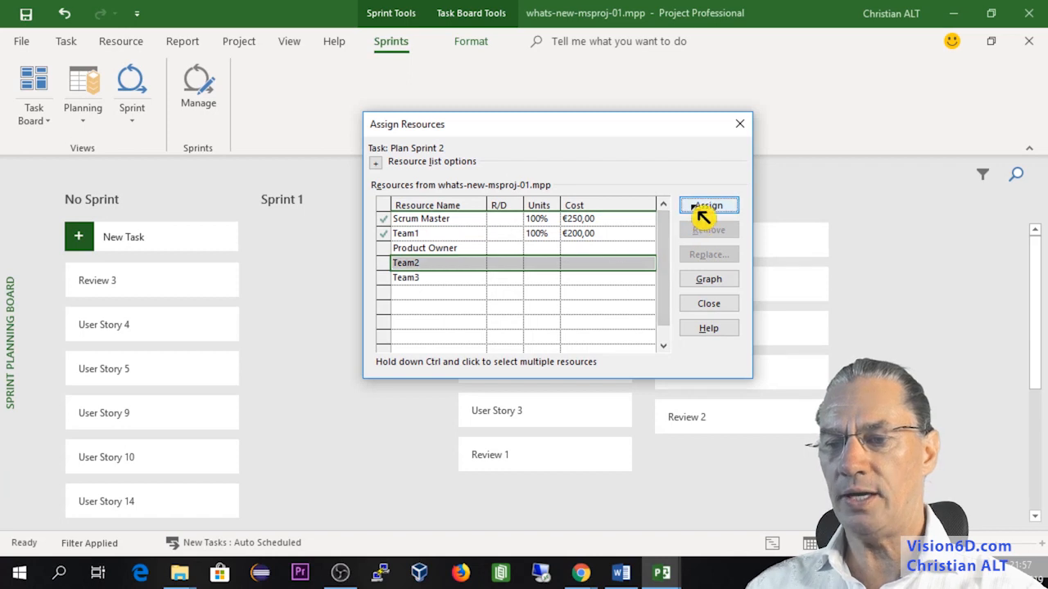
pyautogui.click(707, 205)
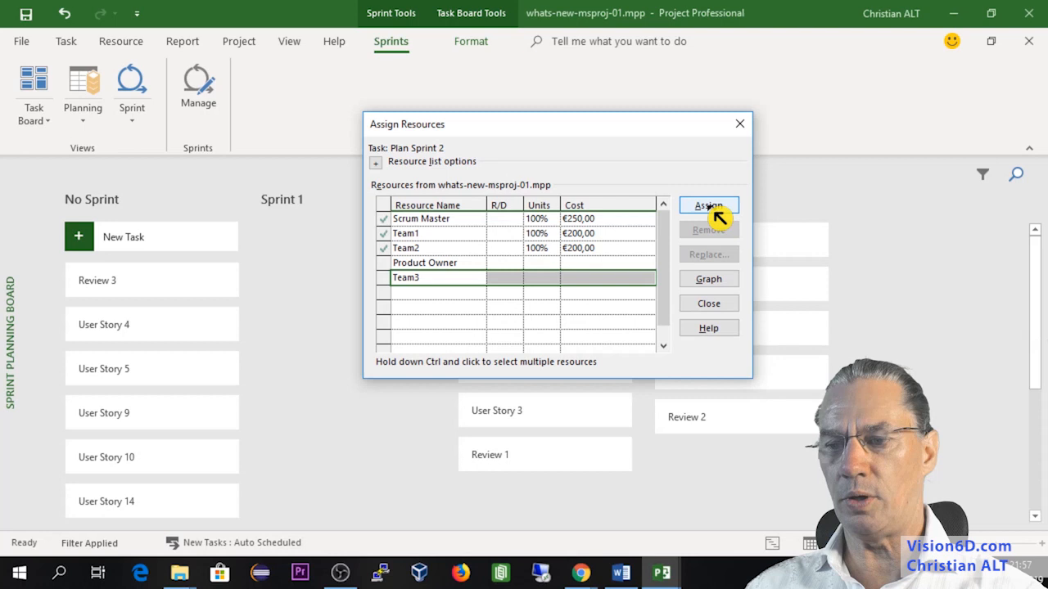
pyautogui.click(707, 205)
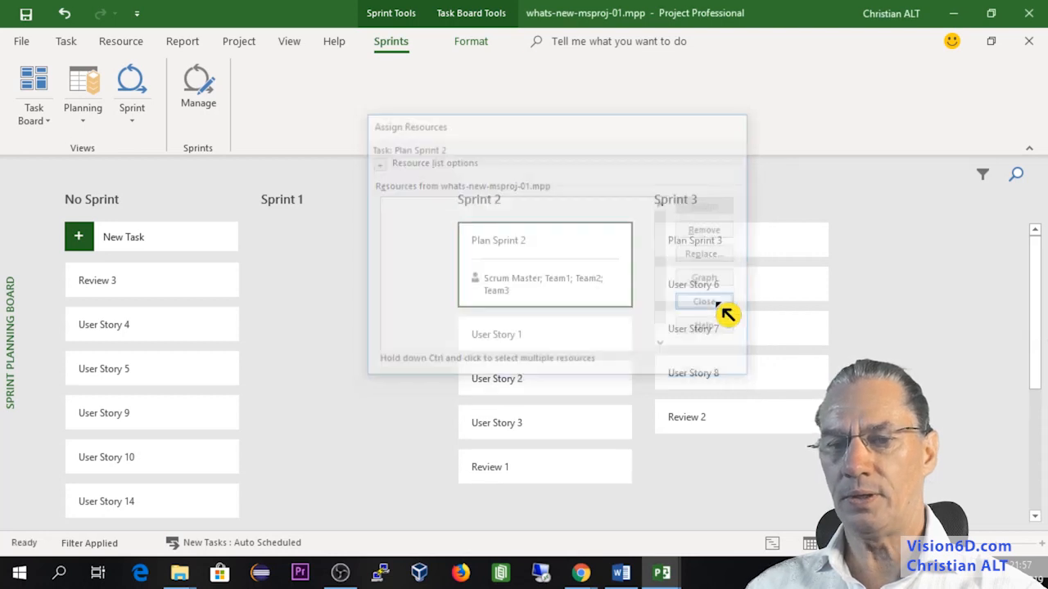
pyautogui.click(703, 301)
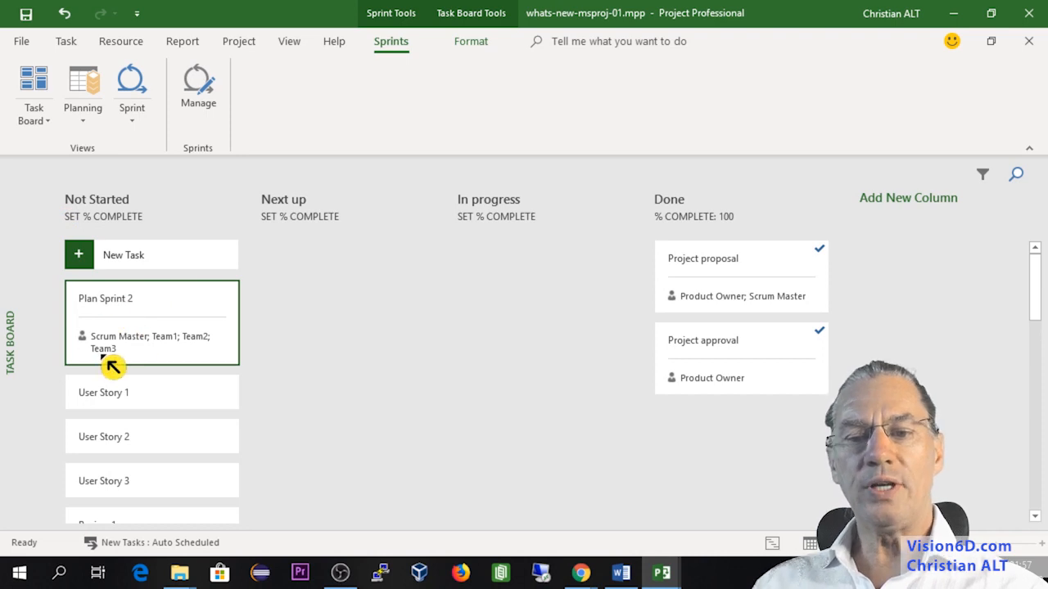
pyautogui.moveTo(137, 327)
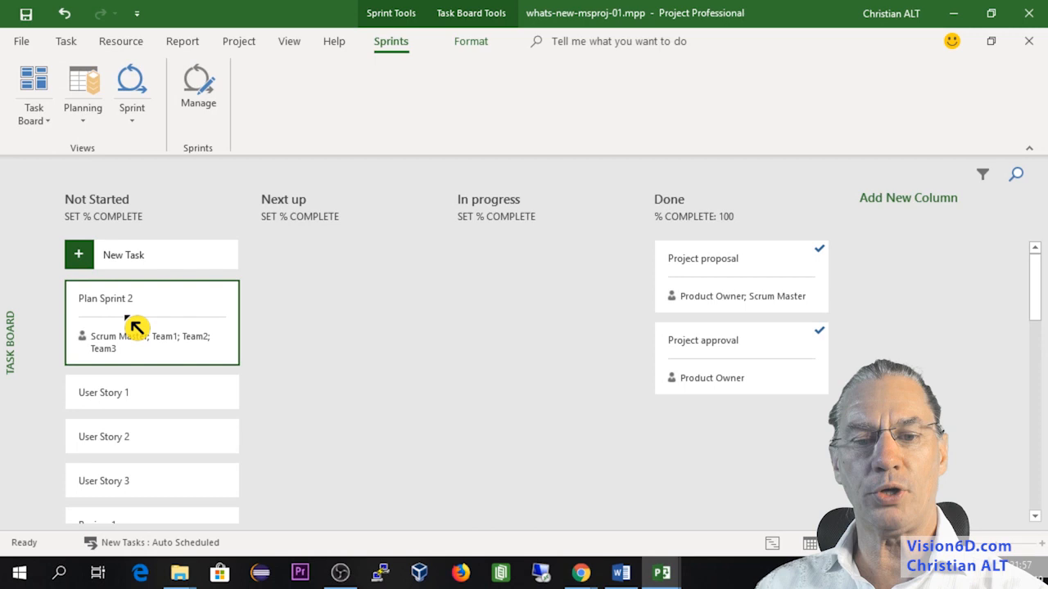
# - Drag Plan Sprint 2, User Story 2 and User Story 3 into the Next up column
pyautogui.moveTo(151, 322); pyautogui.dragTo(344, 291)
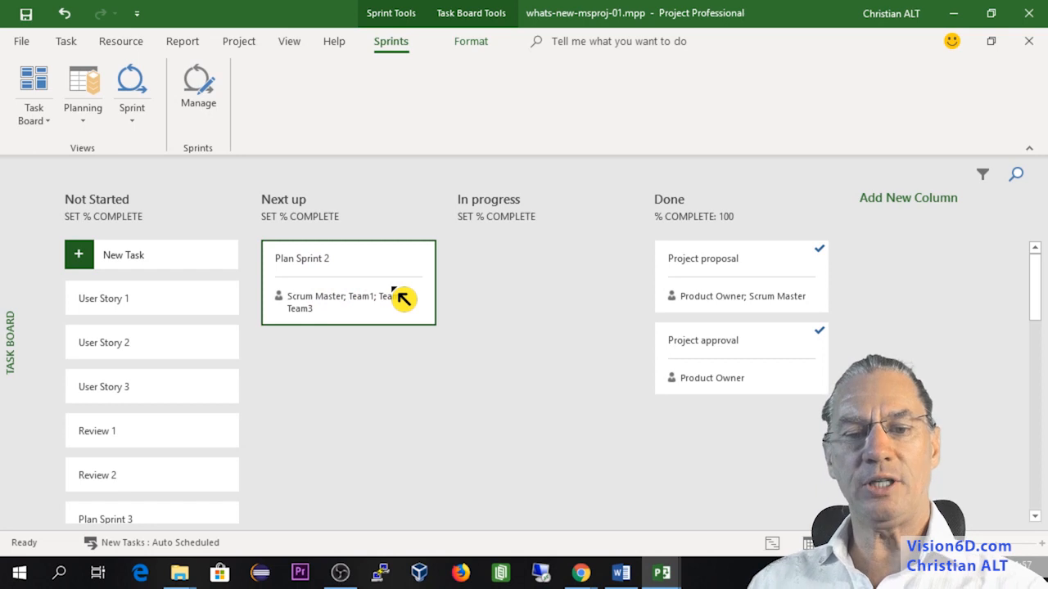
pyautogui.moveTo(128, 311)
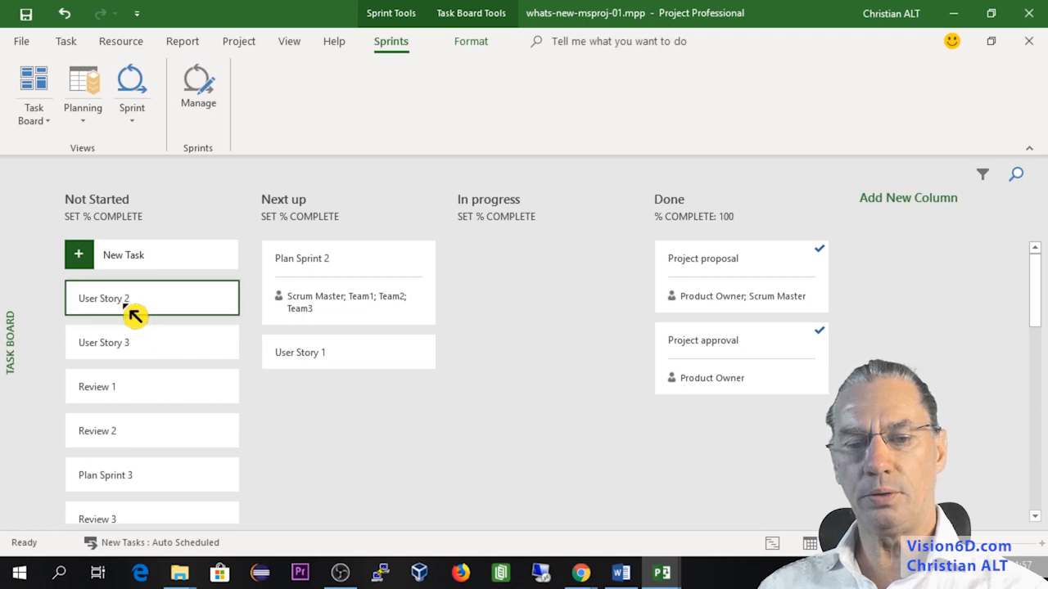
pyautogui.moveTo(151, 298); pyautogui.dragTo(347, 396)
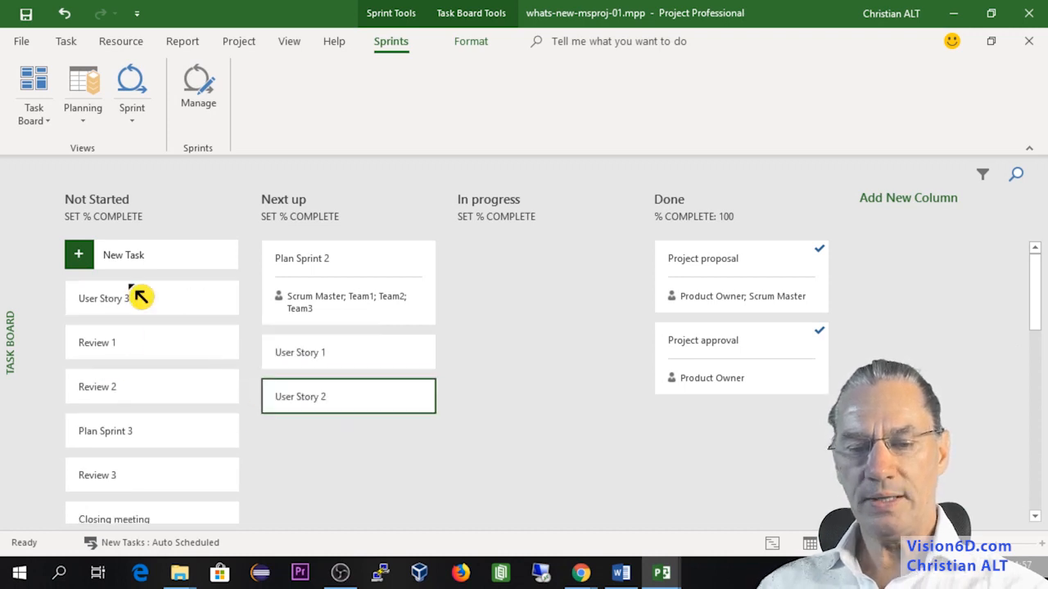
pyautogui.moveTo(151, 298); pyautogui.dragTo(347, 440)
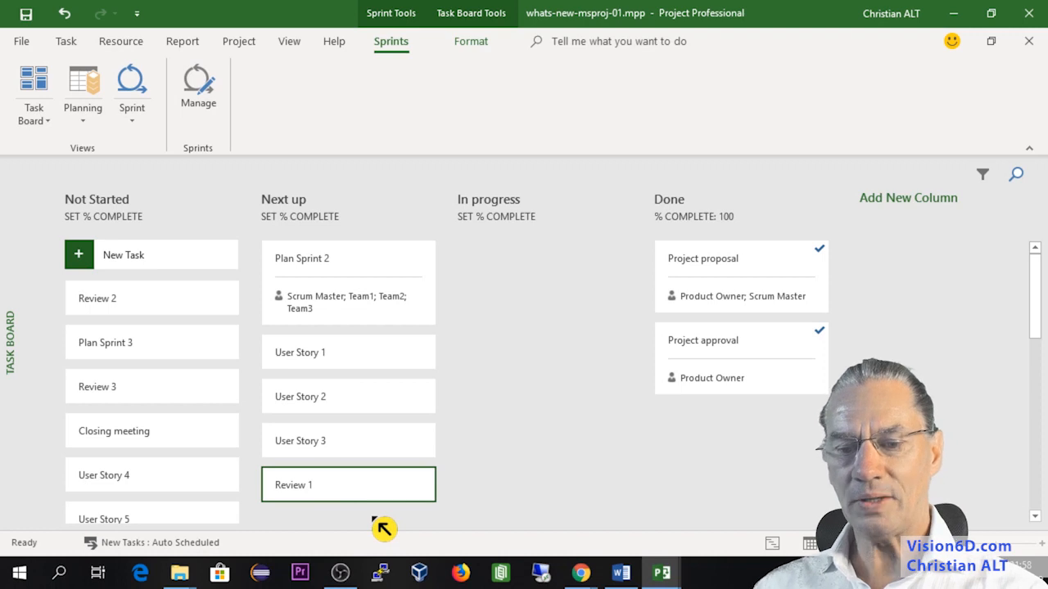
pyautogui.moveTo(377, 370)
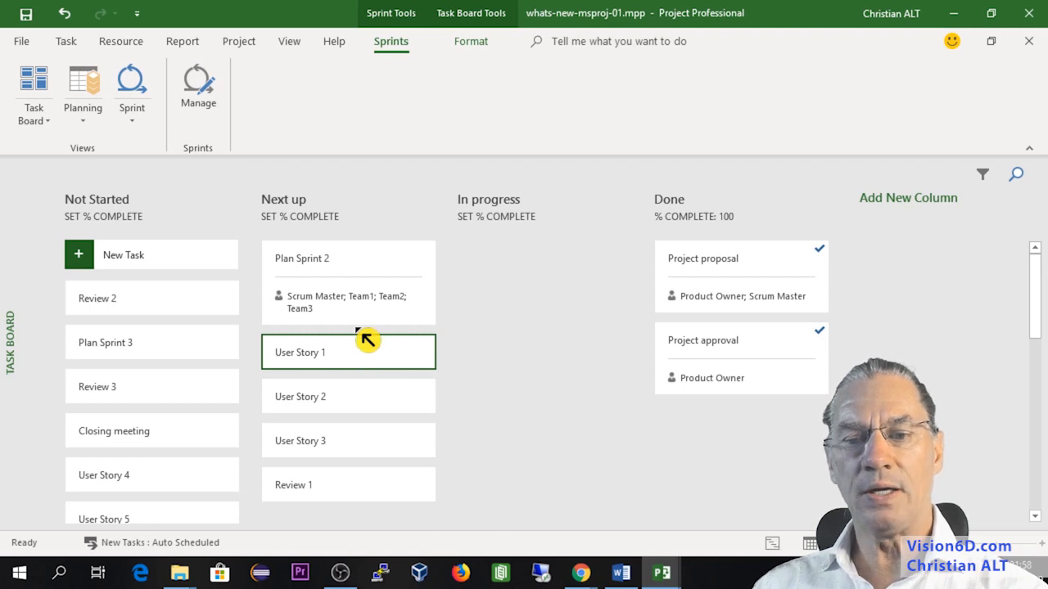
pyautogui.moveTo(344, 287)
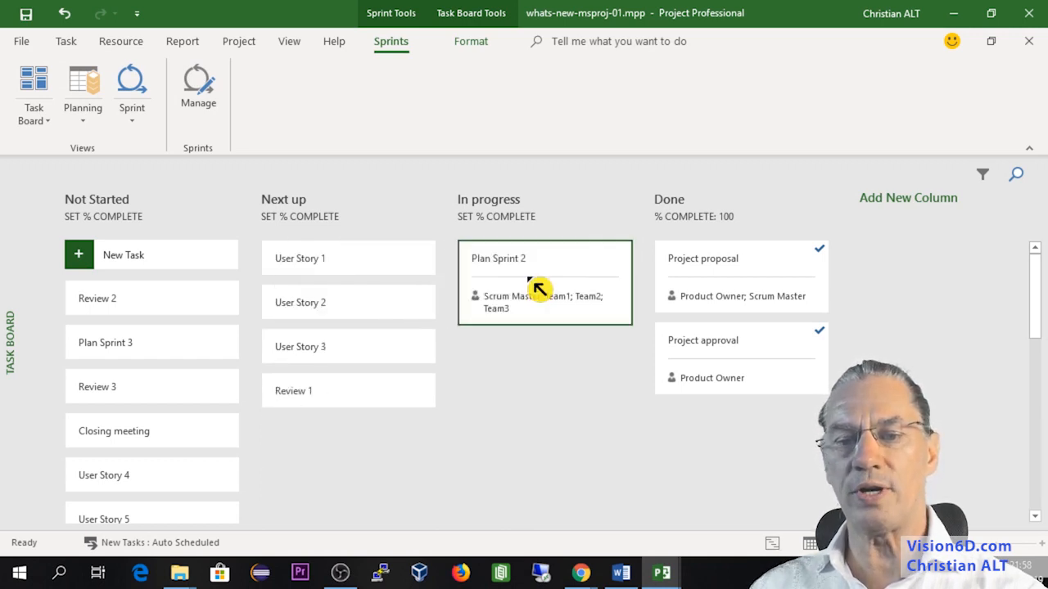
pyautogui.moveTo(344, 409)
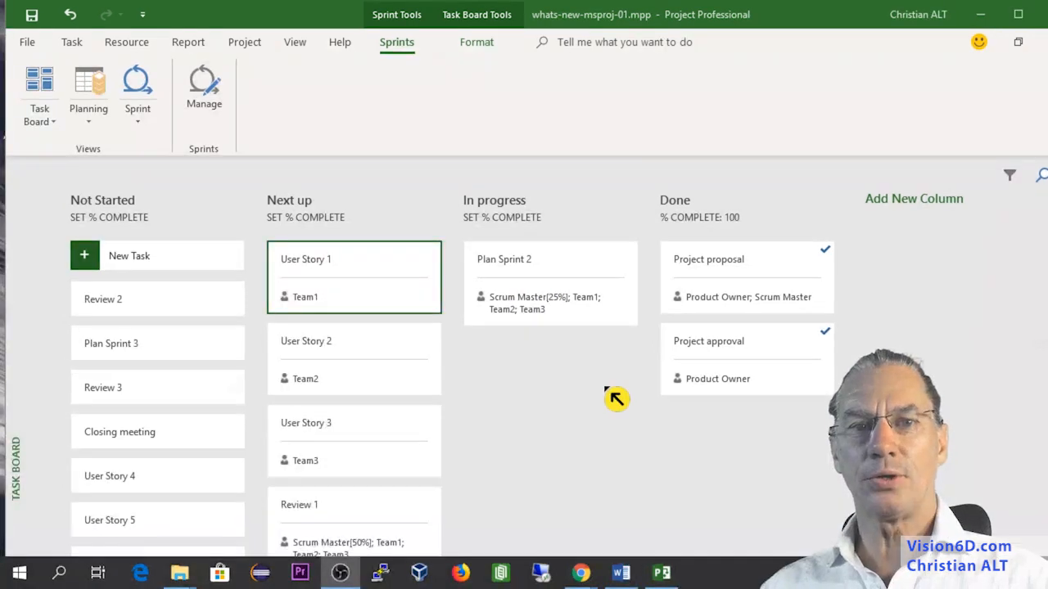
pyautogui.moveTo(334, 282)
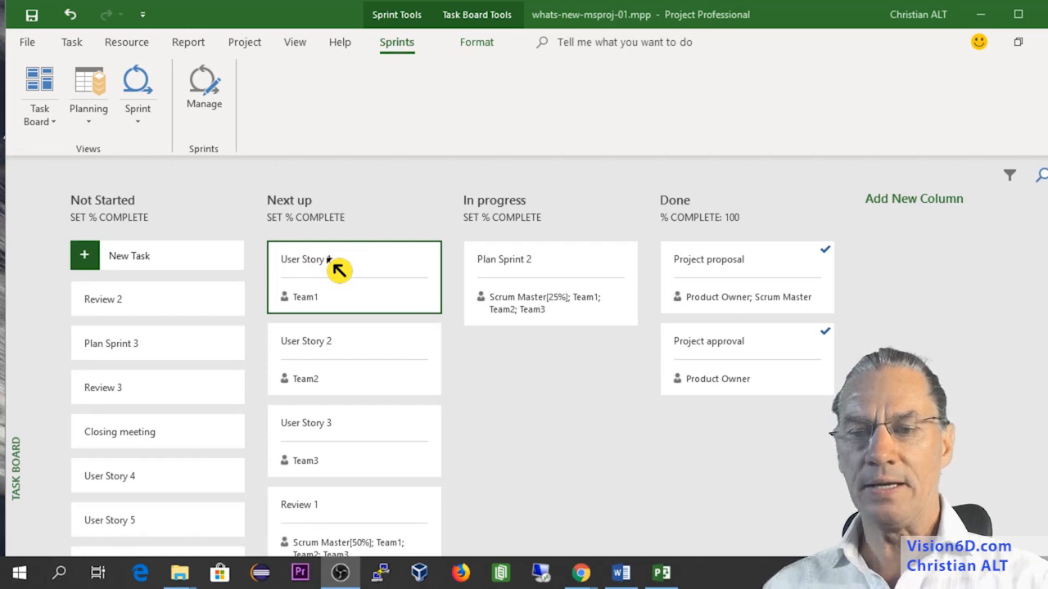
pyautogui.moveTo(351, 280)
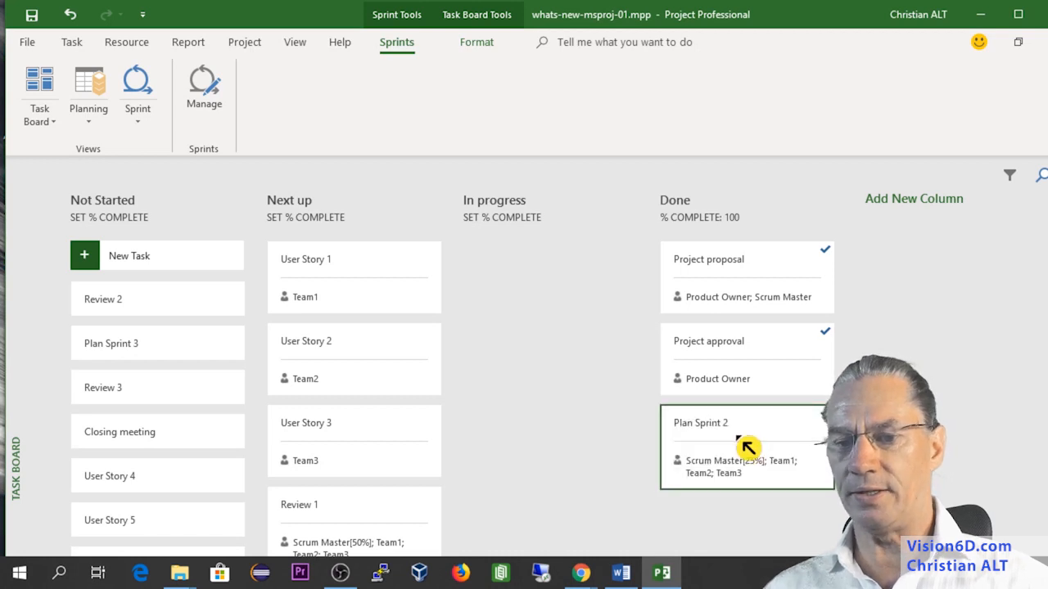
pyautogui.moveTo(347, 280)
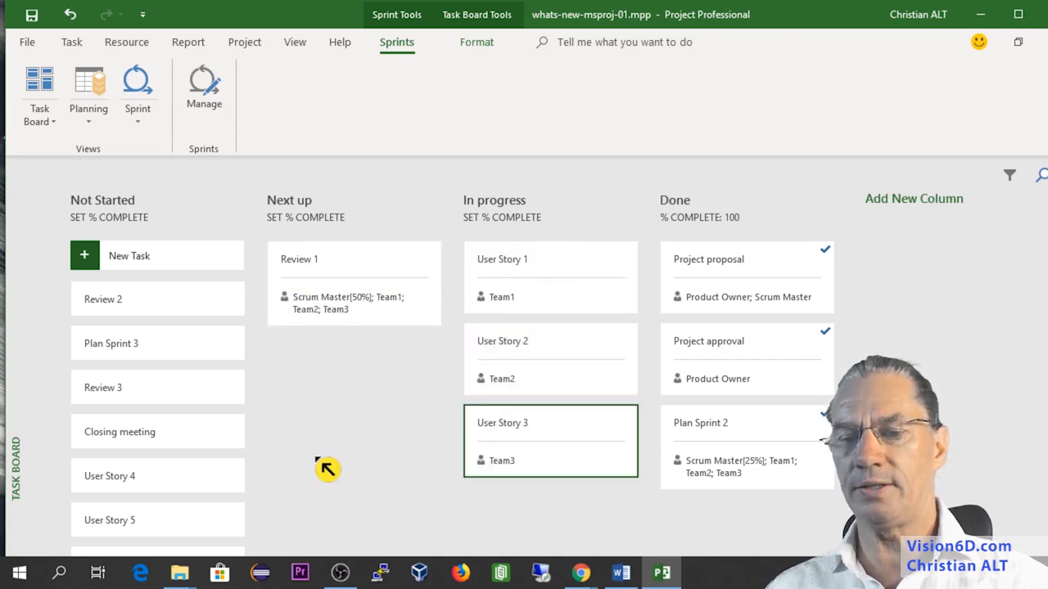
pyautogui.moveTo(347, 416)
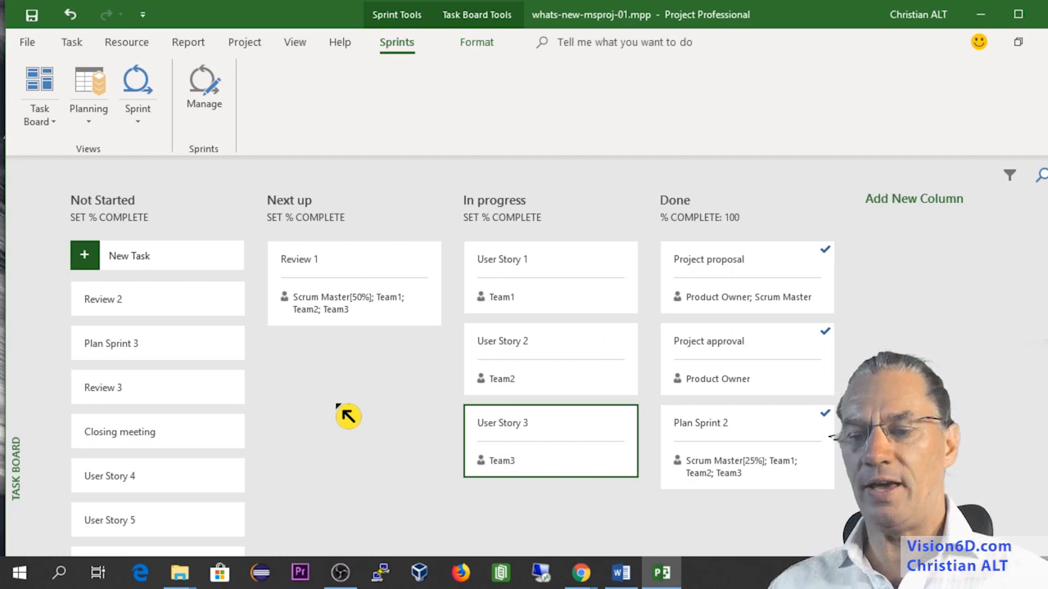
pyautogui.moveTo(347, 303)
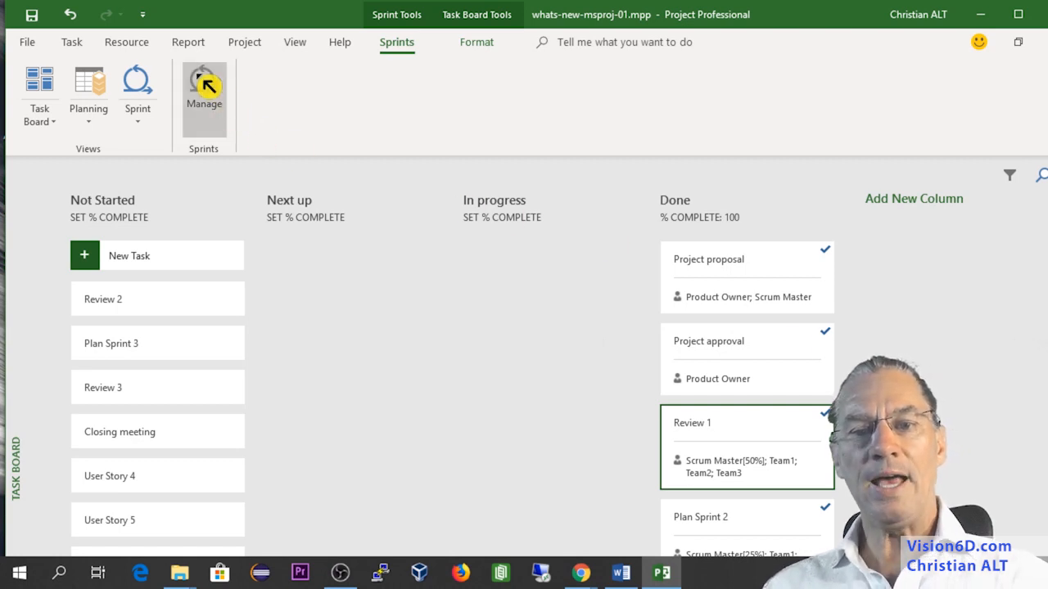
# - Display the Burndown dashboard report from the Report tab
pyautogui.click(187, 42)
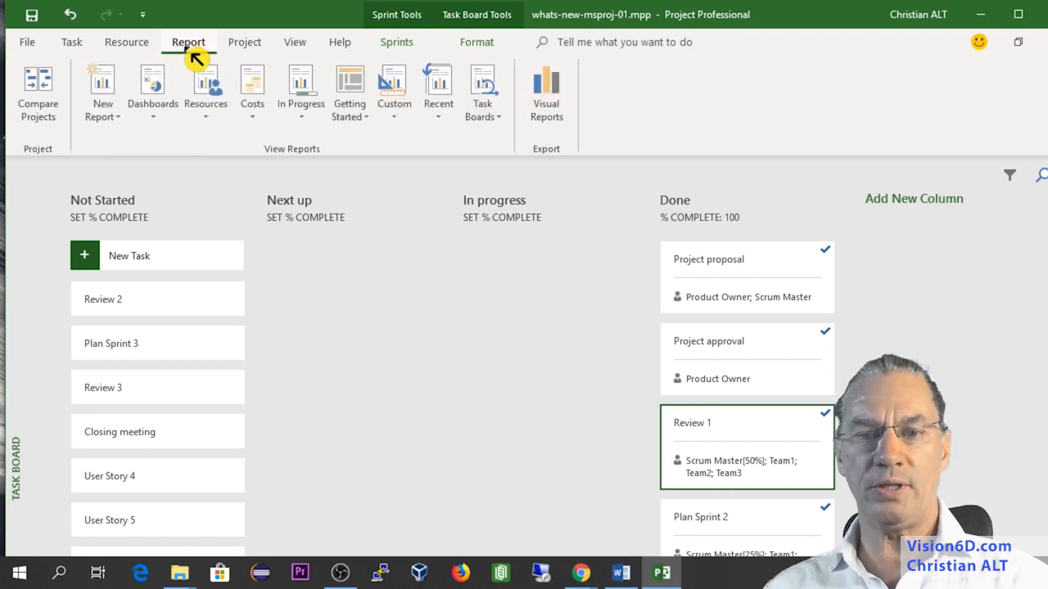
pyautogui.click(152, 90)
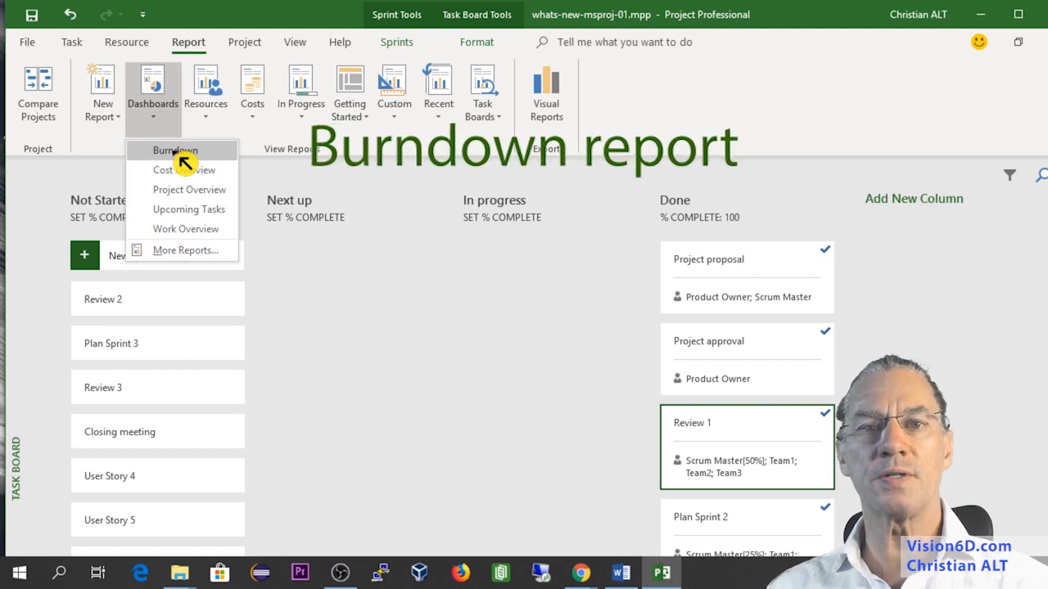
pyautogui.click(177, 151)
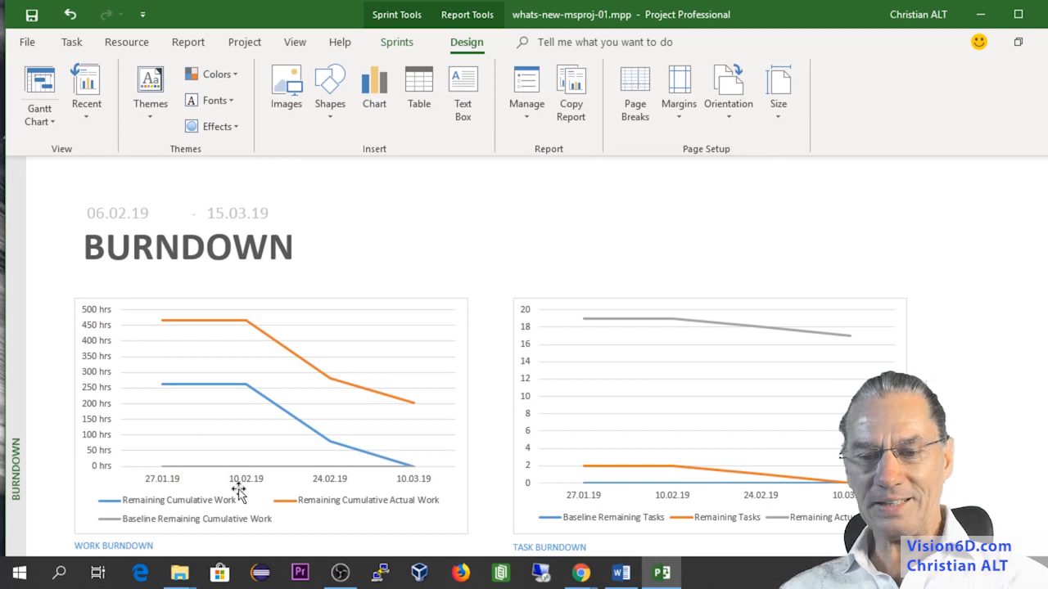
pyautogui.moveTo(264, 339)
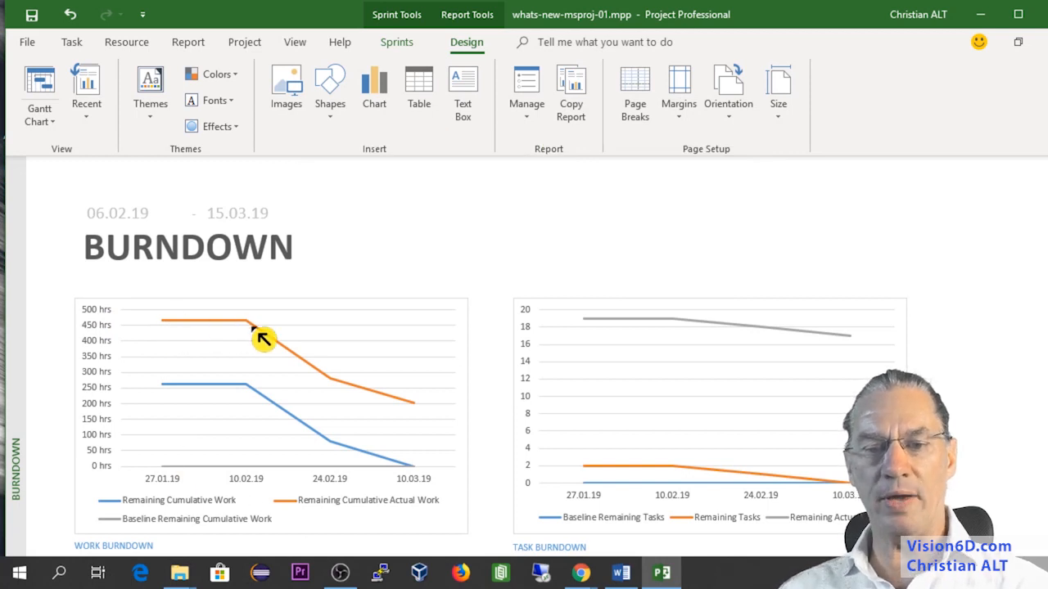
pyautogui.moveTo(412, 400)
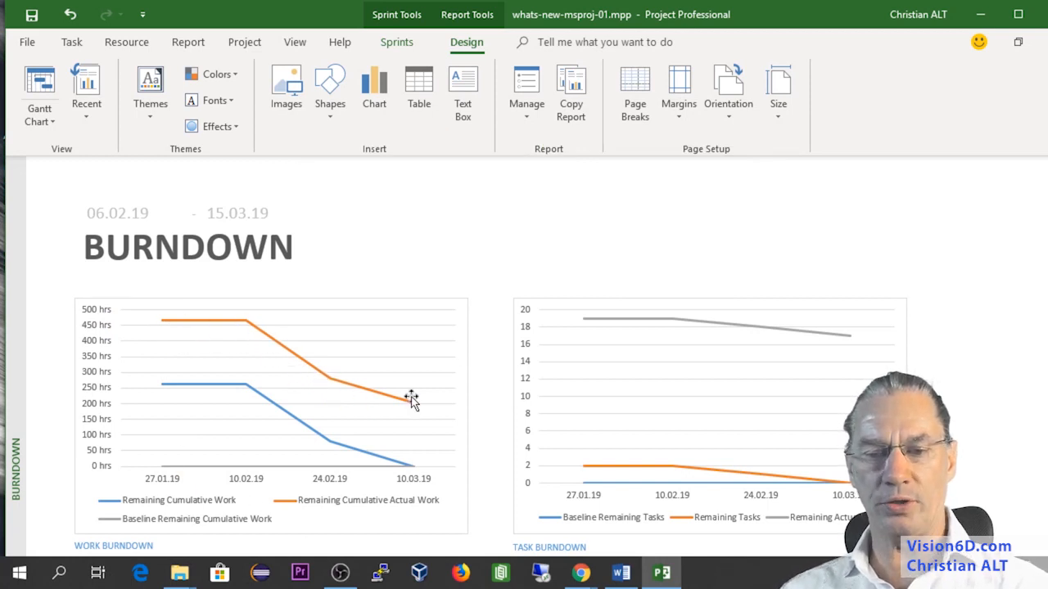
pyautogui.moveTo(255, 401)
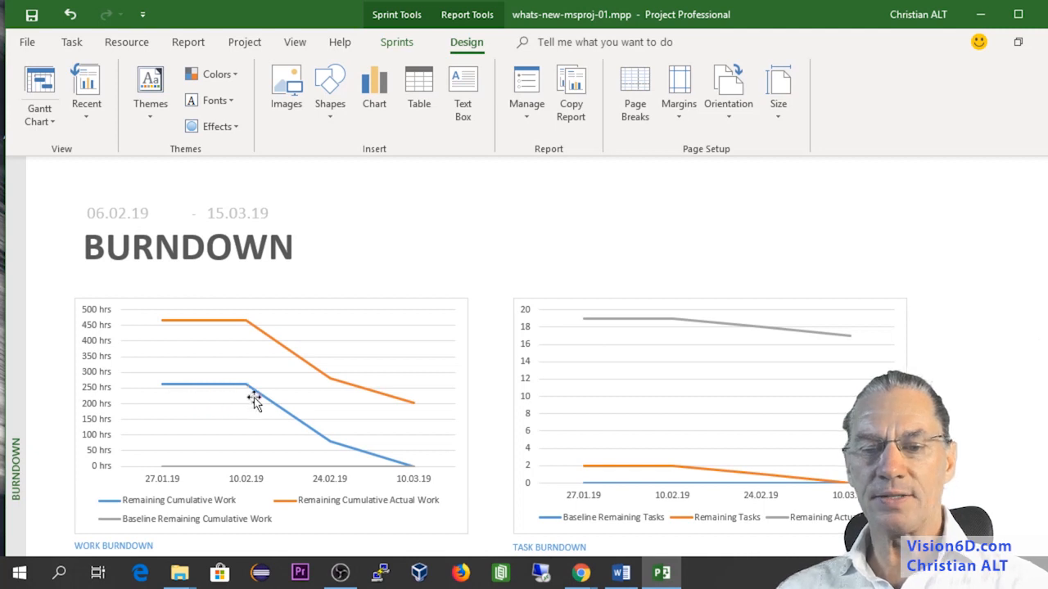